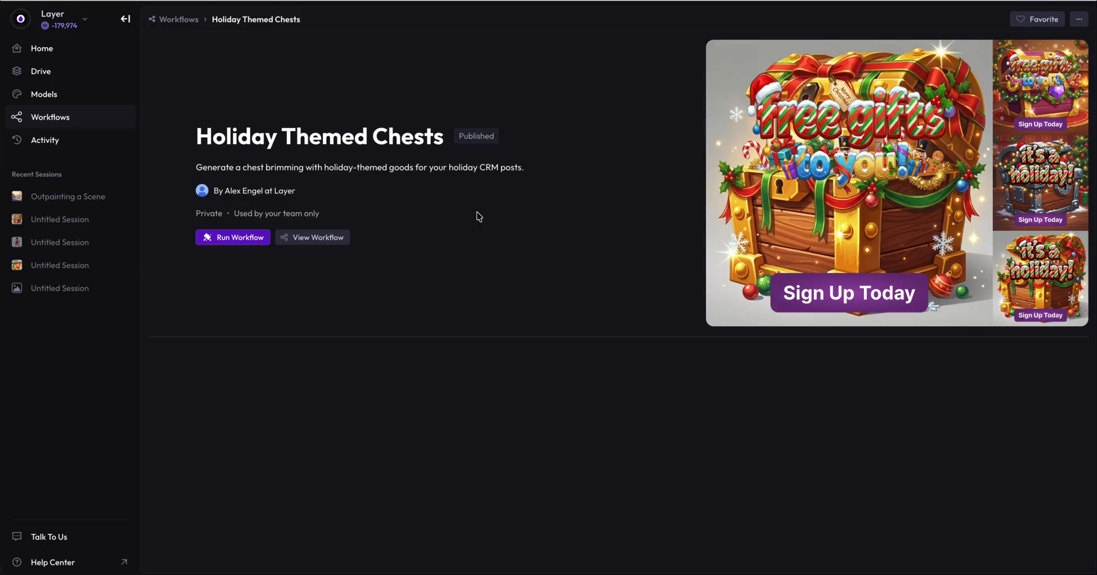
pyautogui.moveTo(427, 129)
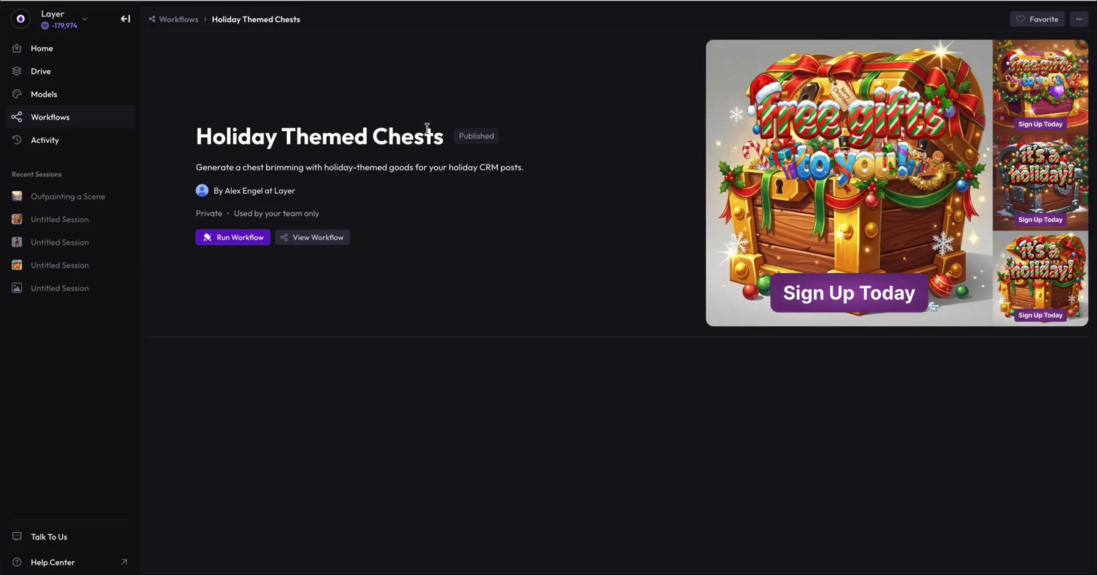
pyautogui.moveTo(564, 225)
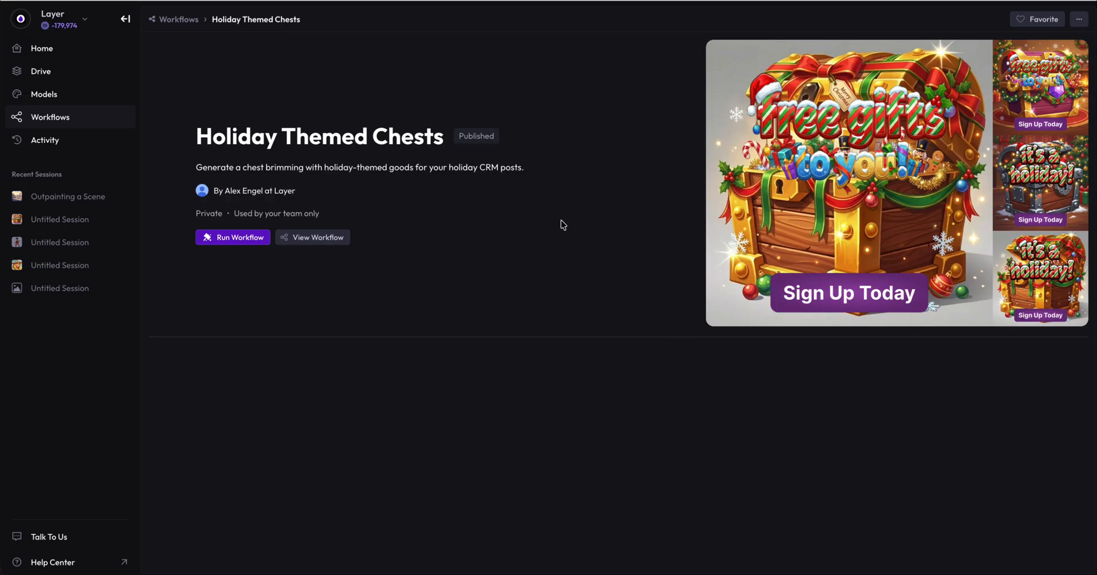
pyautogui.moveTo(602, 250)
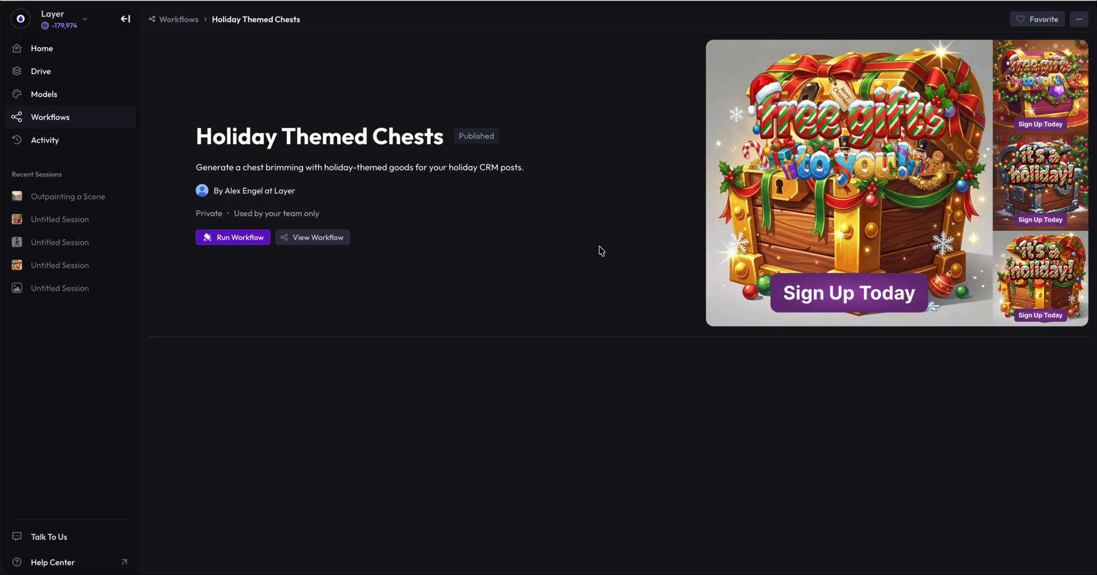
pyautogui.moveTo(579, 272)
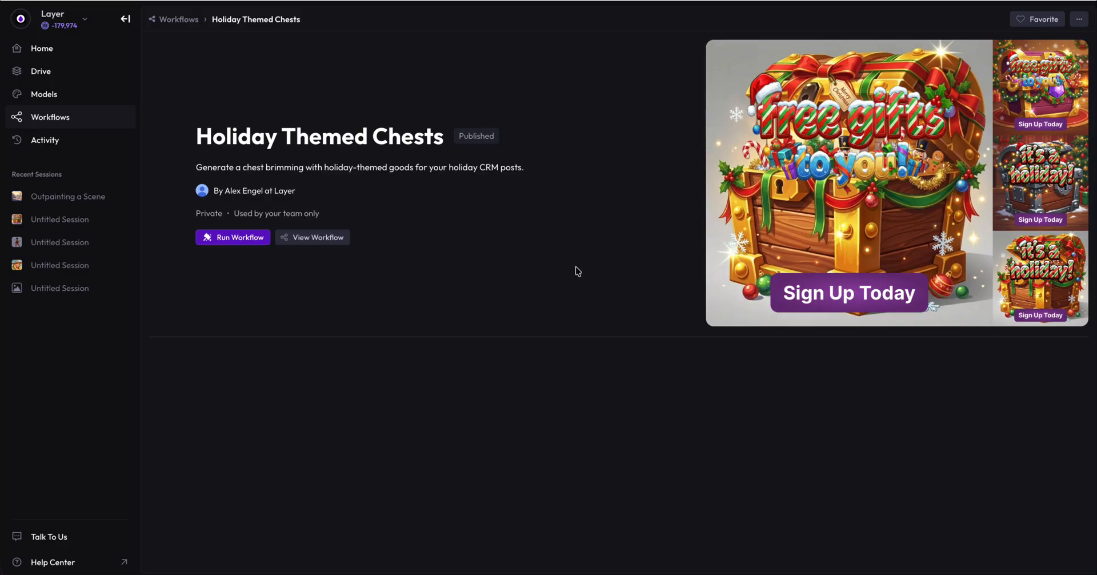
pyautogui.moveTo(525, 264)
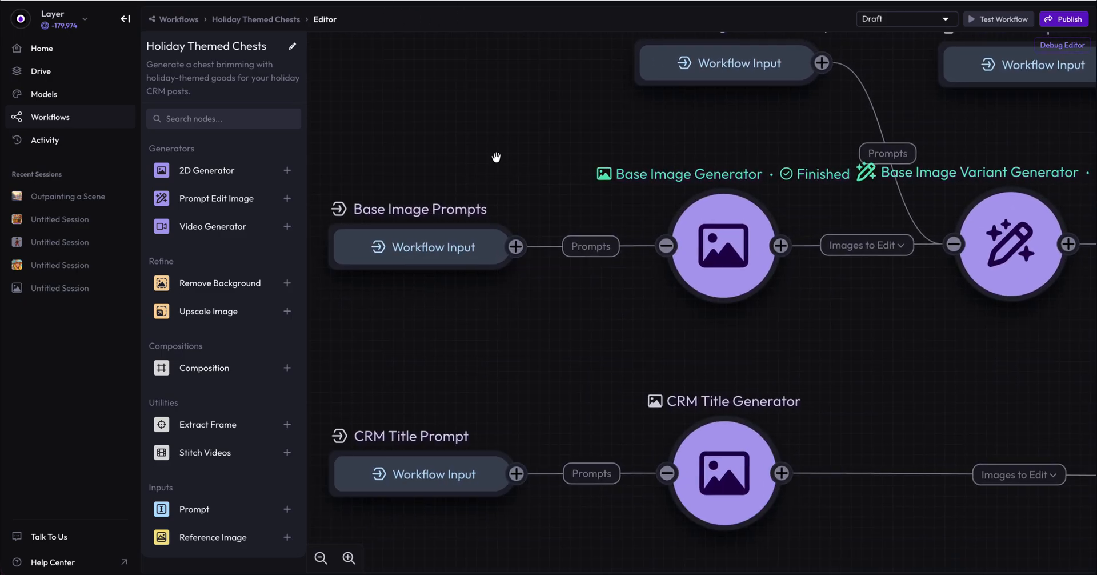
# Step: Open the Holiday Themed Chests workflow editor and pan to the prompt input nodes
pyautogui.click(421, 209)
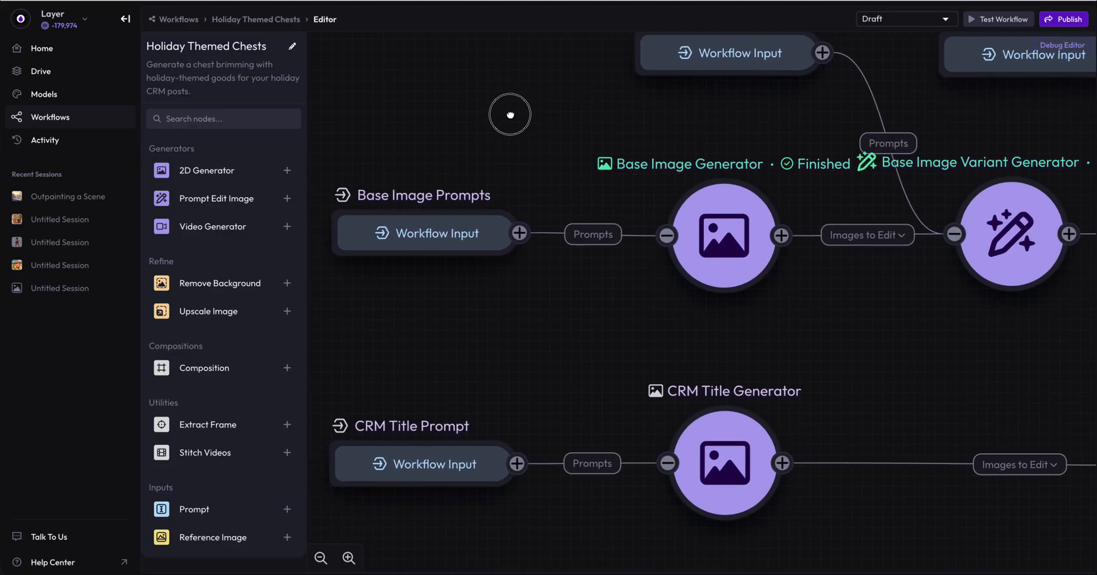
pyautogui.moveTo(510, 113); pyautogui.dragTo(527, 116)
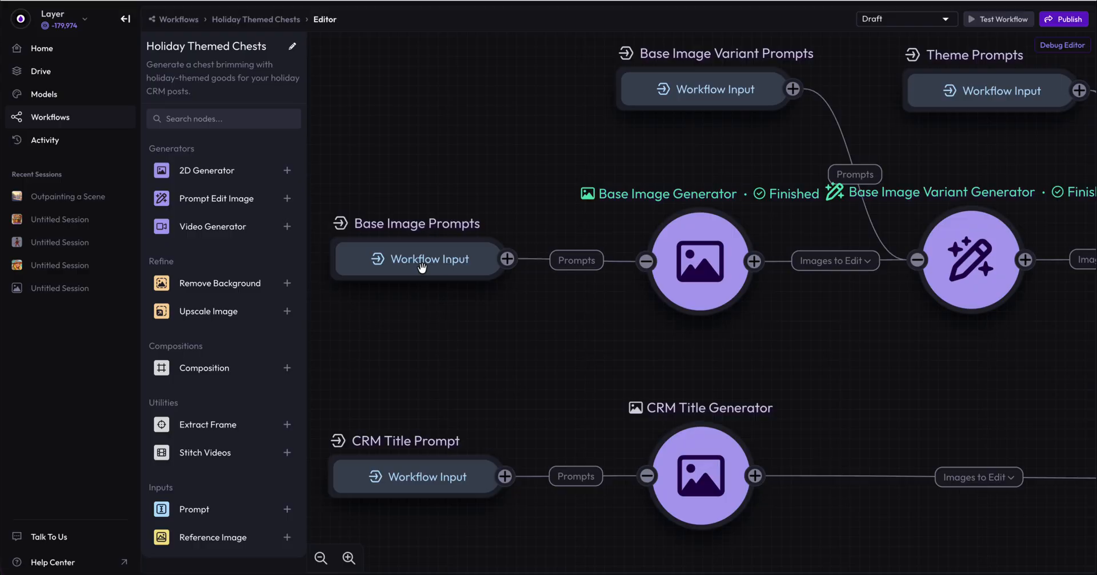
pyautogui.moveTo(563, 135)
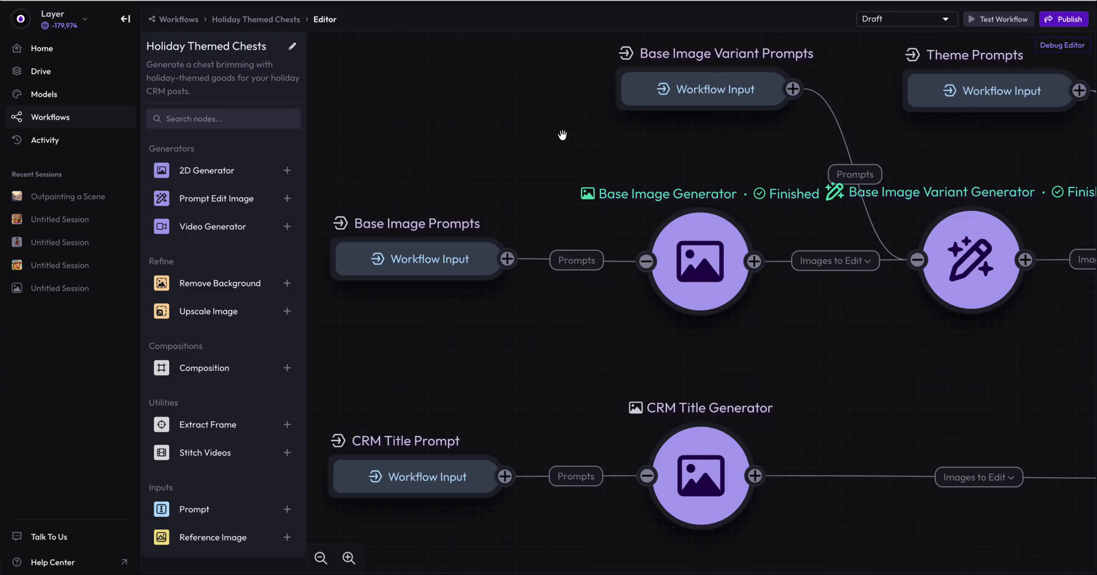
pyautogui.moveTo(685, 110)
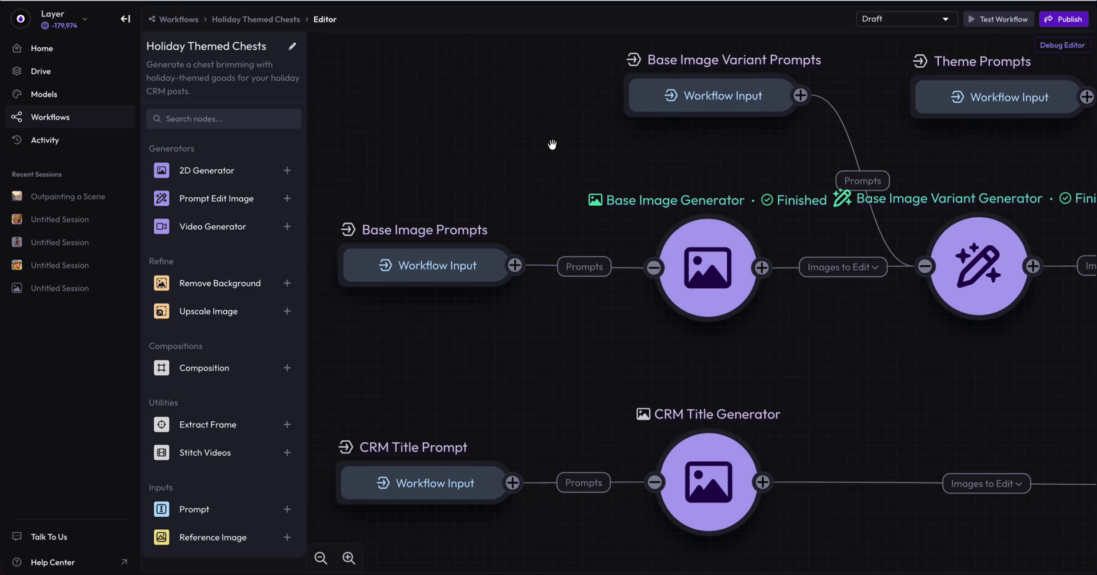
# Step: Review the Base Image, CRM Title, Variant and Theme prompts, then the Theme Generator outputs
pyautogui.click(426, 265)
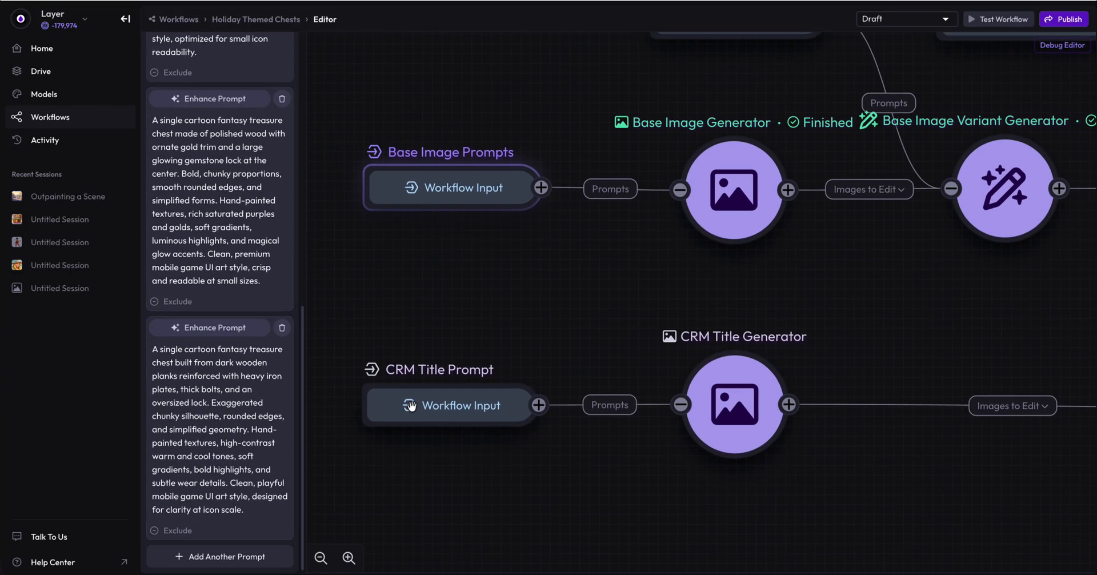
pyautogui.click(452, 406)
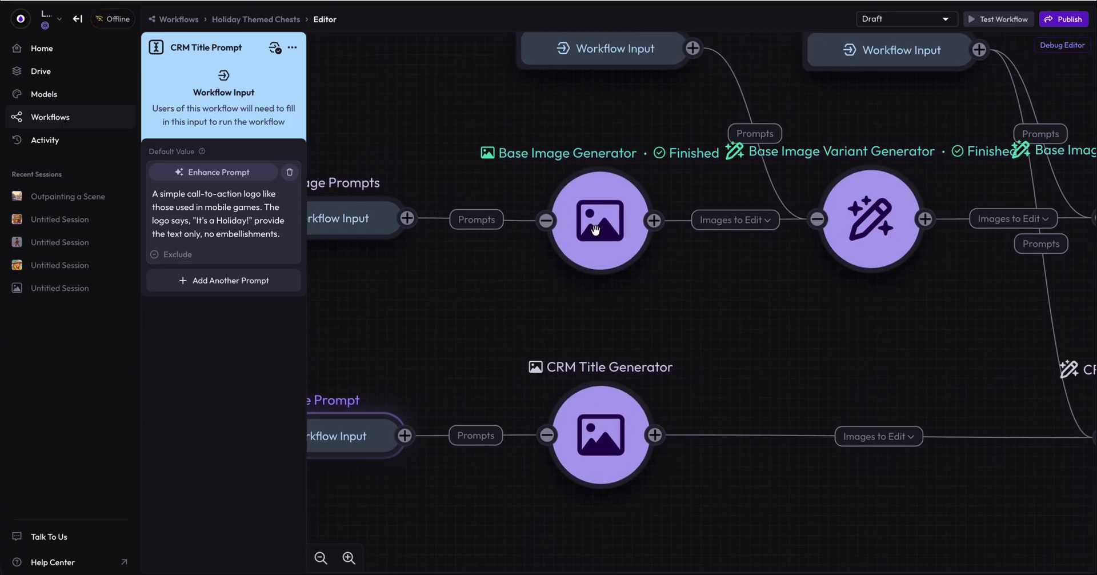
pyautogui.click(599, 220)
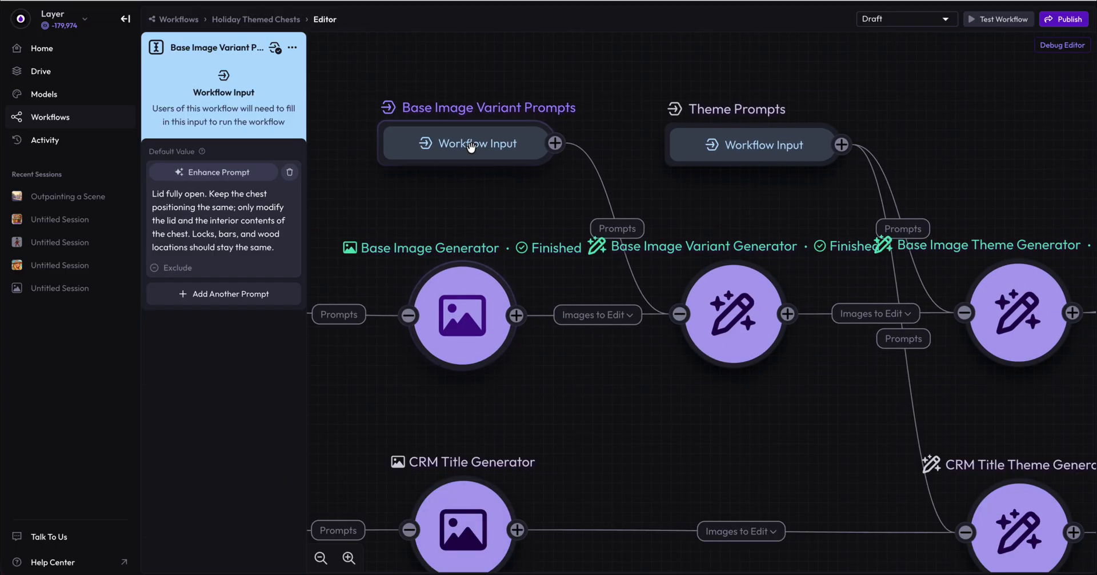
pyautogui.click(733, 315)
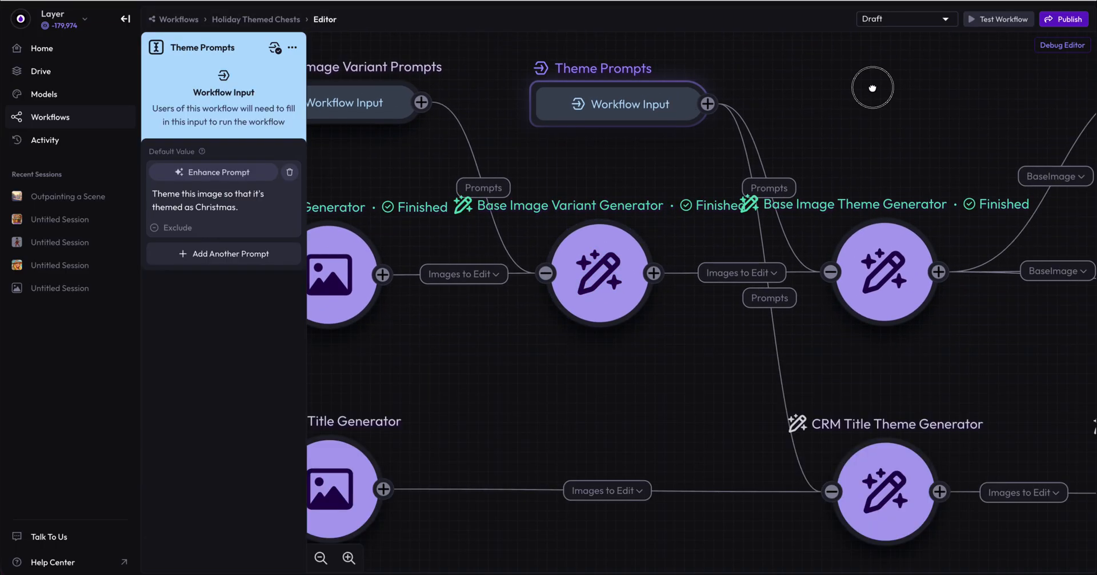
pyautogui.click(885, 272)
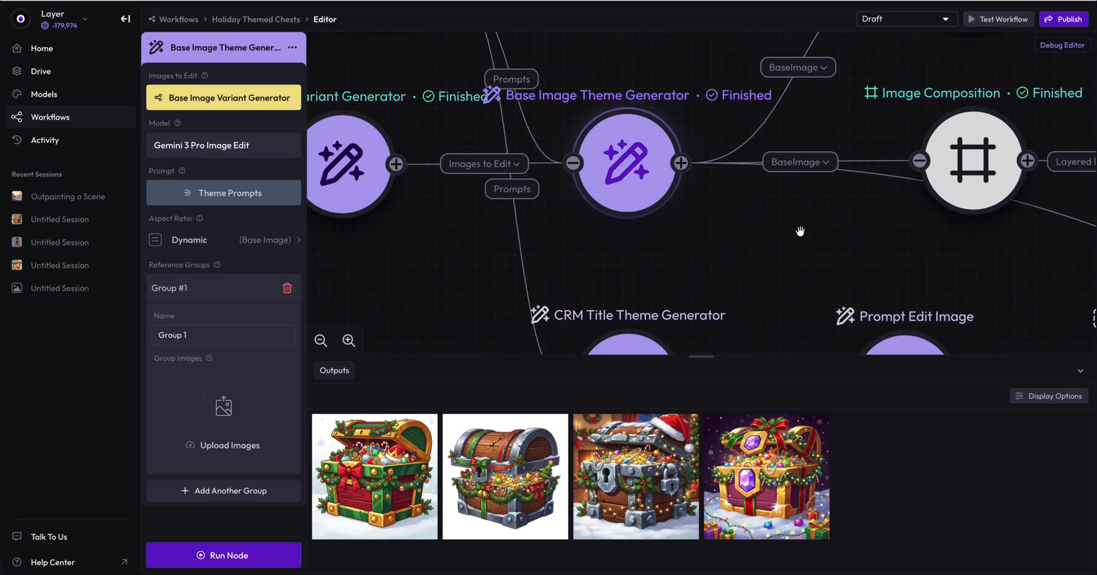
pyautogui.rightClick(50, 117)
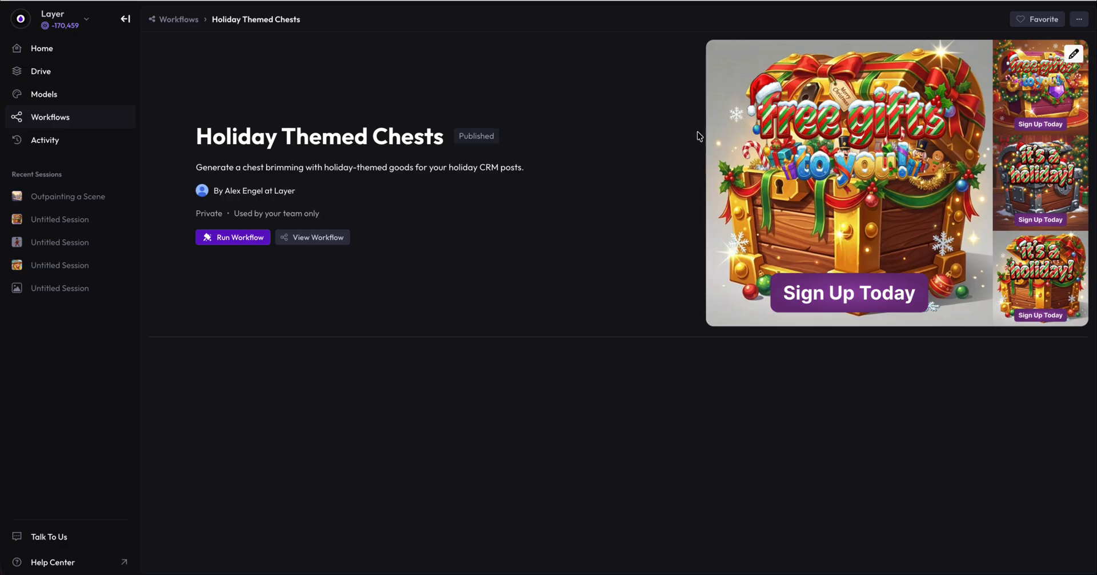
pyautogui.moveTo(868, 312)
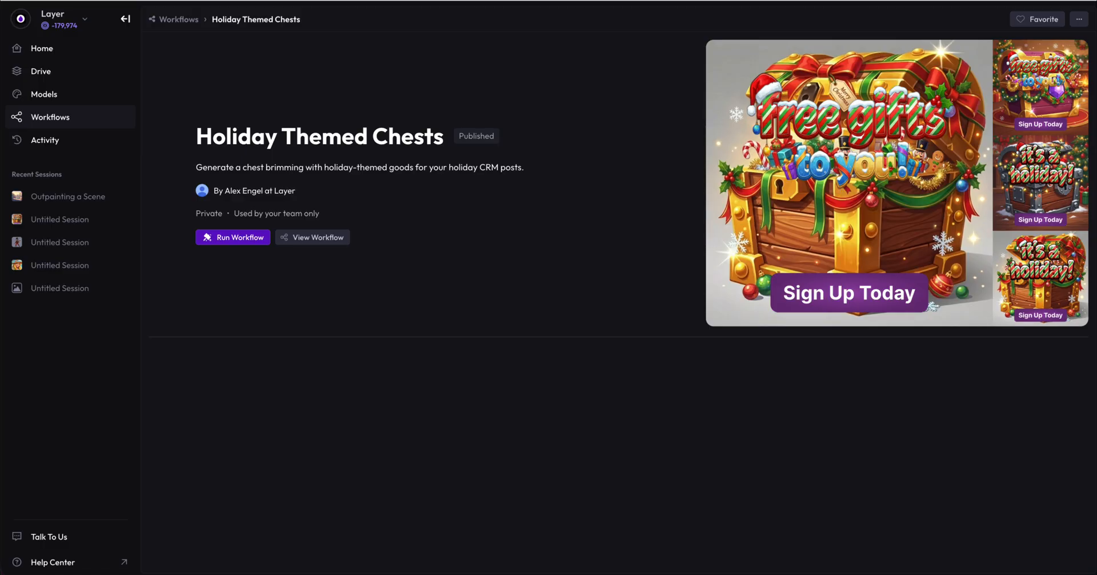
# Step: Reopen the Holiday Themed Chests node graph from the workflow page
pyautogui.click(312, 237)
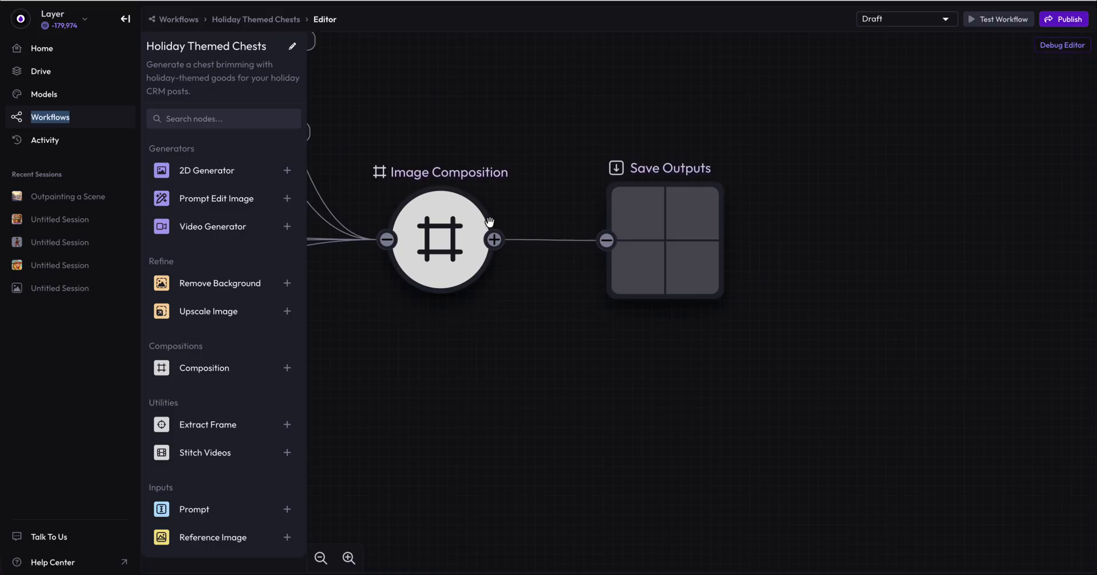
pyautogui.moveTo(499, 374)
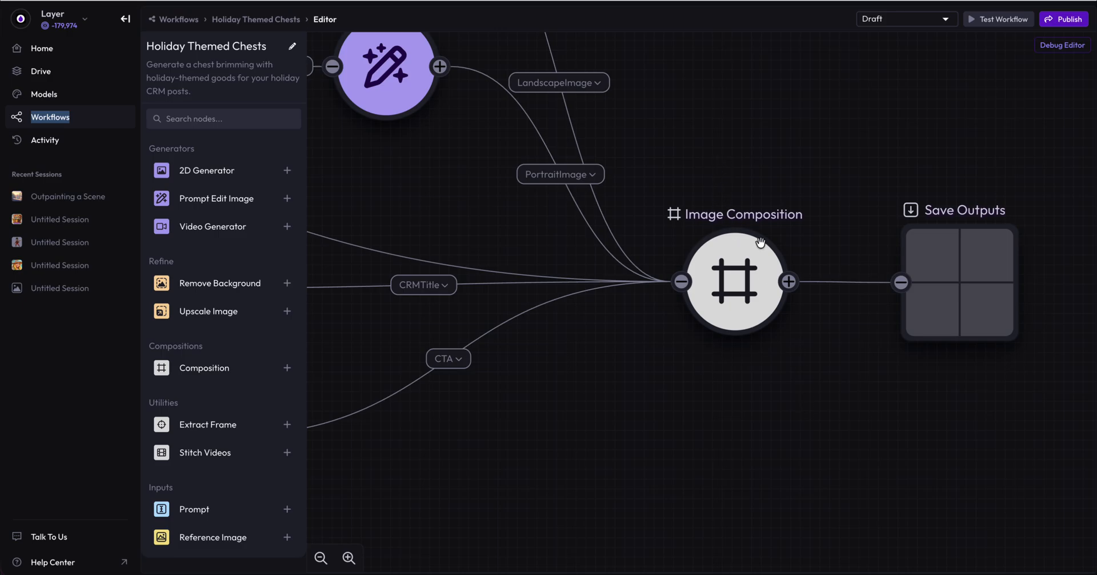
# Step: Open the Image Composition settings showing its Square 1080×1080 layers list
pyautogui.click(735, 283)
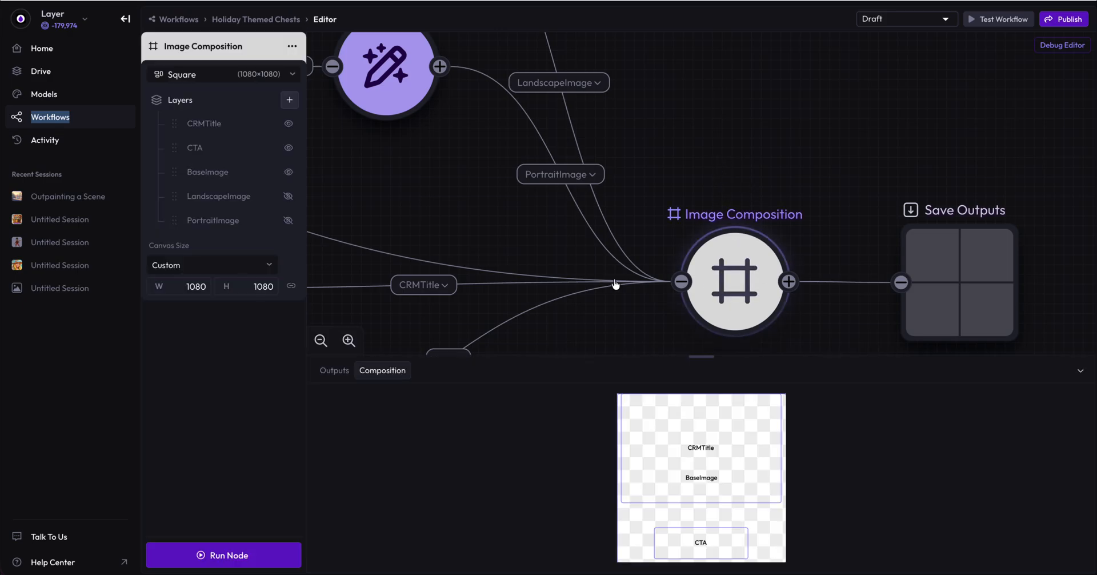
pyautogui.moveTo(264, 124)
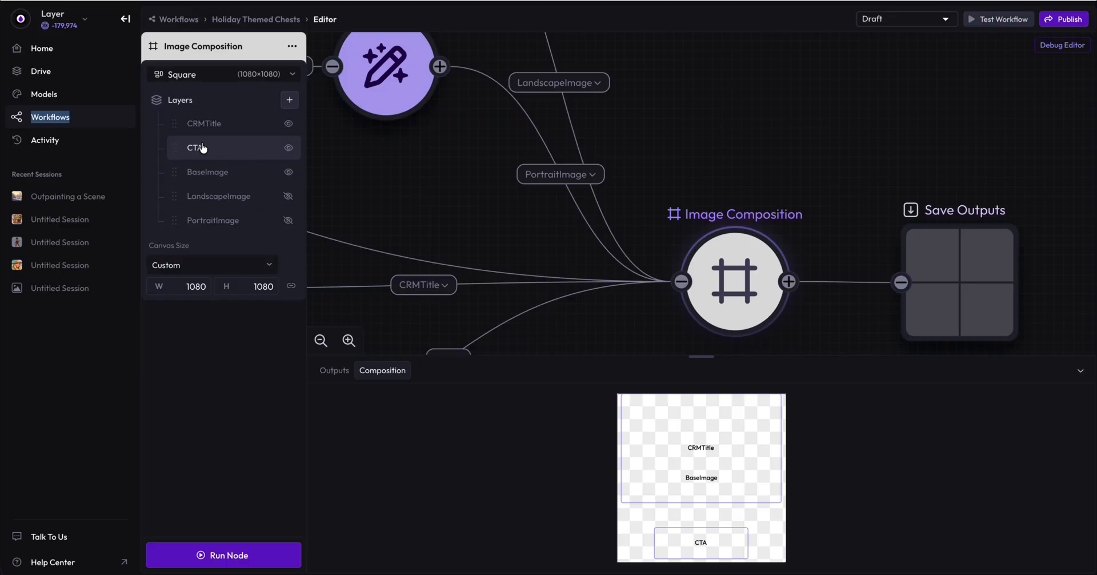
pyautogui.moveTo(217, 149)
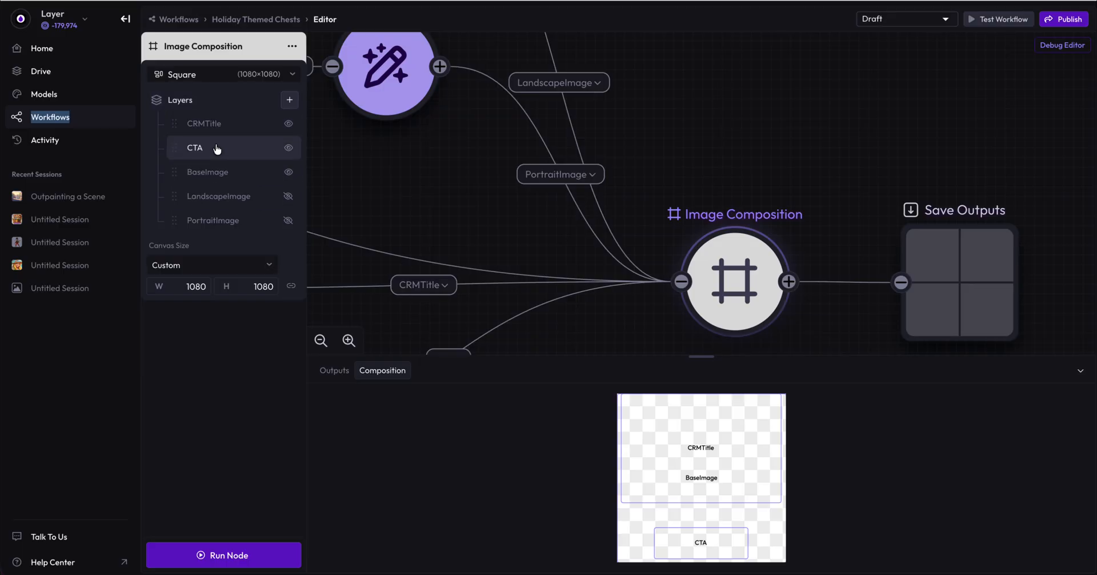
pyautogui.moveTo(220, 196)
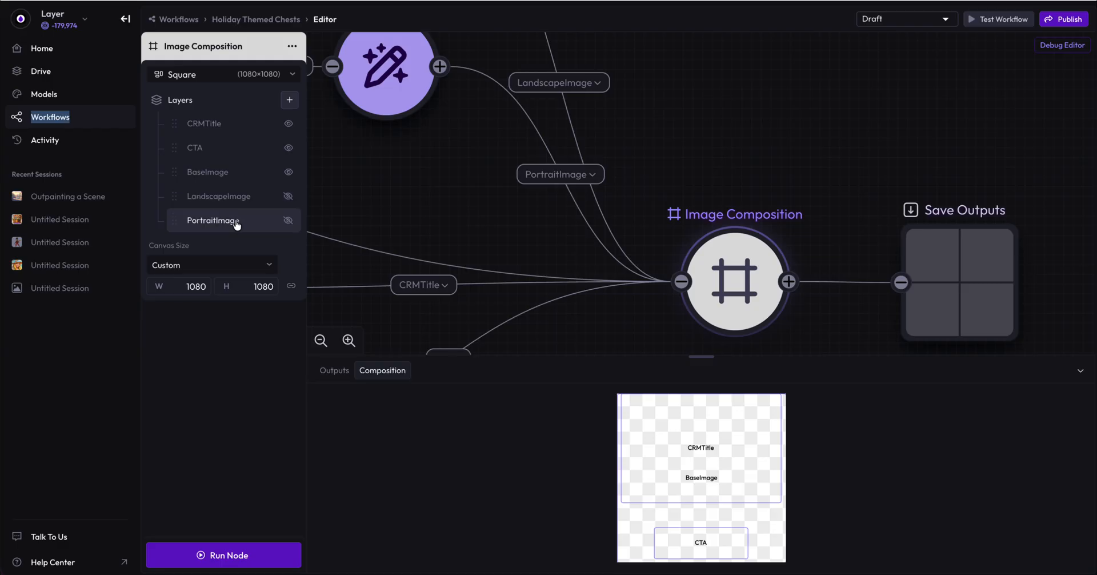
pyautogui.moveTo(252, 223)
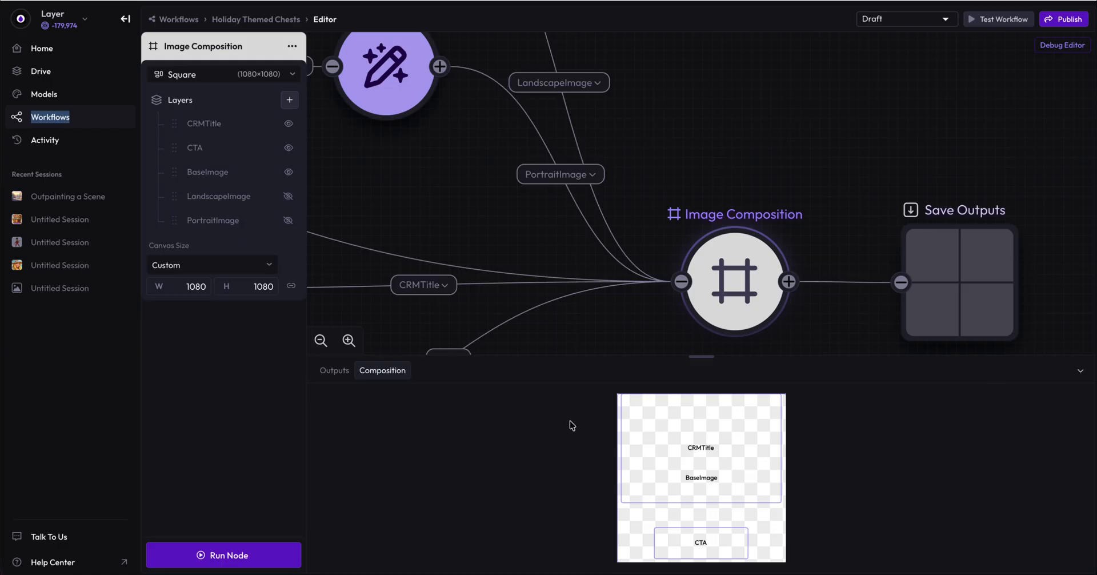
pyautogui.moveTo(501, 248)
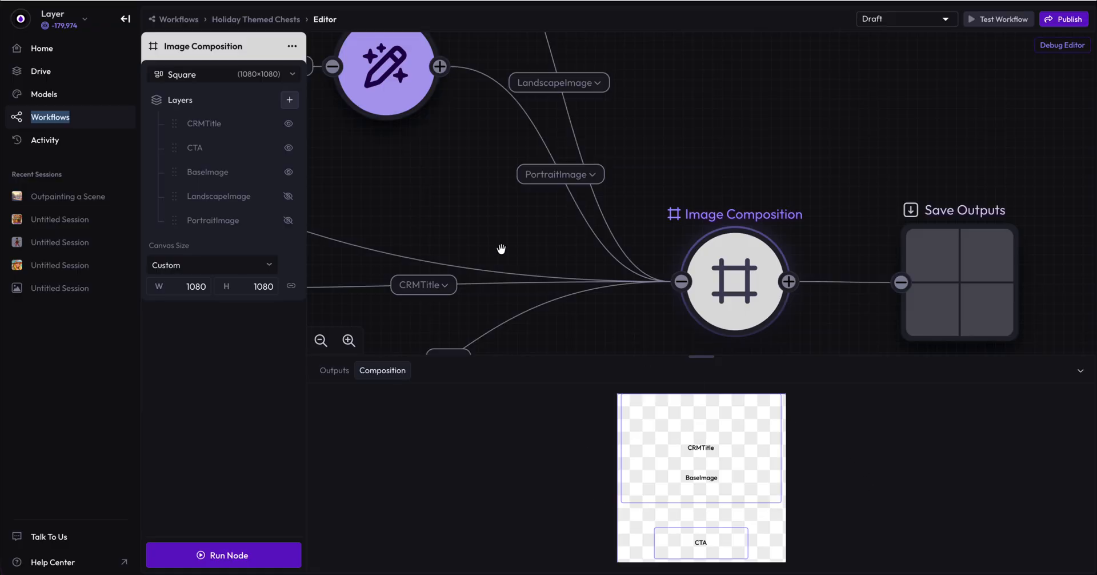
pyautogui.moveTo(545, 447)
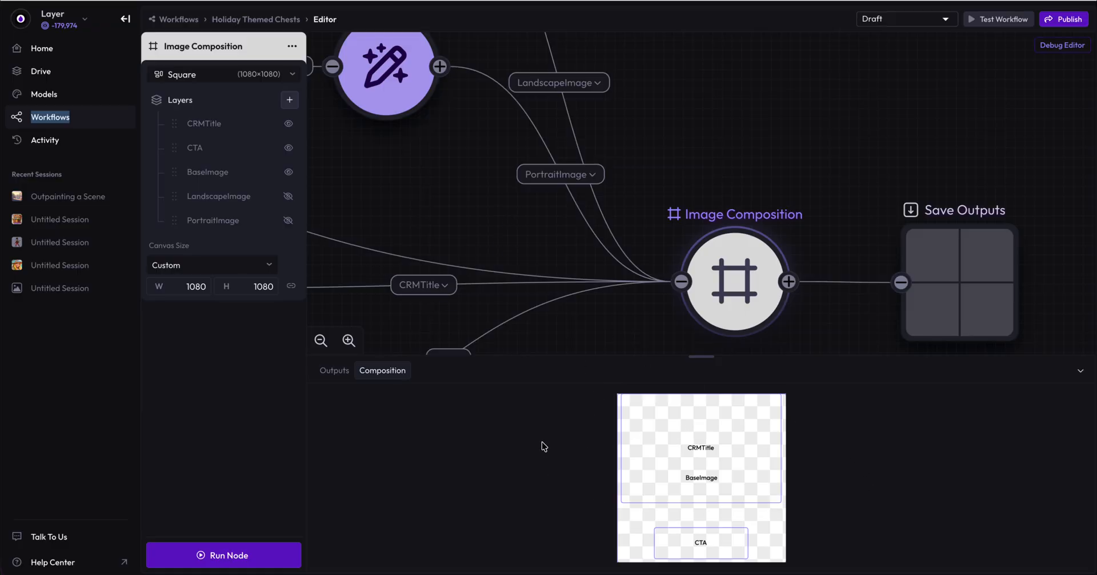
pyautogui.moveTo(697, 523)
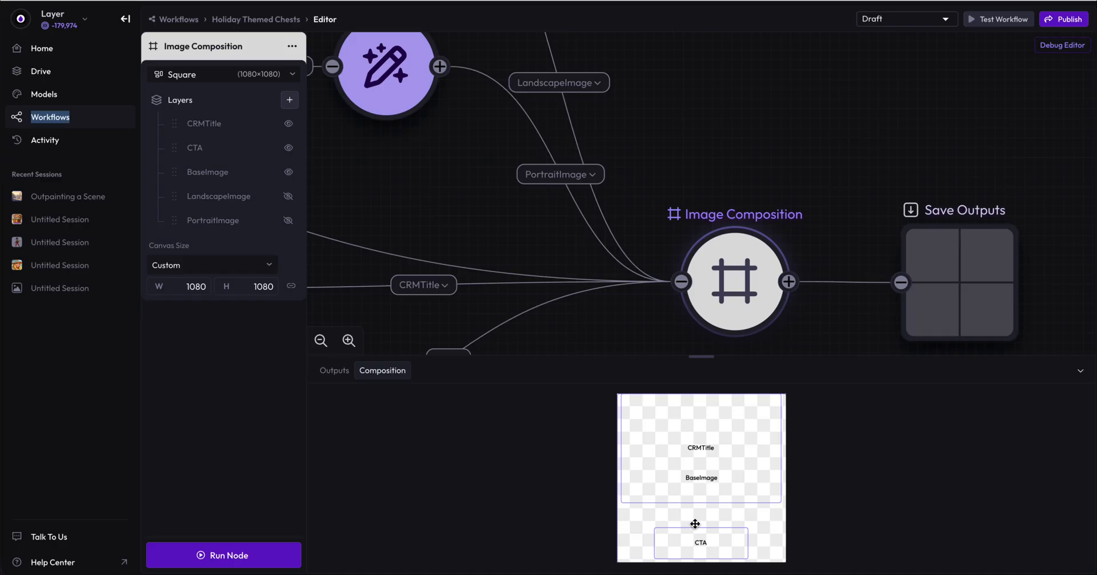
pyautogui.moveTo(773, 452)
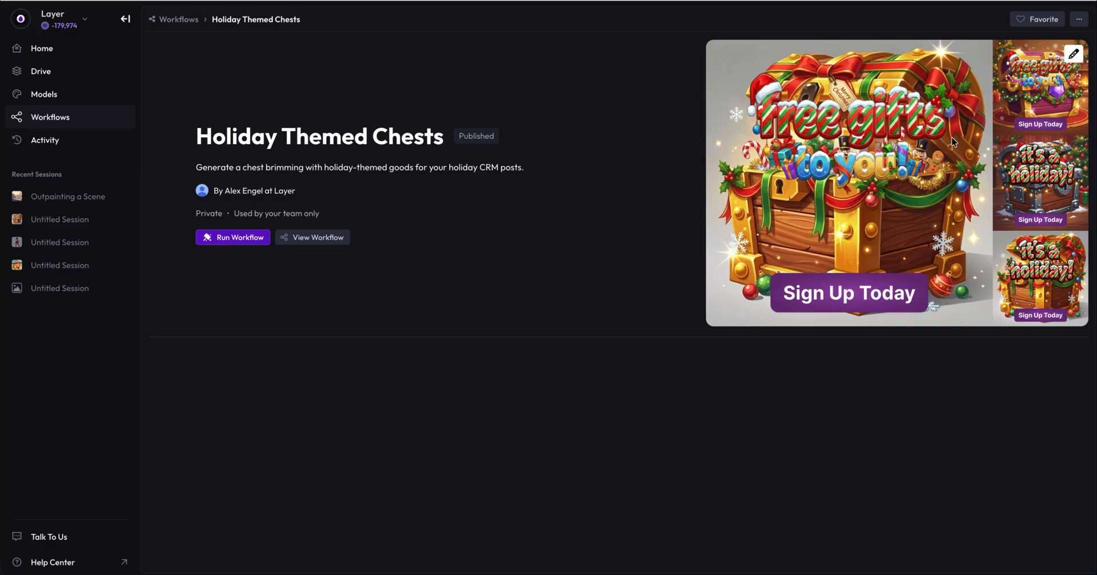
pyautogui.moveTo(734, 114)
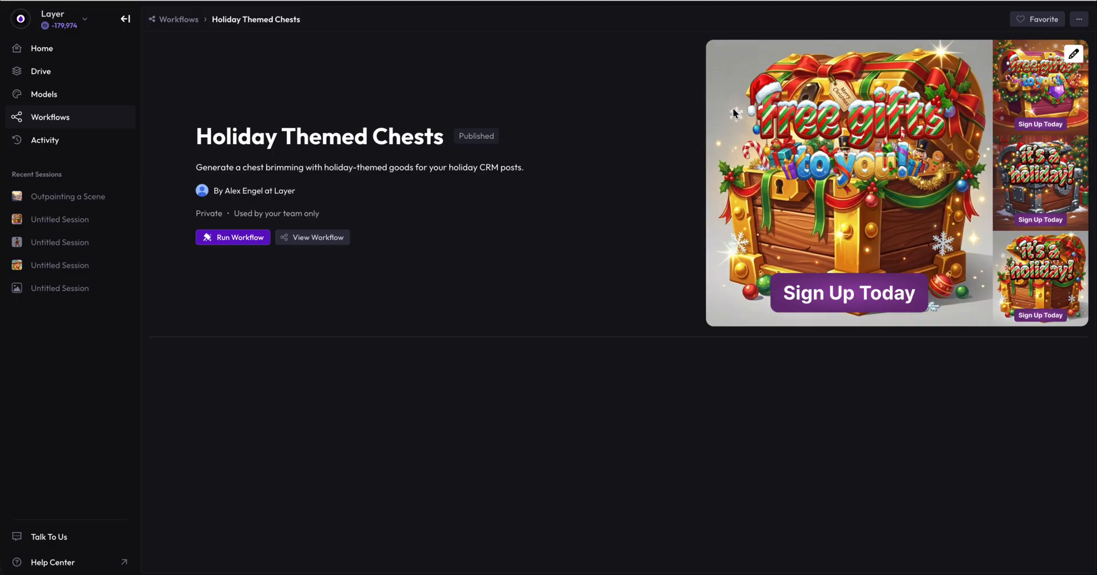
pyautogui.click(313, 238)
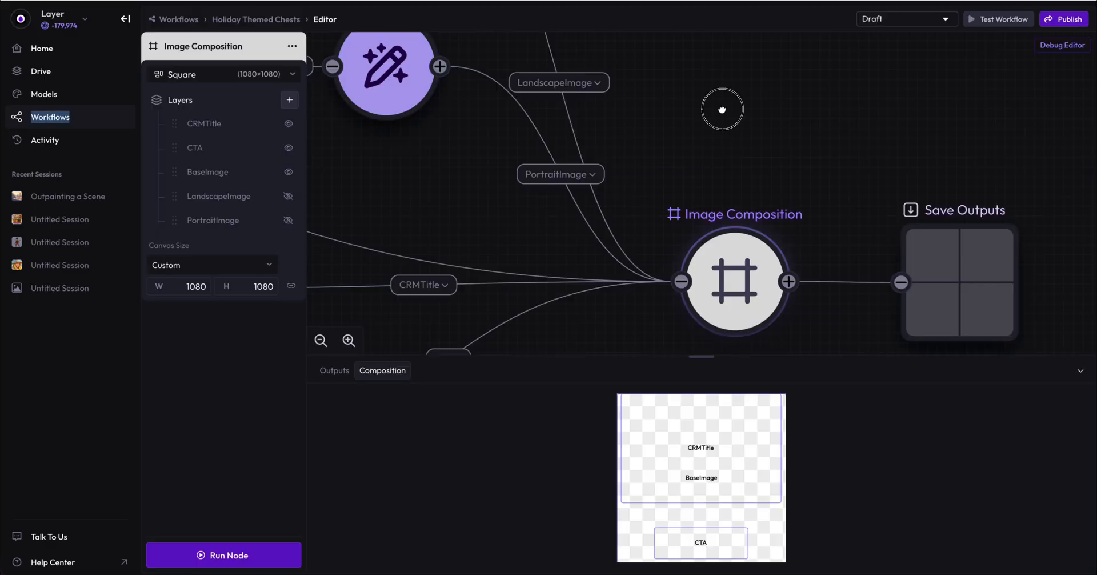
# Step: Duplicate the Portrait resolution and rename the copy 'Example'
pyautogui.click(223, 74)
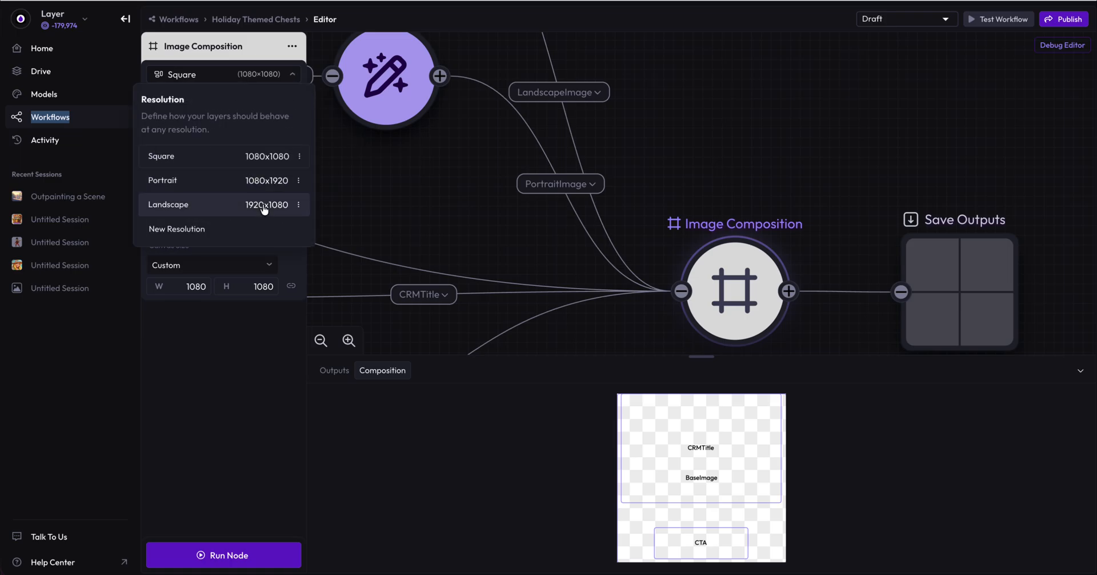
pyautogui.click(162, 180)
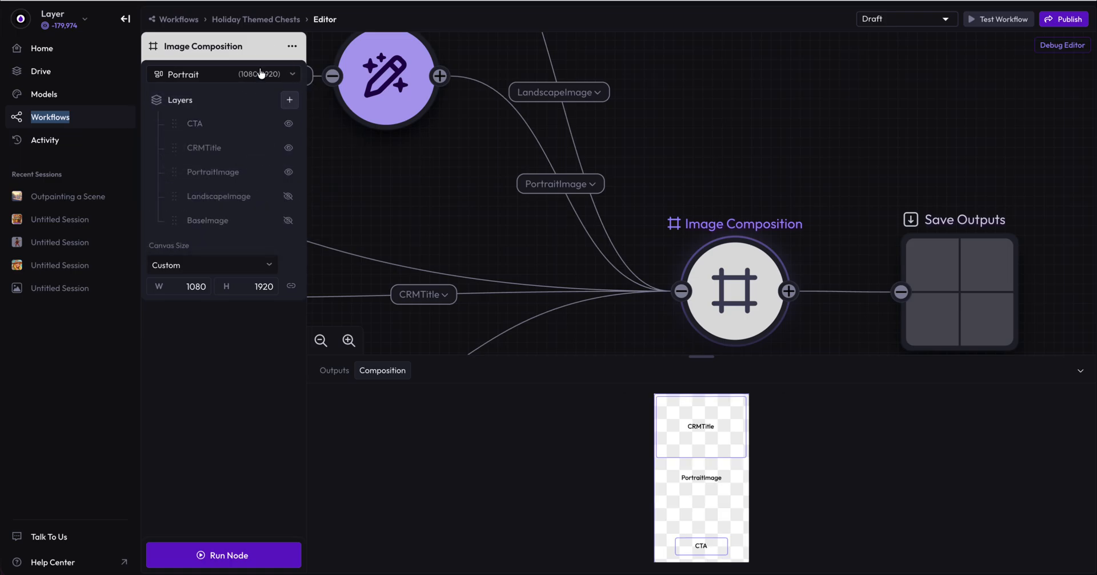
pyautogui.click(222, 74)
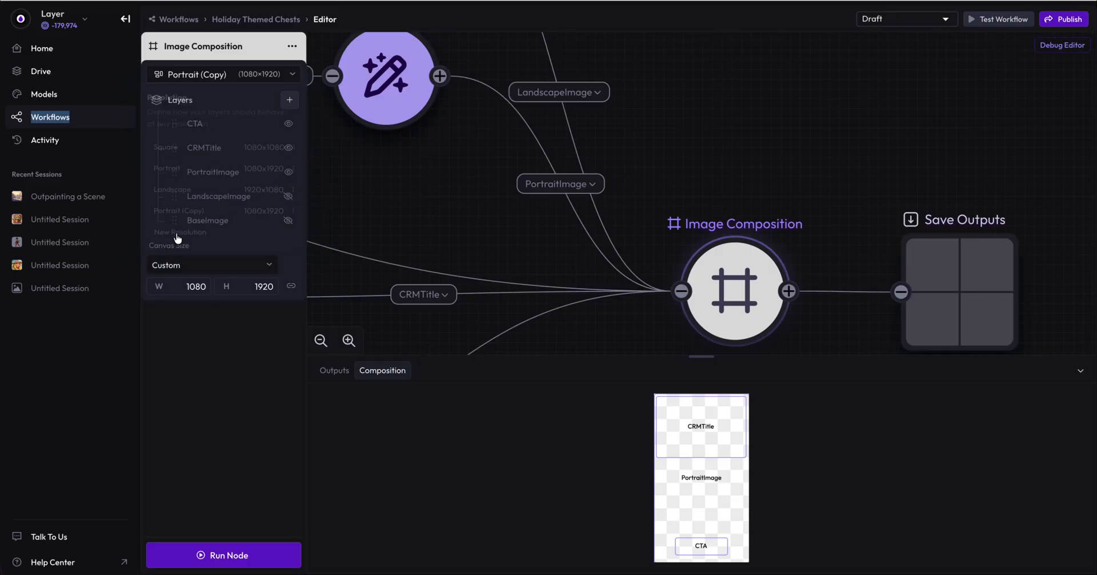
pyautogui.click(222, 74)
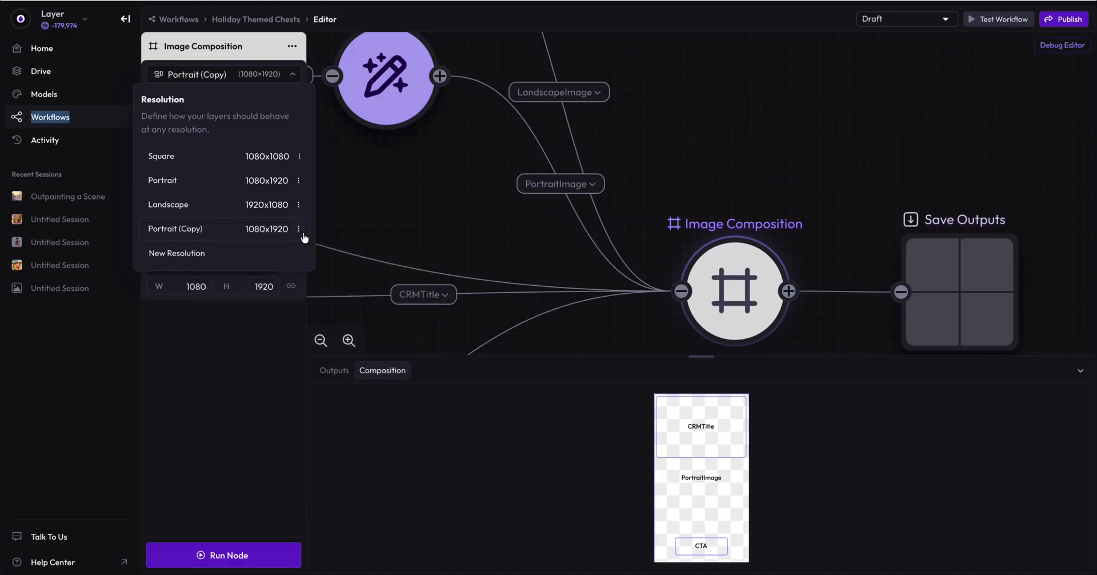
pyautogui.click(299, 229)
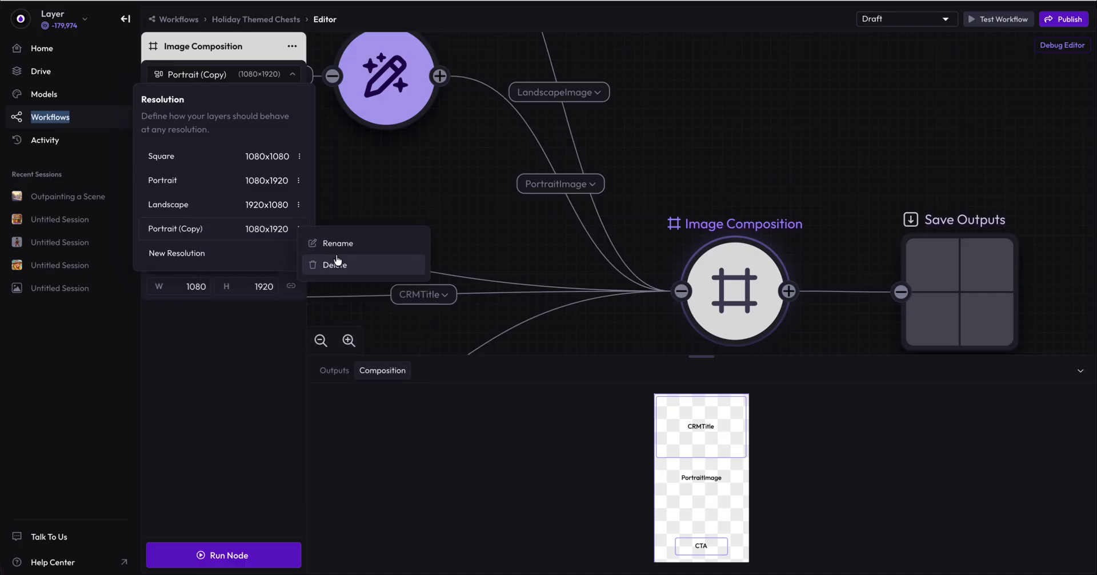
pyautogui.click(338, 243)
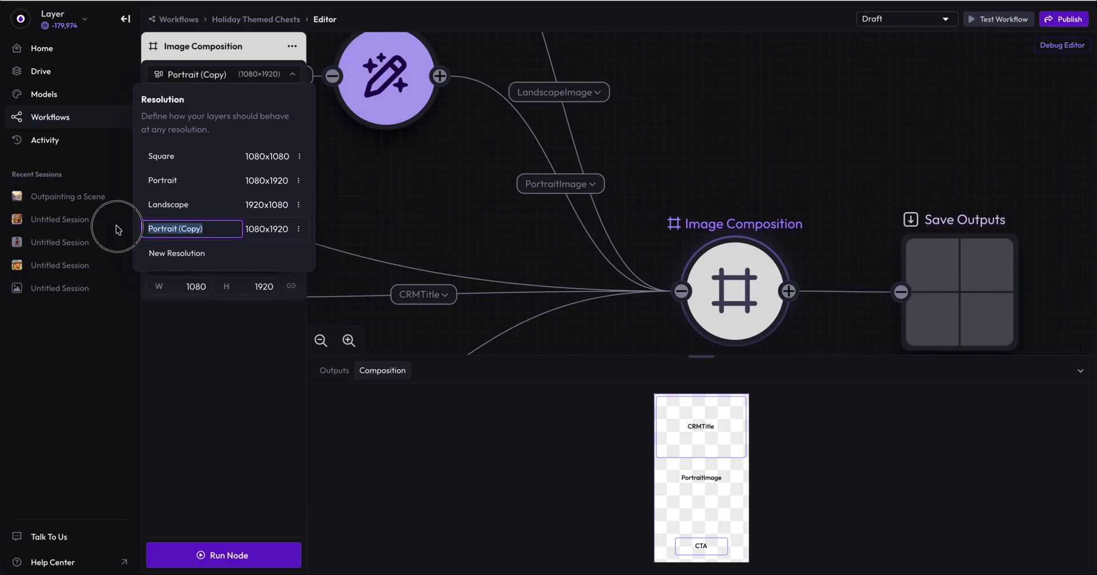
pyautogui.write('Example')
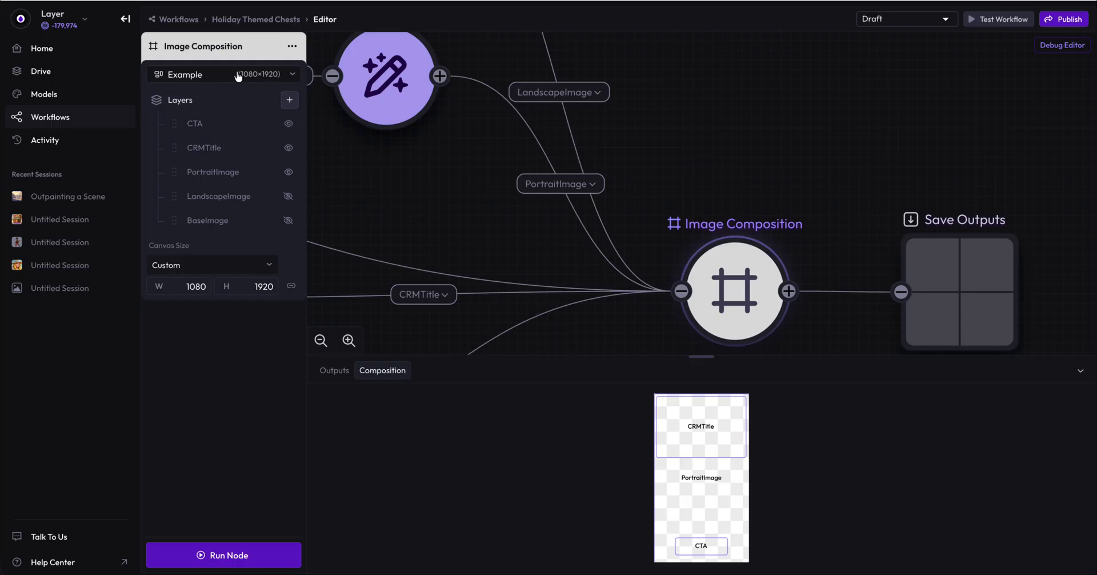
# Step: Inspect the CTA and PortraitImage layer settings in the Example resolution
pyautogui.click(224, 74)
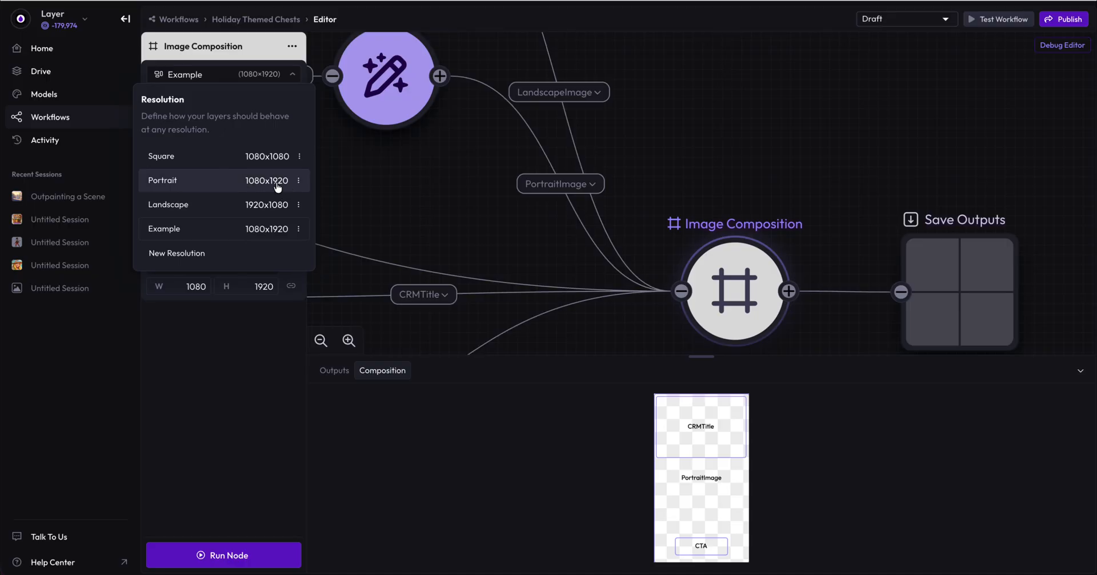
pyautogui.moveTo(234, 417)
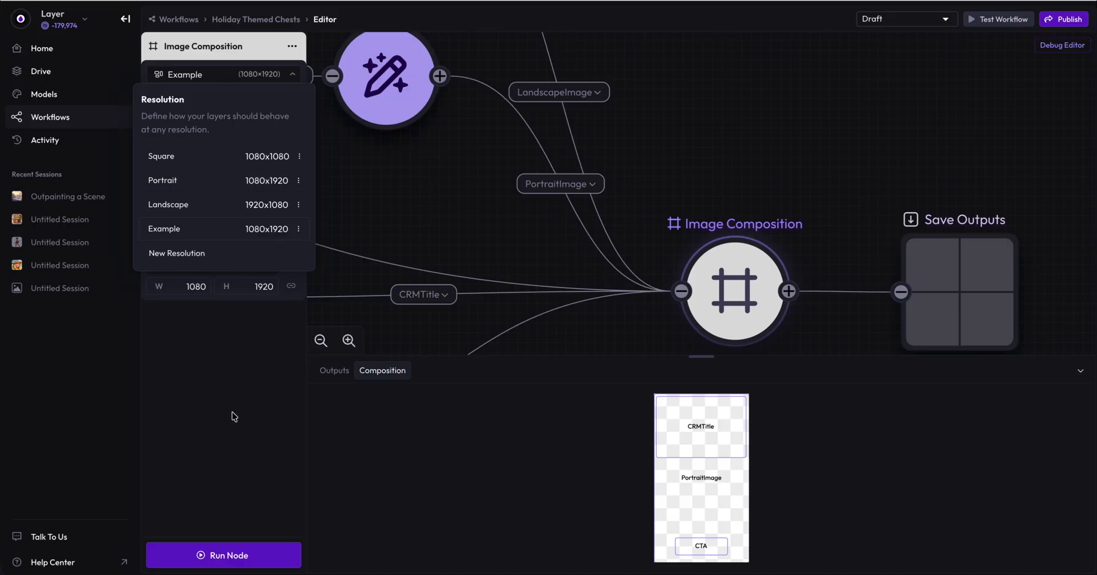
pyautogui.click(224, 75)
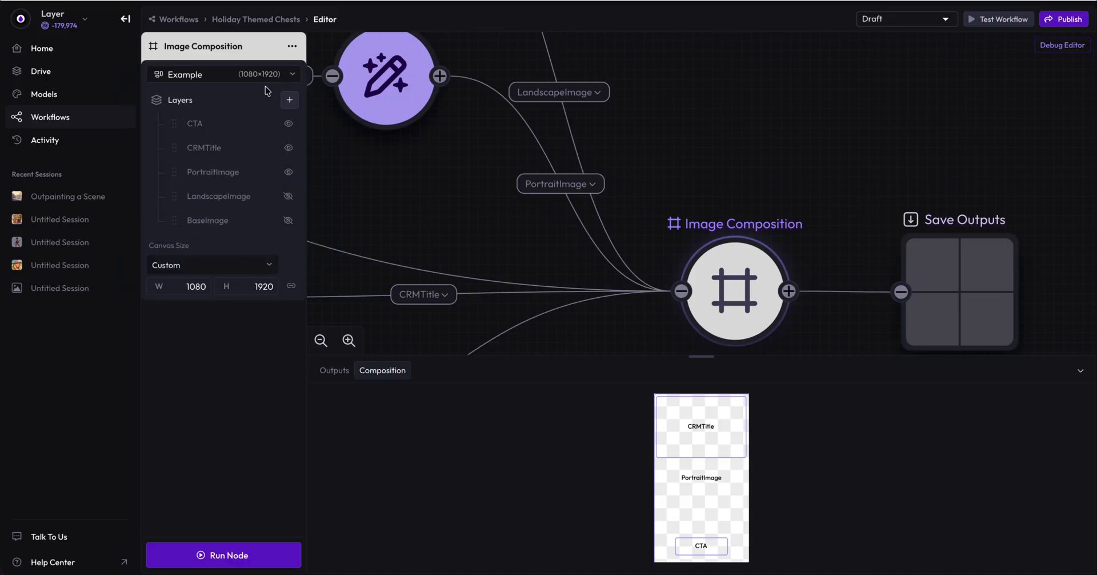
pyautogui.click(195, 124)
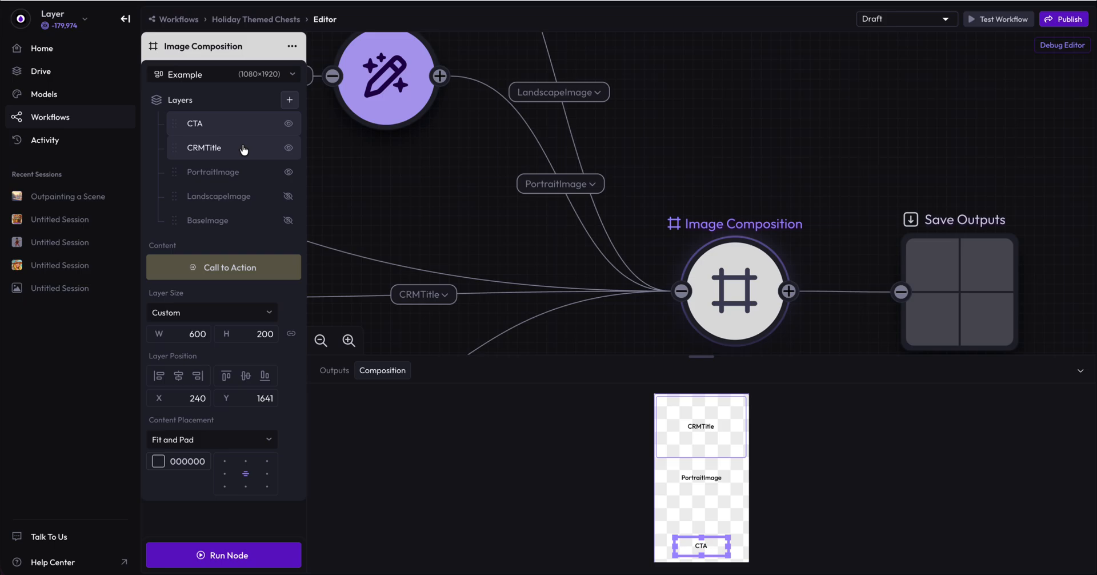
pyautogui.click(212, 172)
pyautogui.write('2')
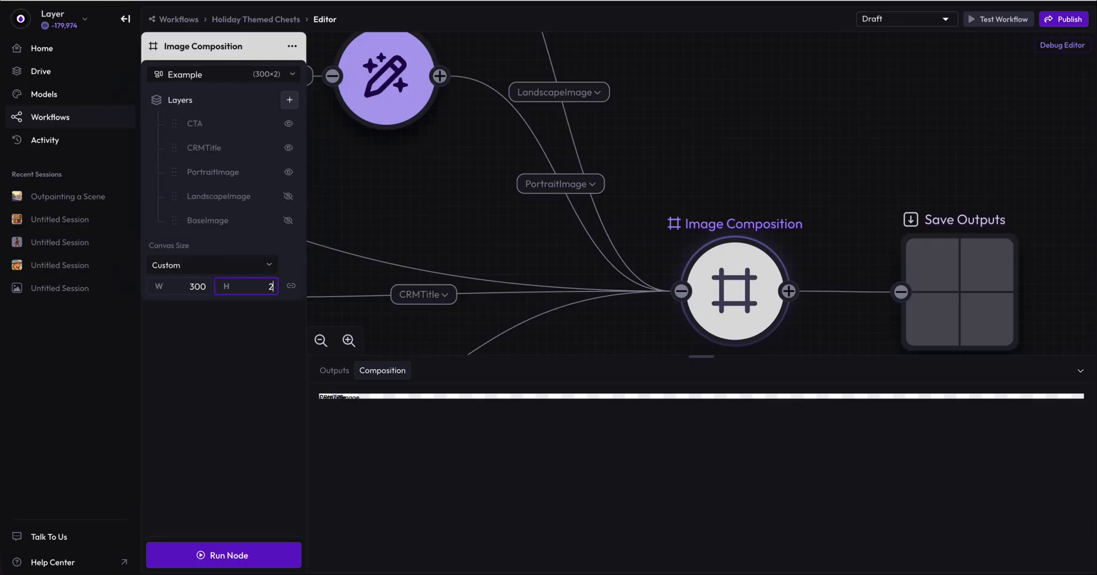
pyautogui.write('50')
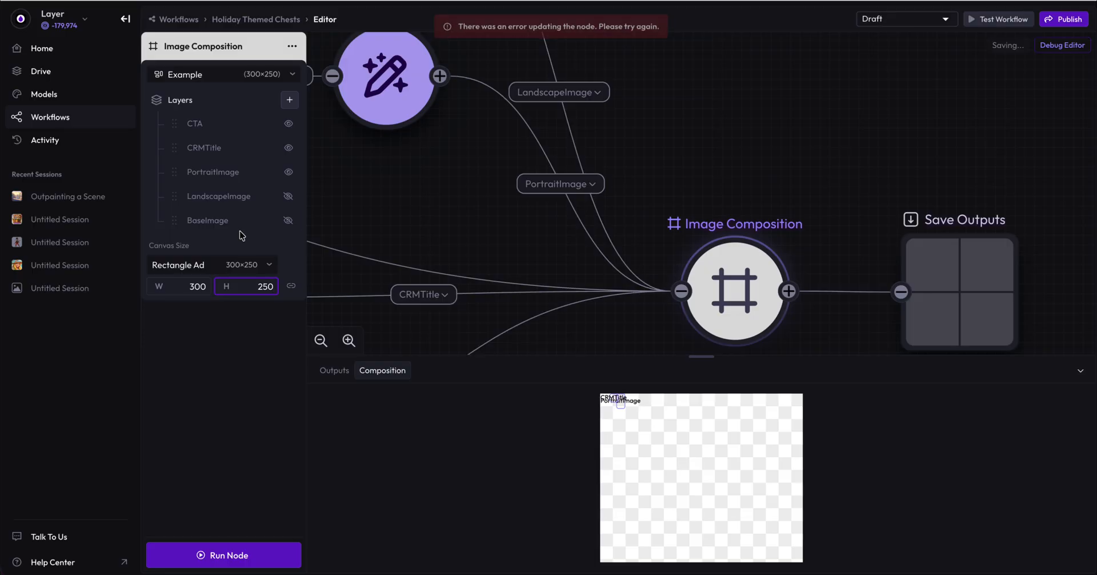
# Step: Set the Example canvas size to width 150 and height 600
pyautogui.click(189, 286)
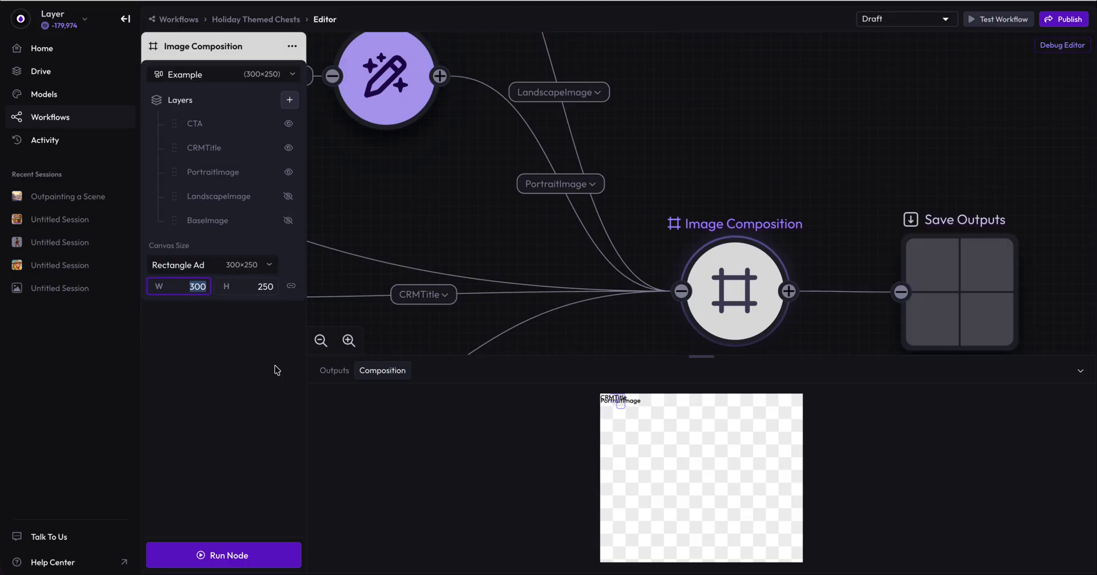
pyautogui.write('600')
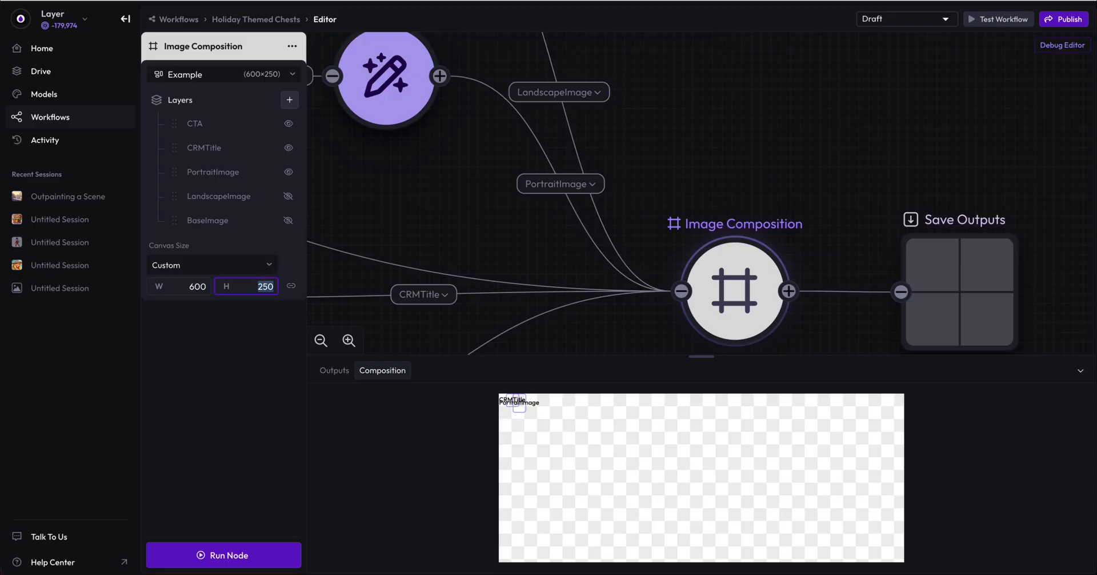
pyautogui.write('150')
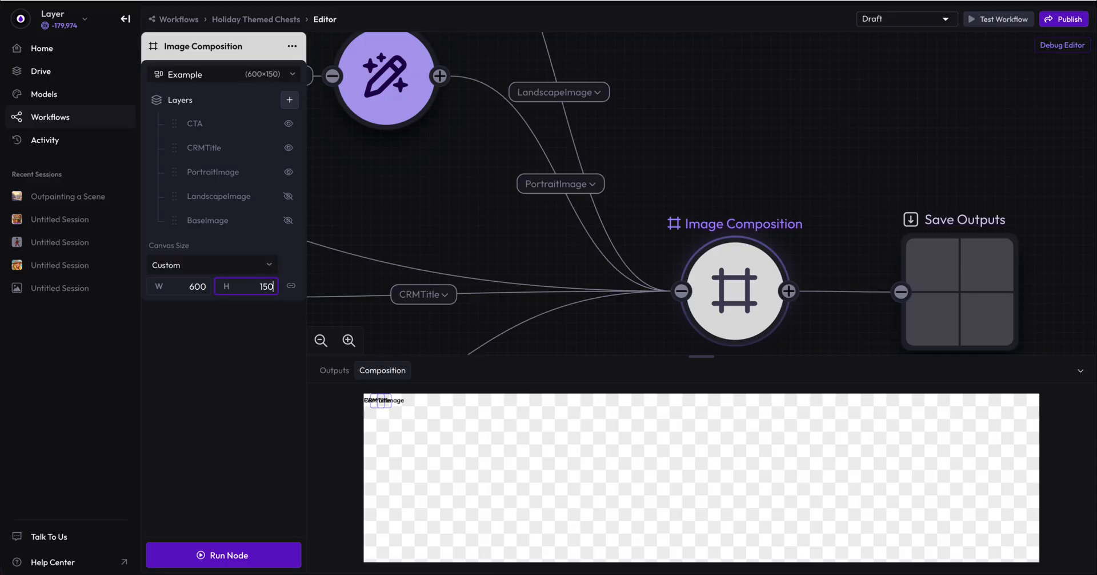
pyautogui.write('150')
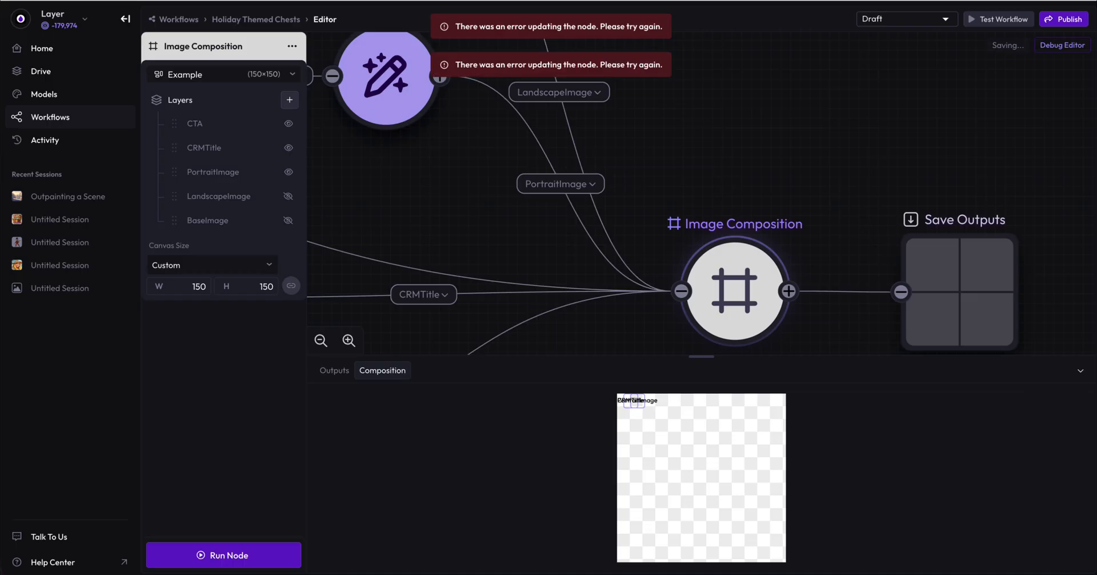
pyautogui.click(267, 287)
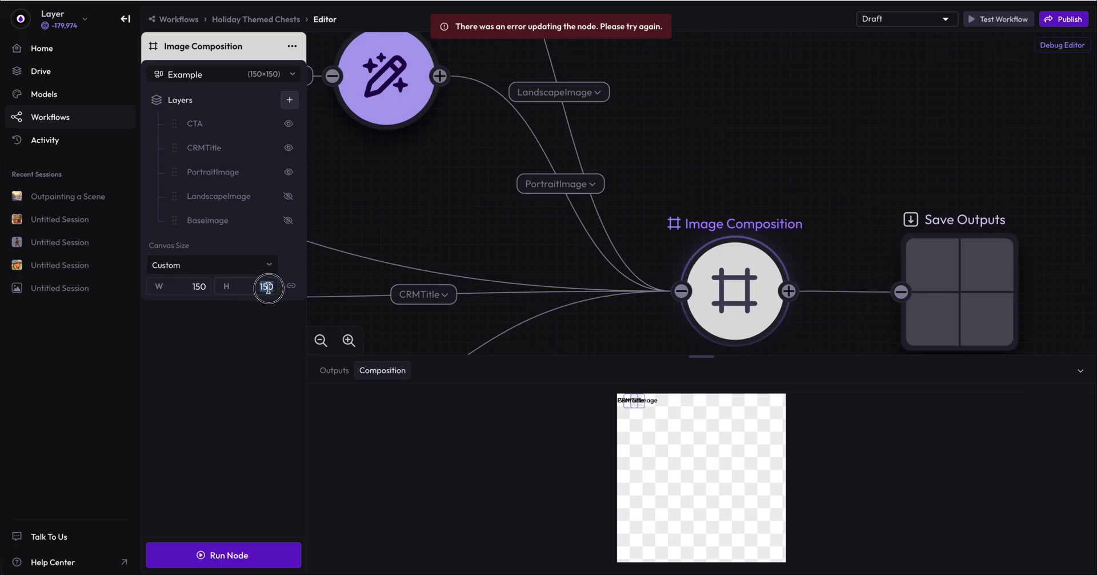
pyautogui.write('600')
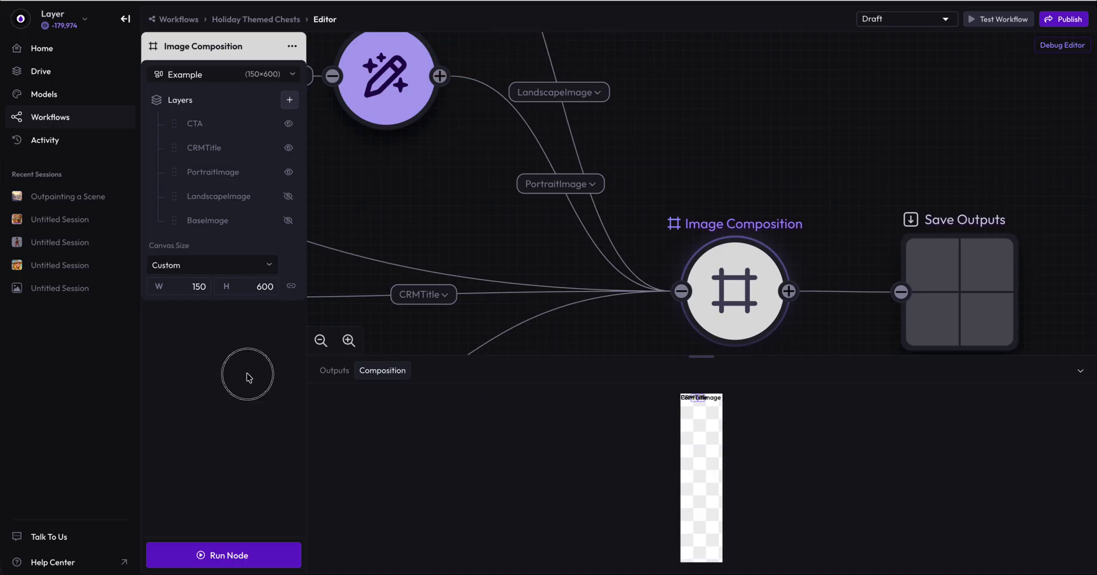
pyautogui.click(213, 172)
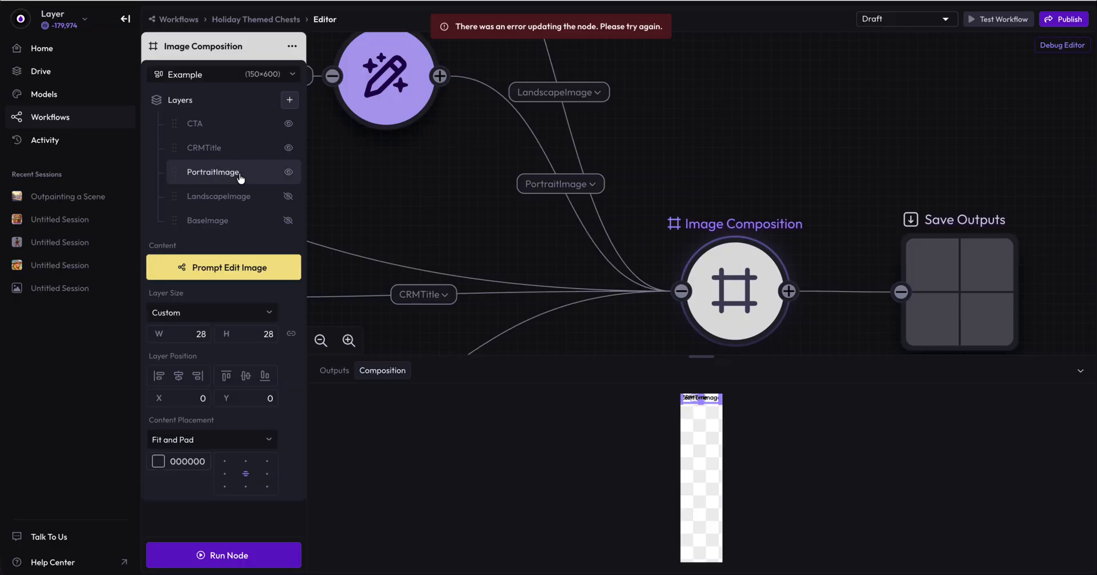
pyautogui.click(195, 124)
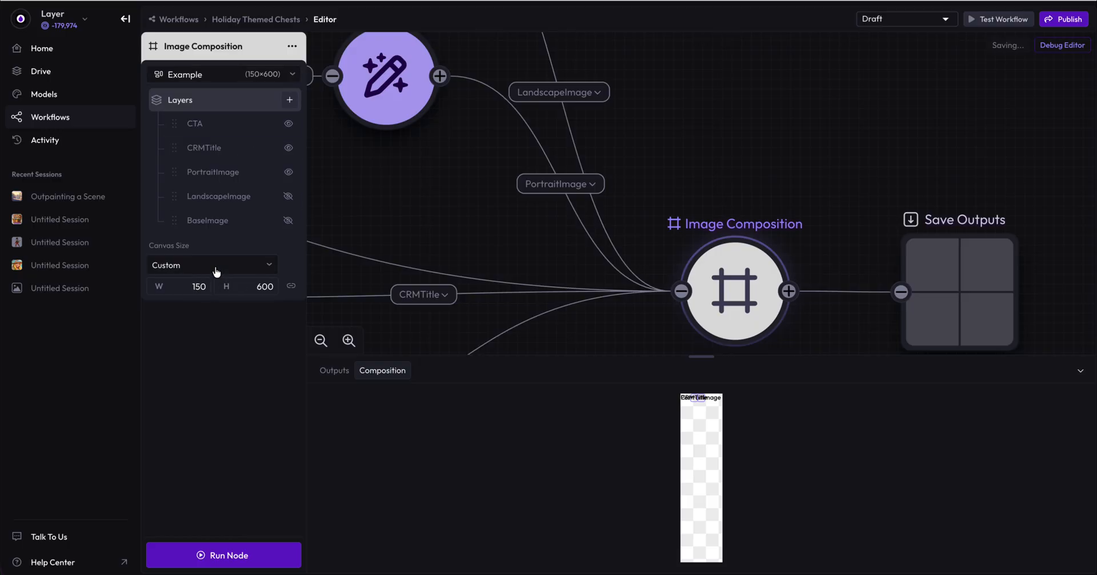
pyautogui.click(189, 286)
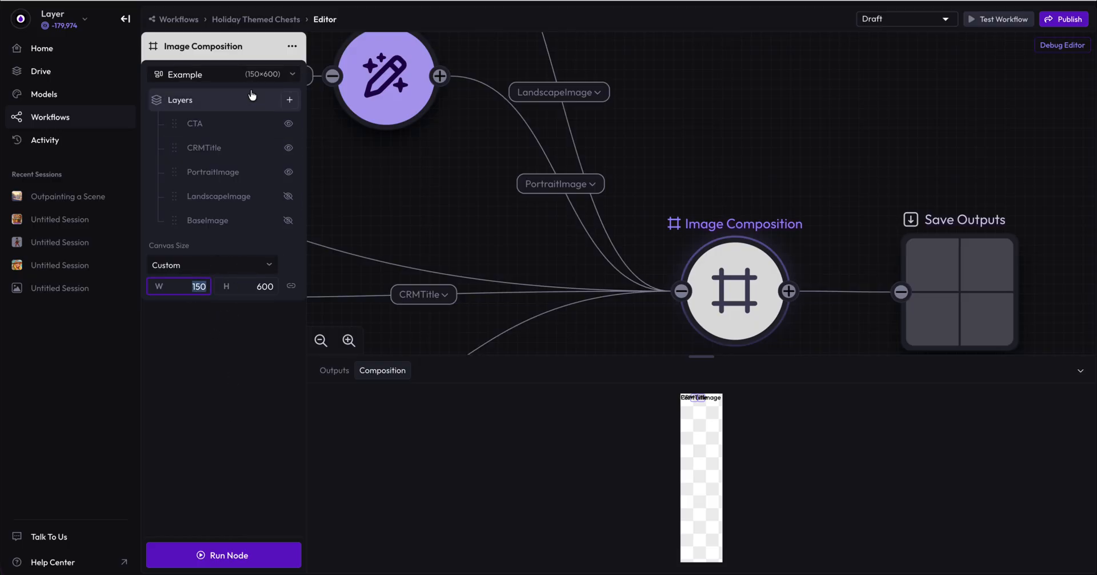
pyautogui.click(223, 74)
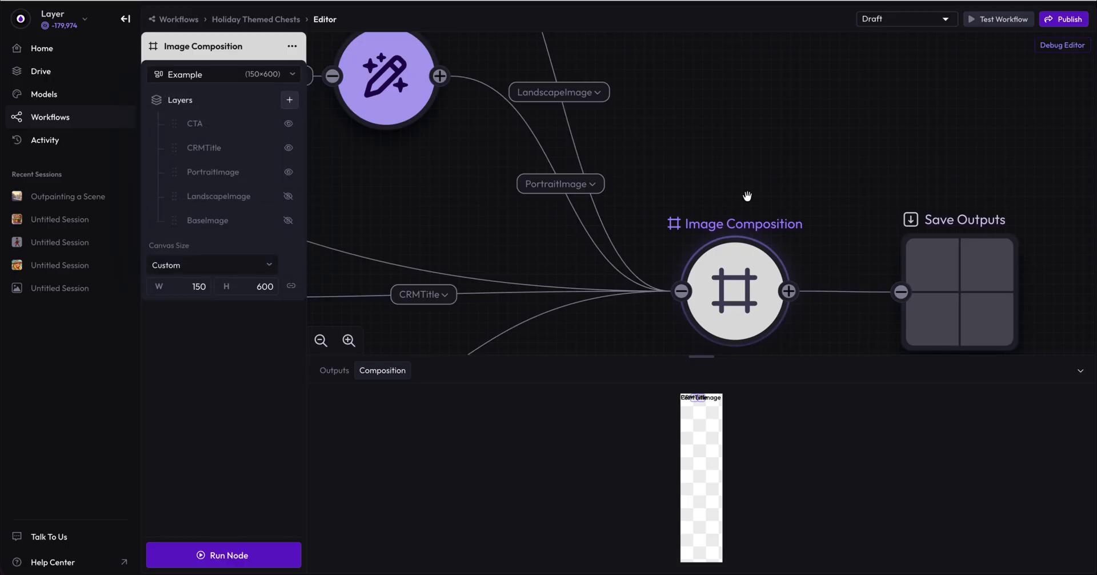
# Step: Delete the Example resolution, then check Portrait and return to Square
pyautogui.click(223, 74)
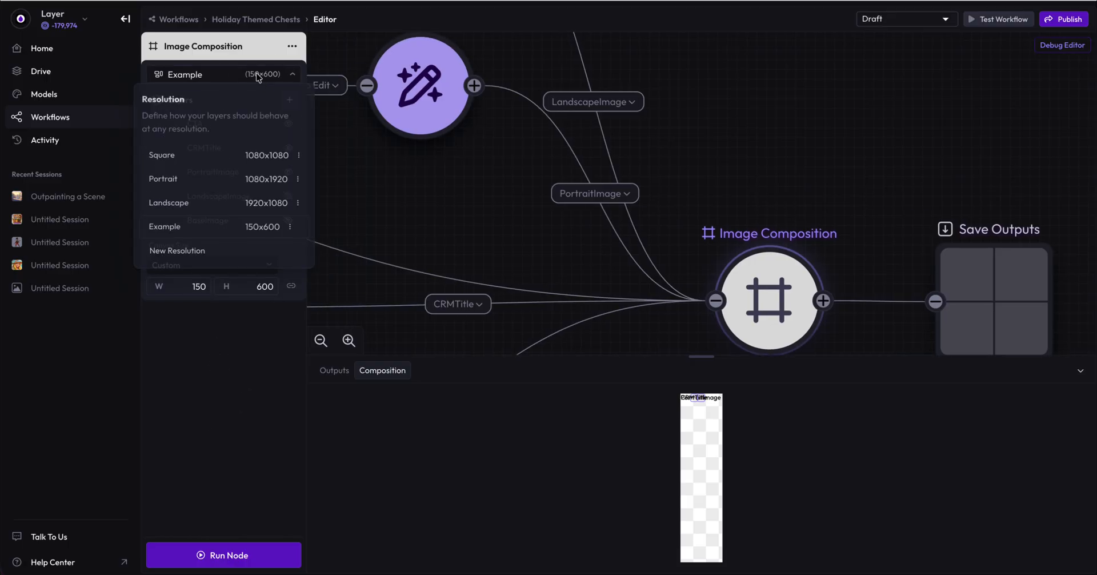
pyautogui.click(162, 155)
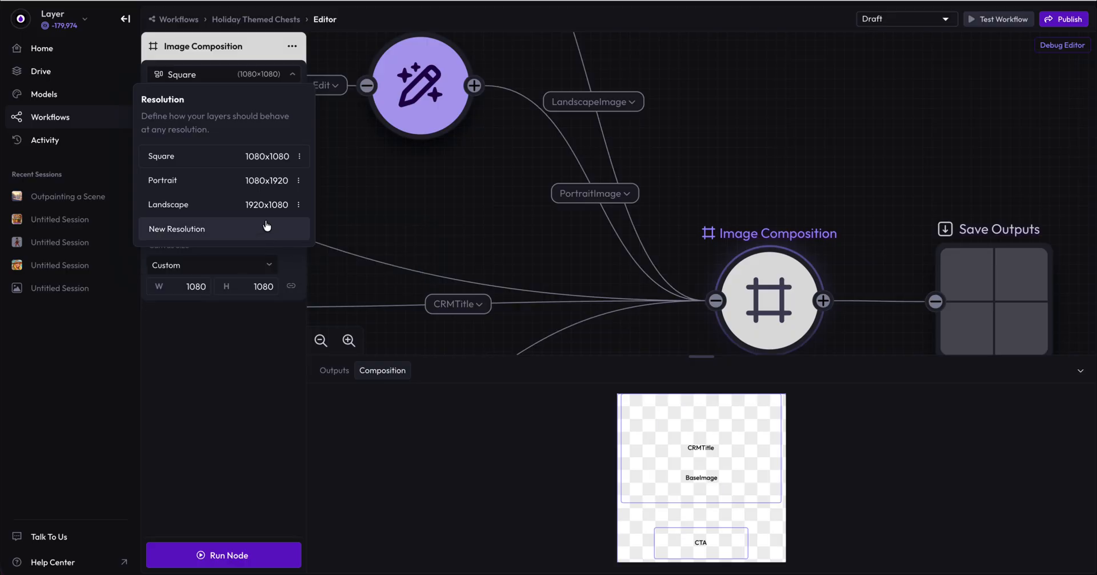
pyautogui.click(163, 181)
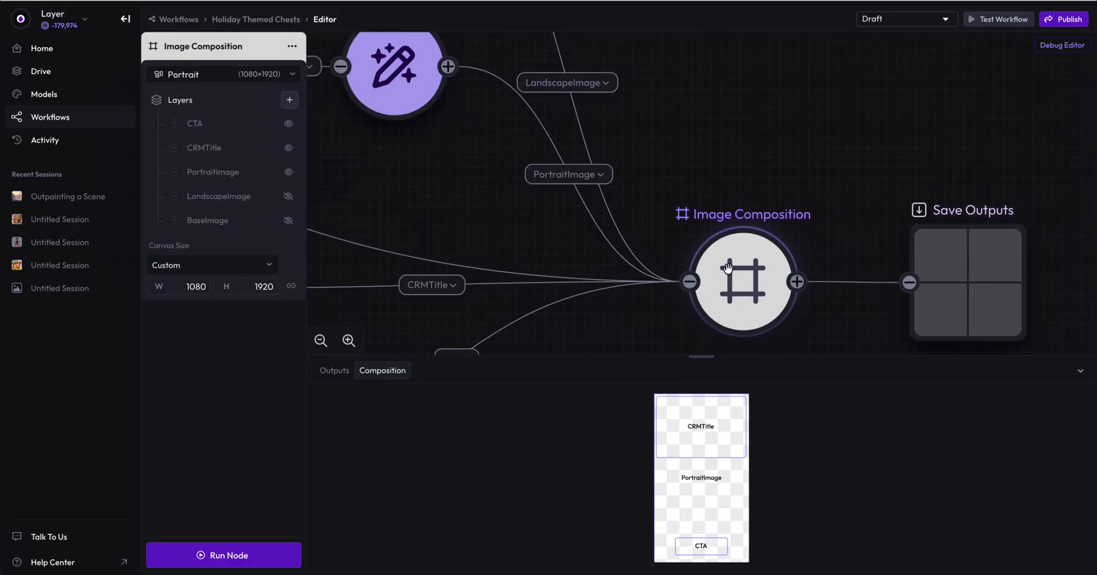
pyautogui.click(222, 74)
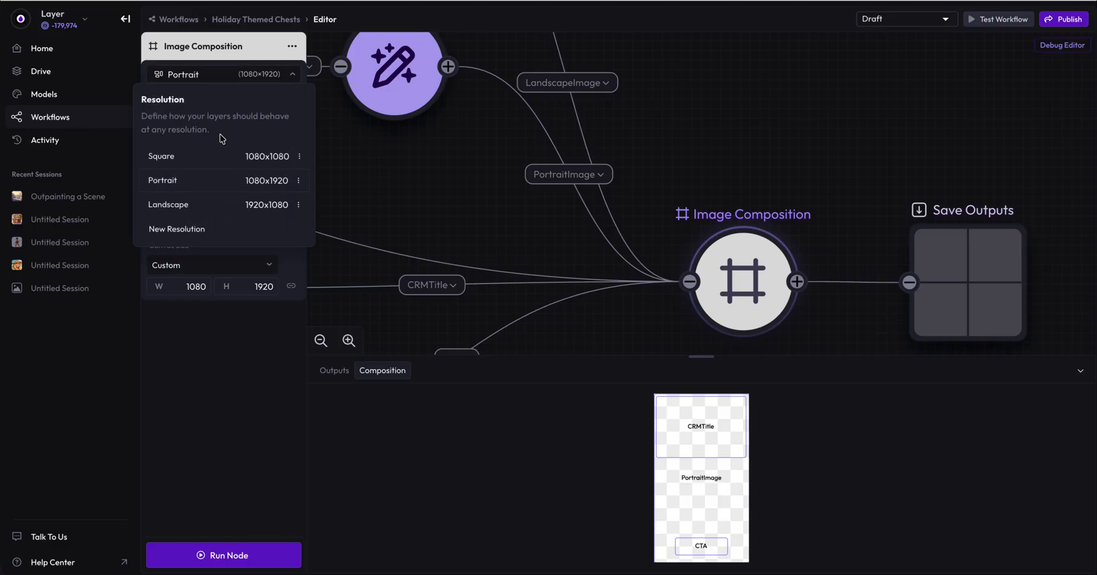
pyautogui.click(161, 156)
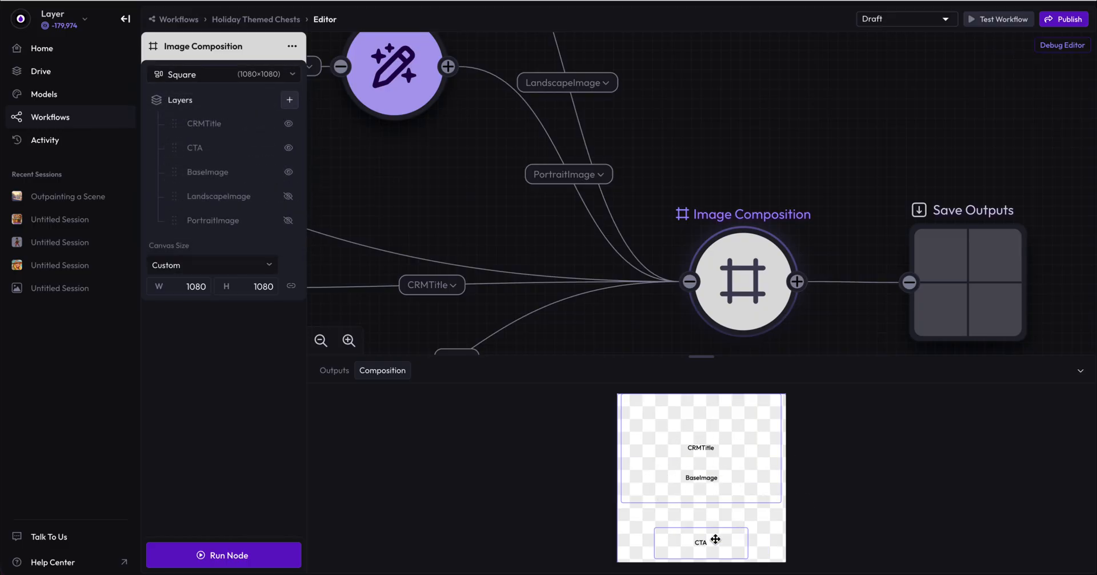
# Step: Choose Portrait (1080x1920) to preview CRMTitle, PortraitImage and CTA layers
pyautogui.click(222, 75)
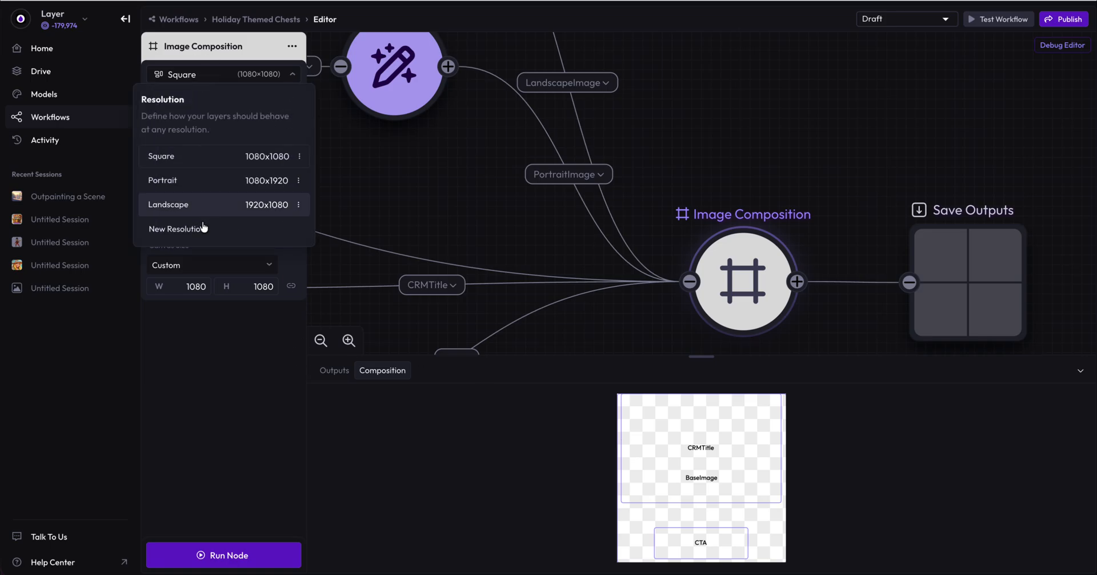
pyautogui.click(162, 180)
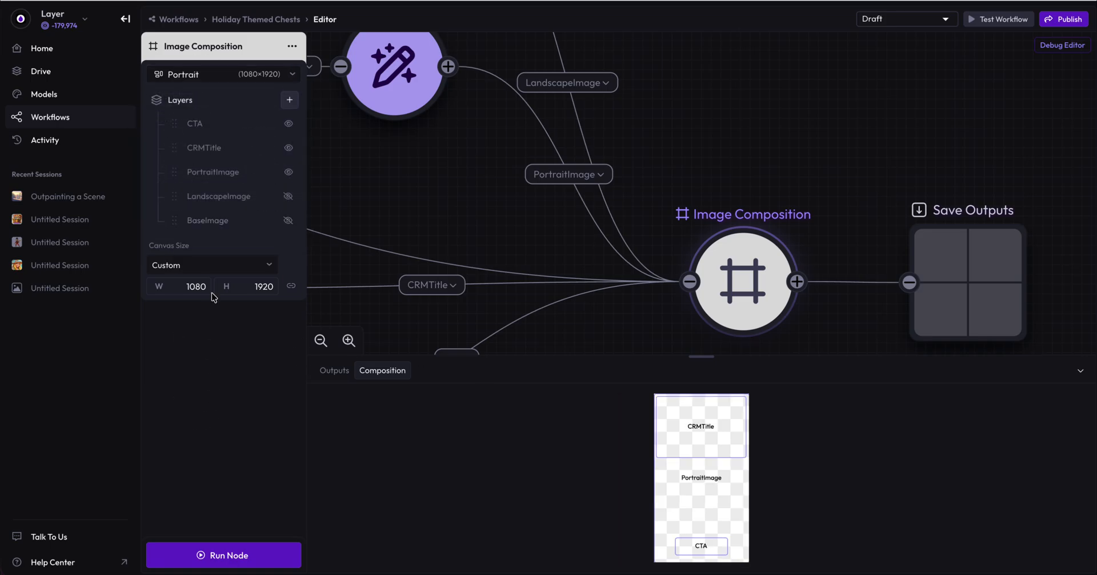
pyautogui.moveTo(714, 491)
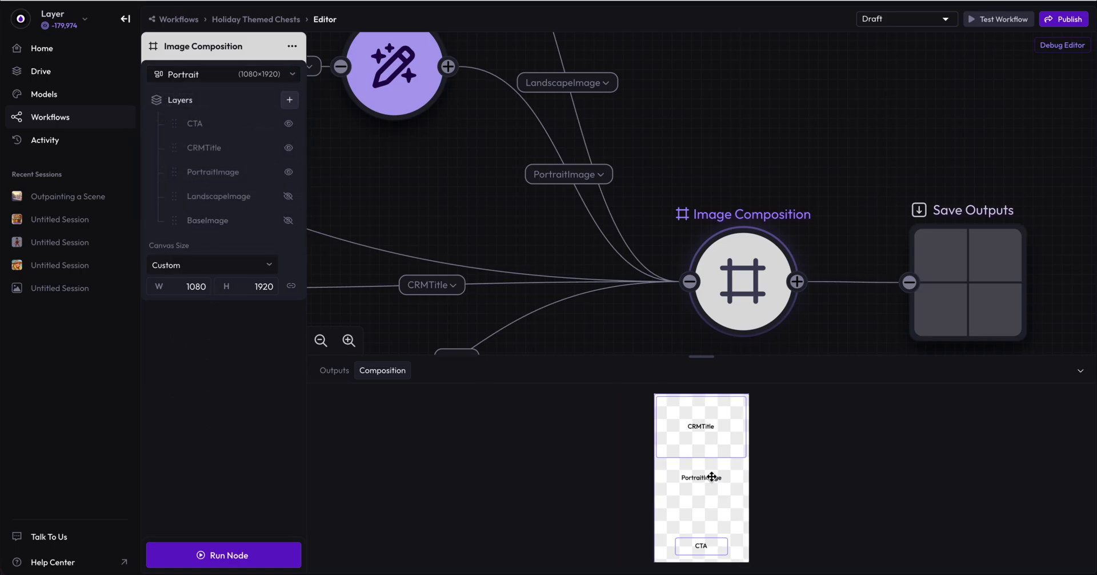
pyautogui.moveTo(690, 568)
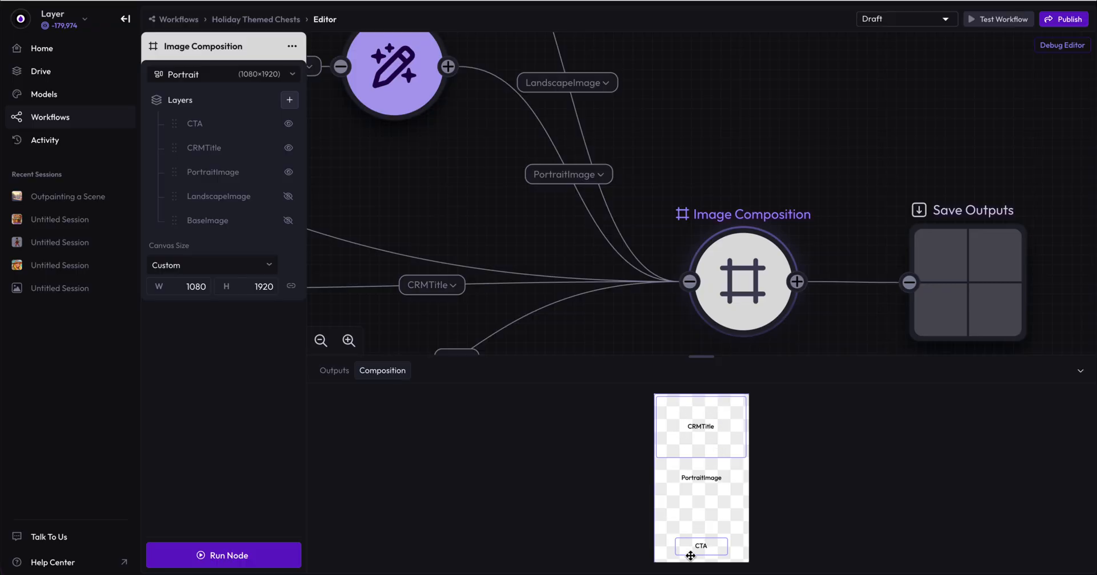
pyautogui.moveTo(736, 462)
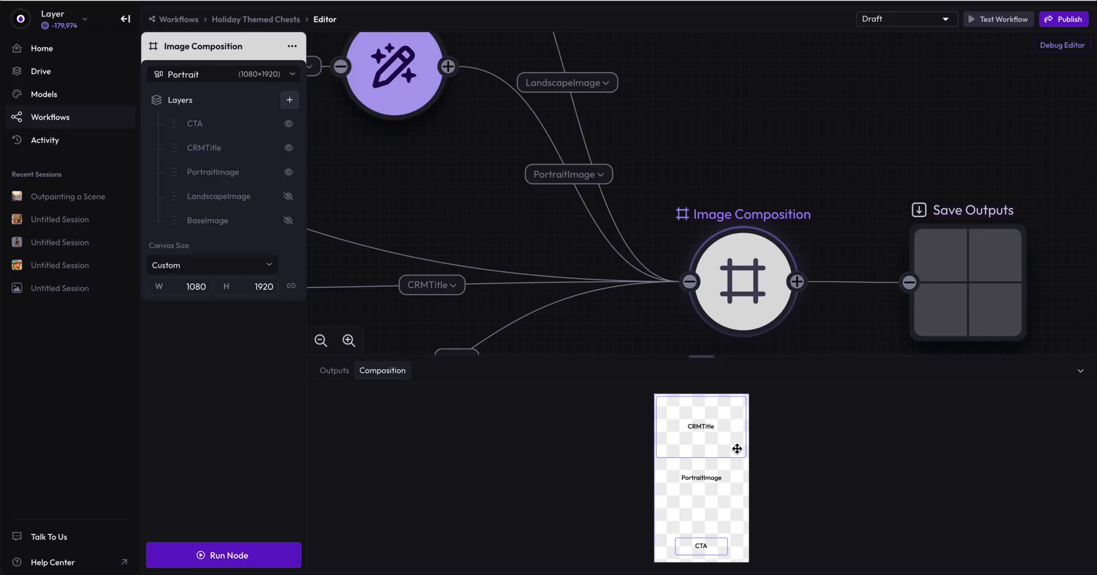
pyautogui.moveTo(695, 443)
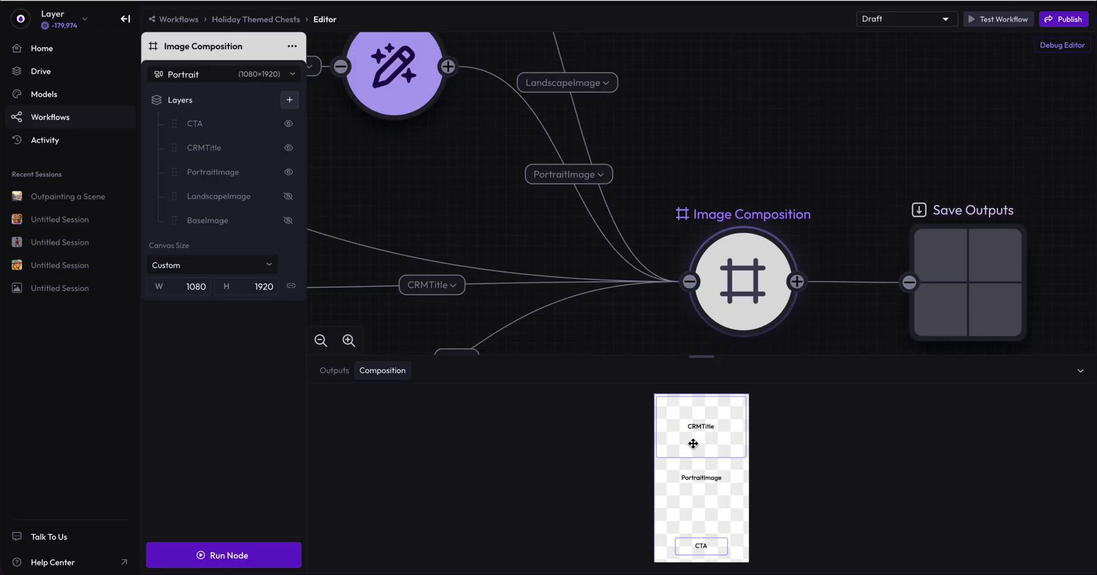
pyautogui.moveTo(705, 439)
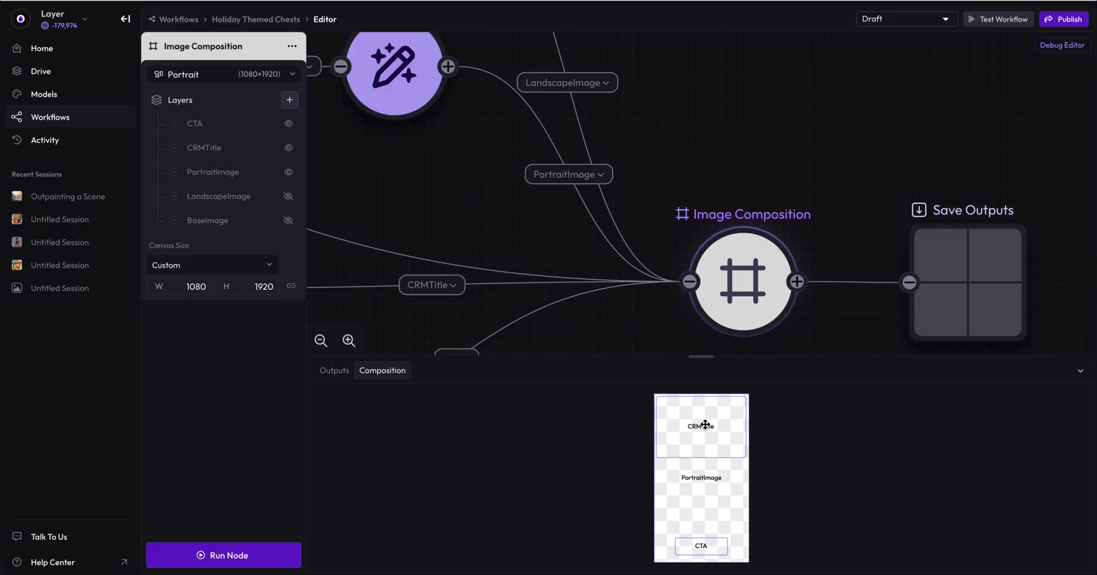
pyautogui.moveTo(723, 545)
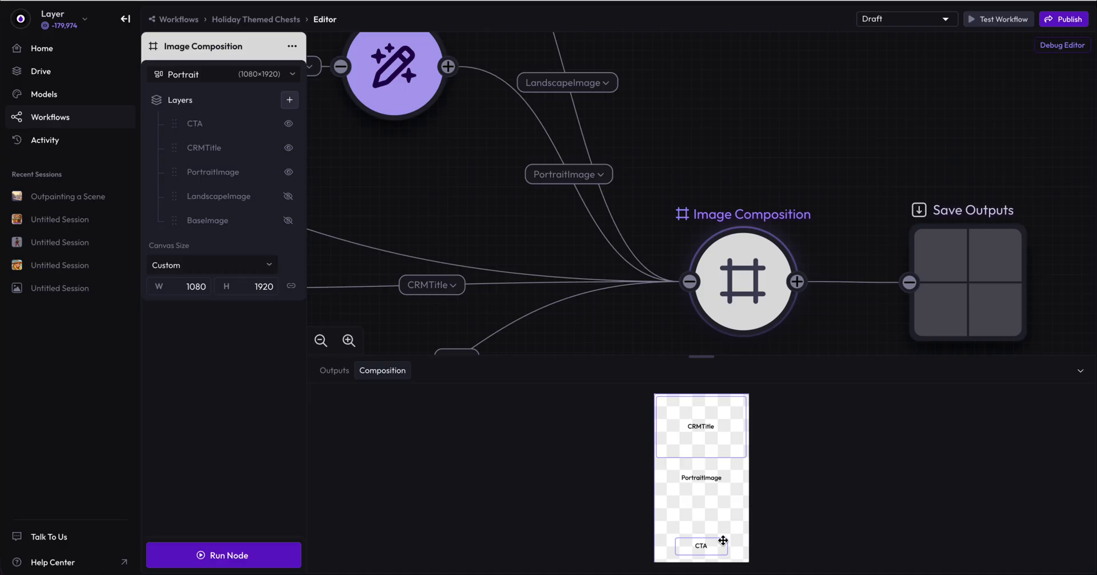
pyautogui.moveTo(234, 240)
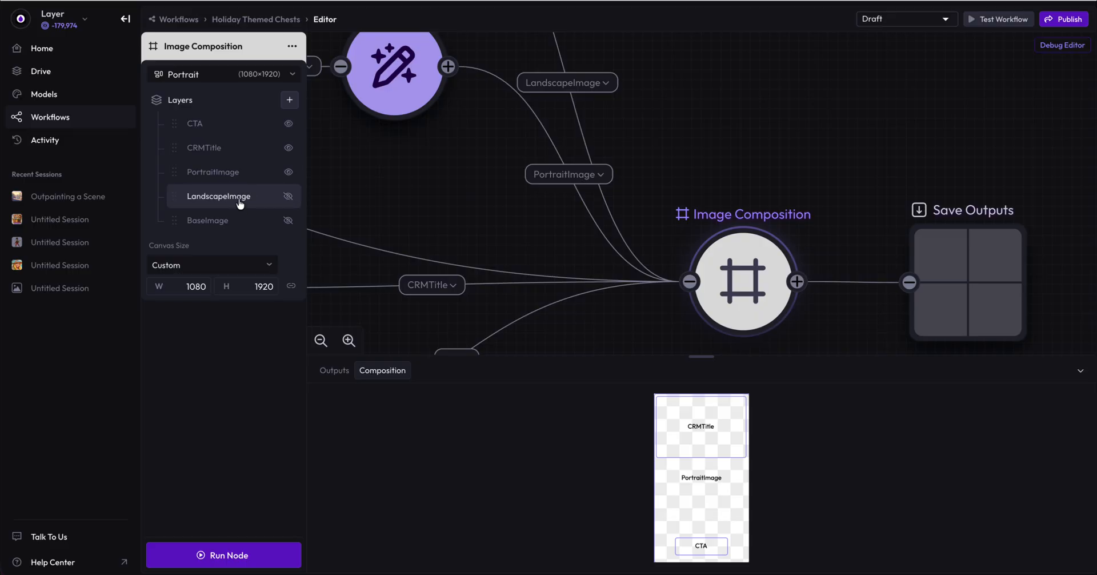
pyautogui.click(218, 196)
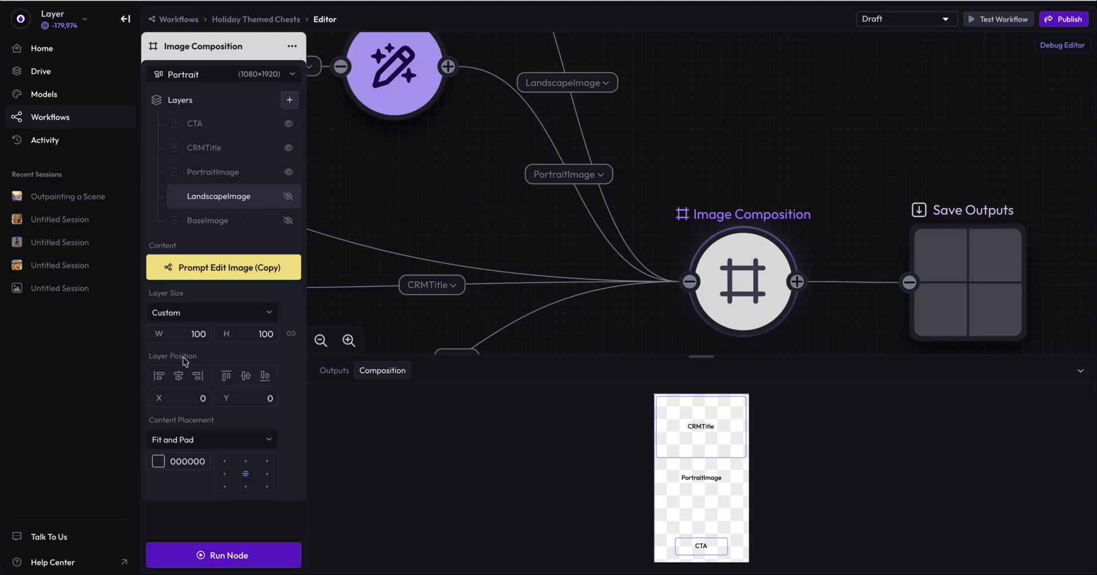
pyautogui.click(207, 220)
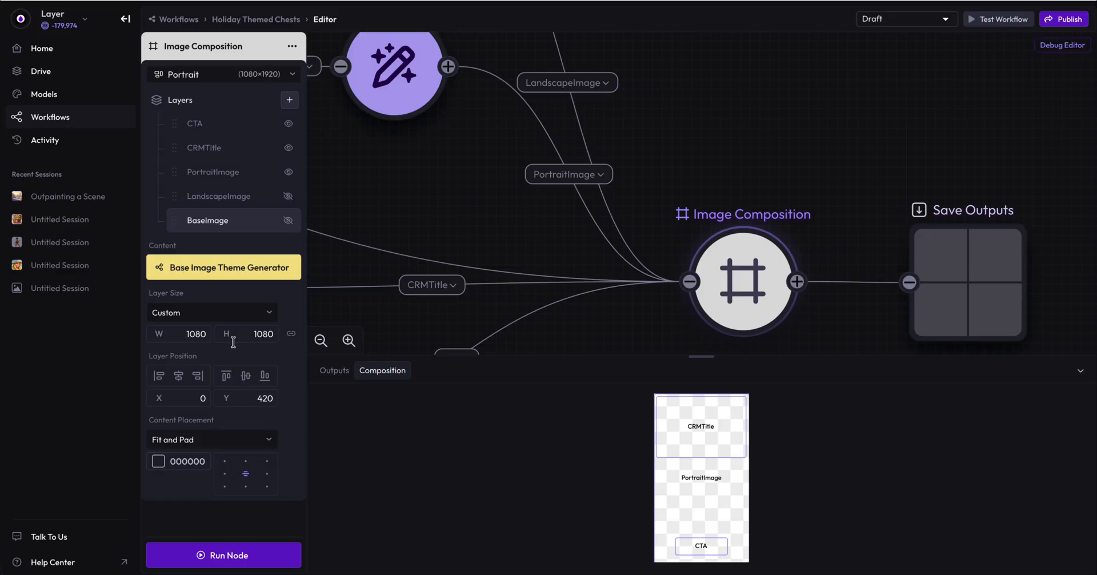
pyautogui.click(204, 148)
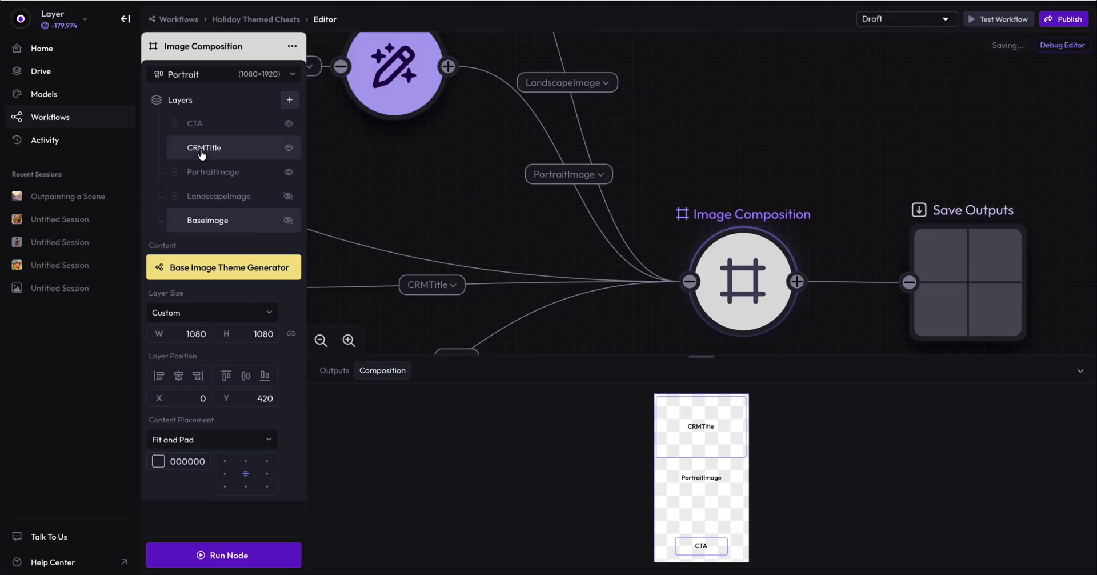
pyautogui.click(212, 172)
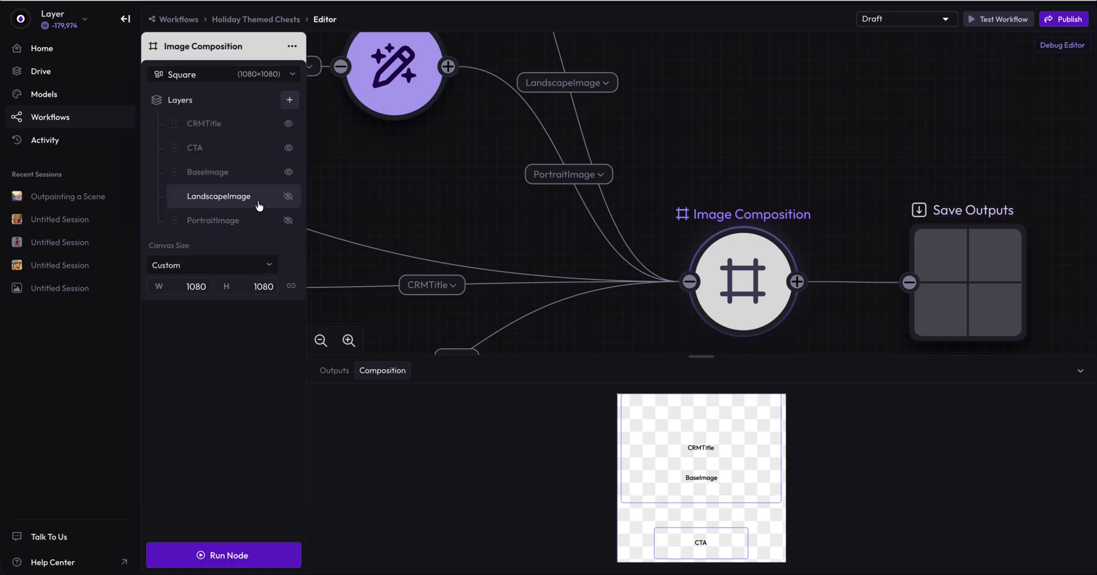
pyautogui.click(207, 171)
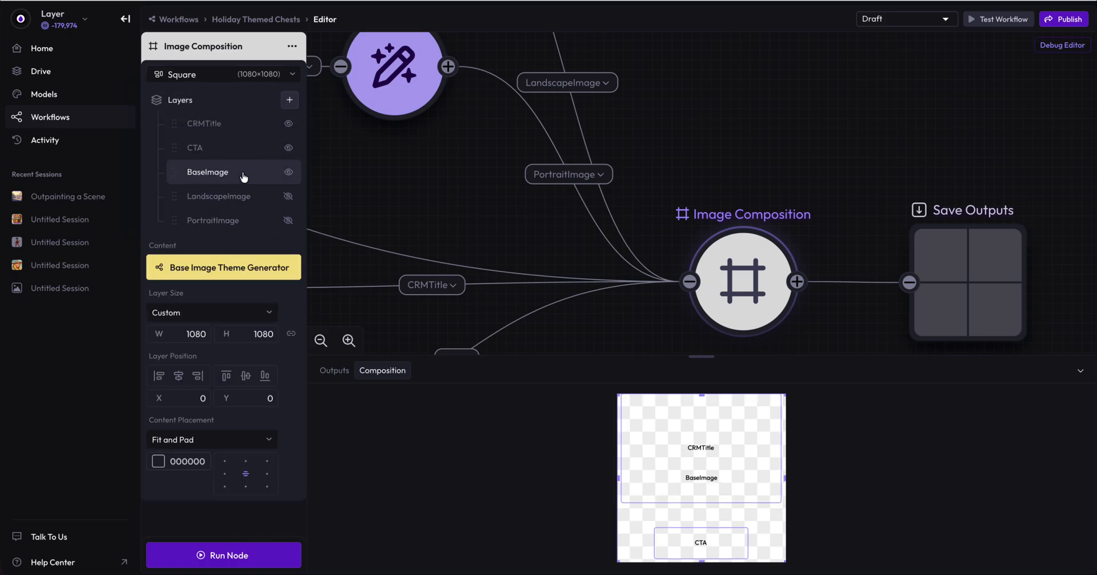
pyautogui.click(206, 75)
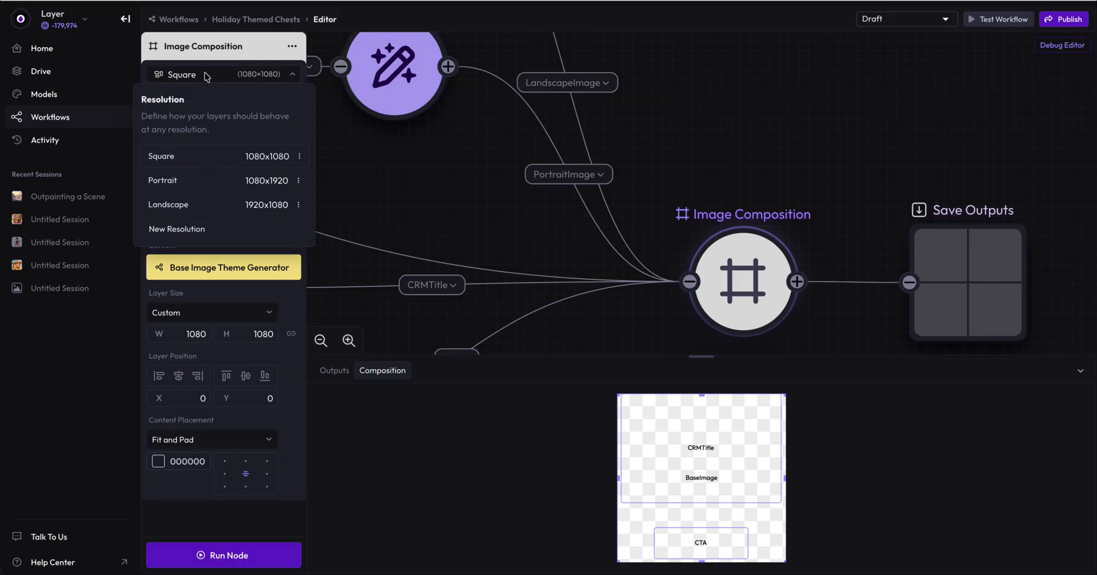
pyautogui.click(163, 181)
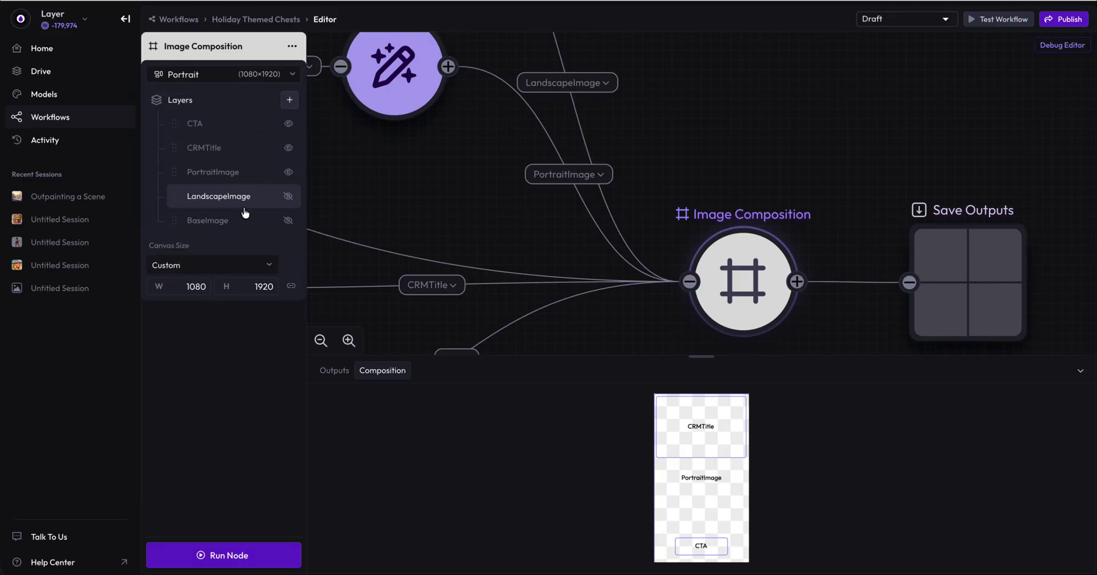
pyautogui.click(213, 173)
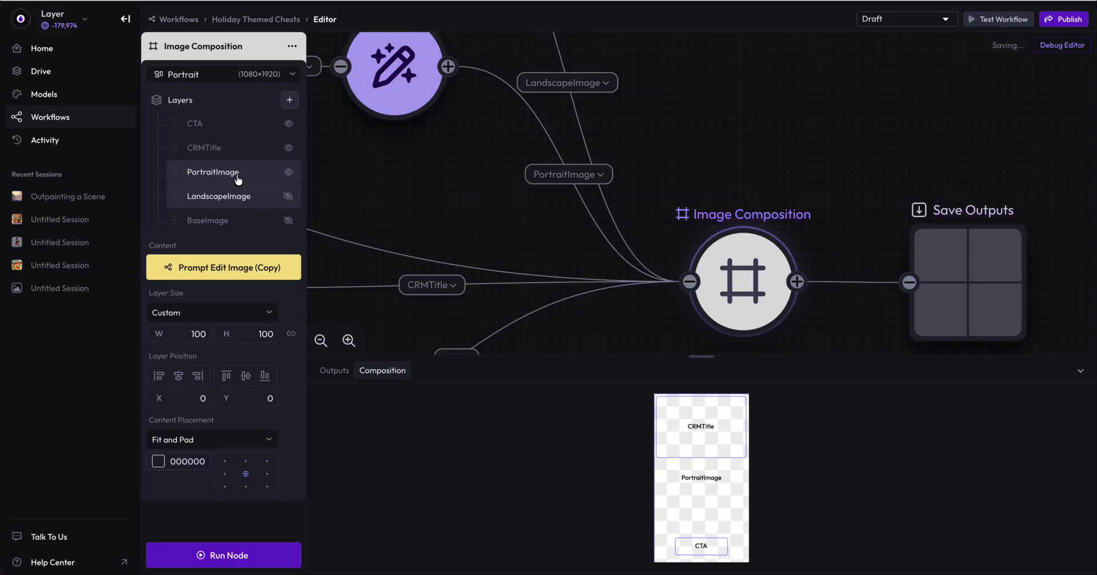
pyautogui.click(212, 172)
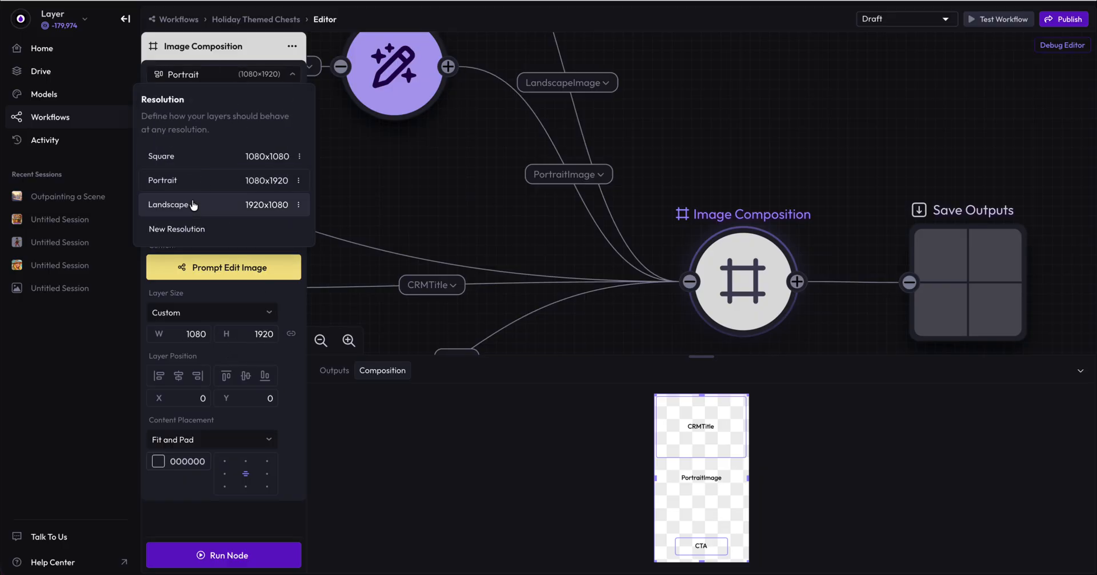
# Step: Switch to Landscape 1920×1080 and inspect the CTA, CRMTitle and image layers
pyautogui.click(168, 205)
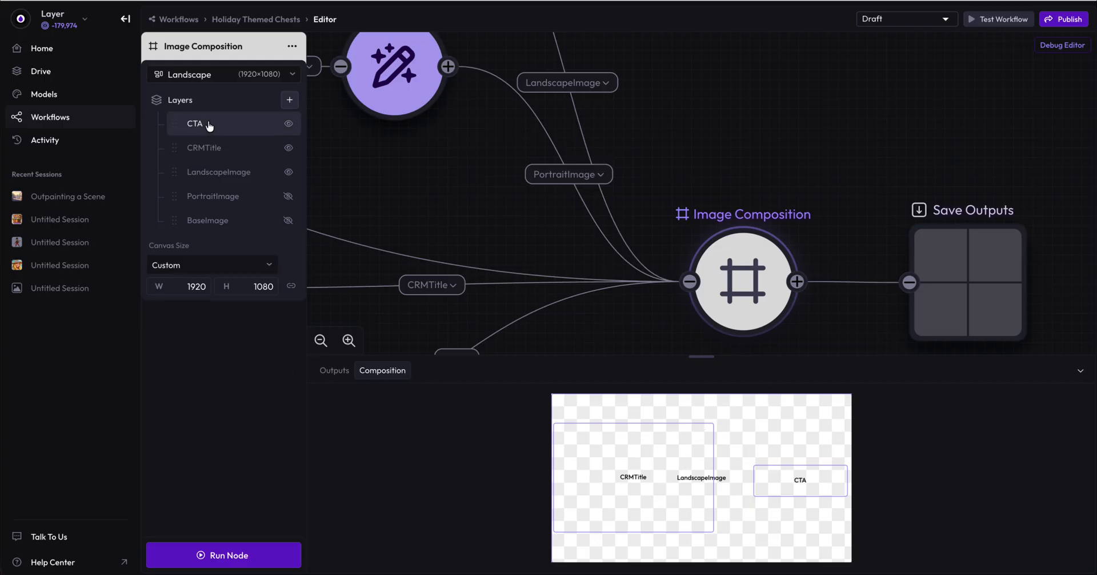
pyautogui.click(218, 172)
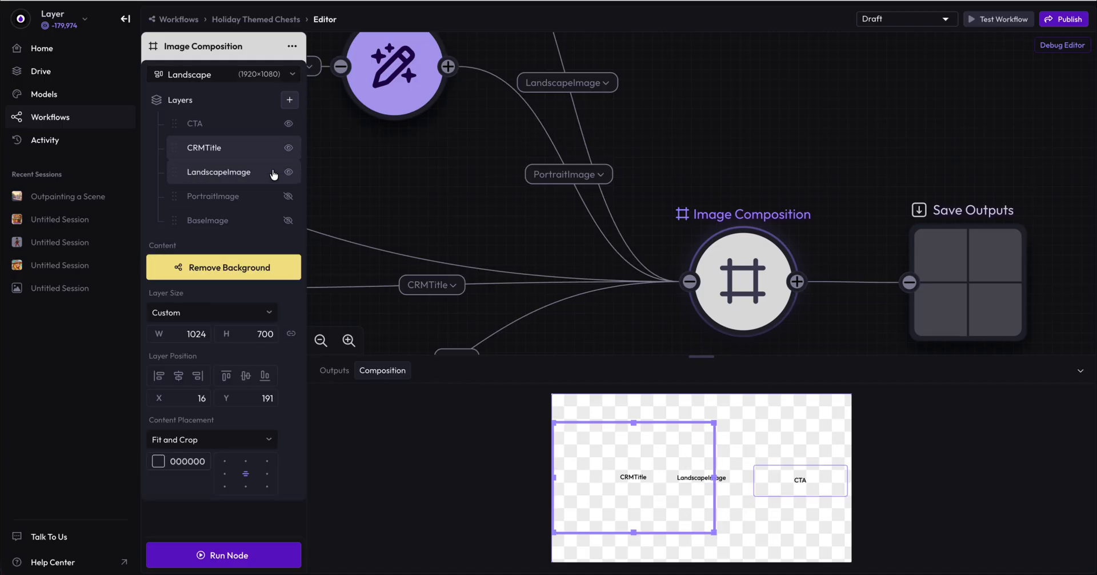
pyautogui.click(218, 172)
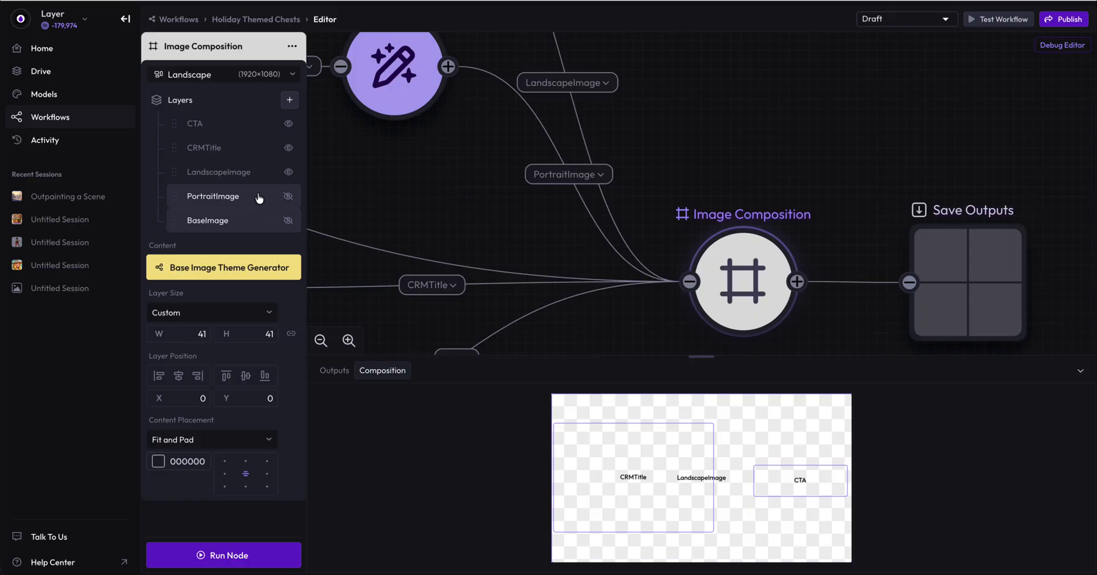
pyautogui.click(204, 148)
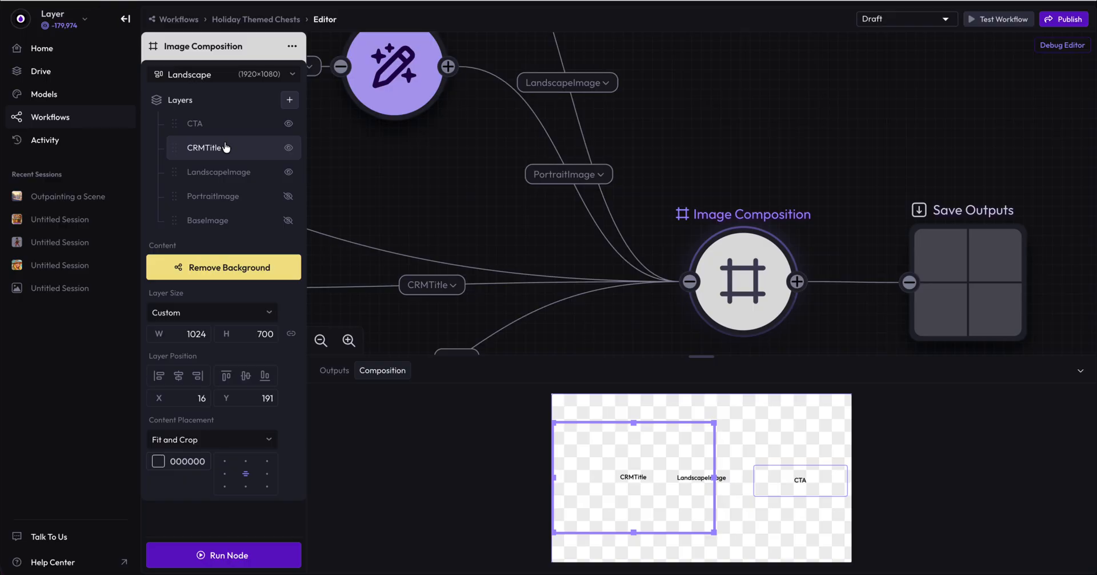
pyautogui.click(194, 123)
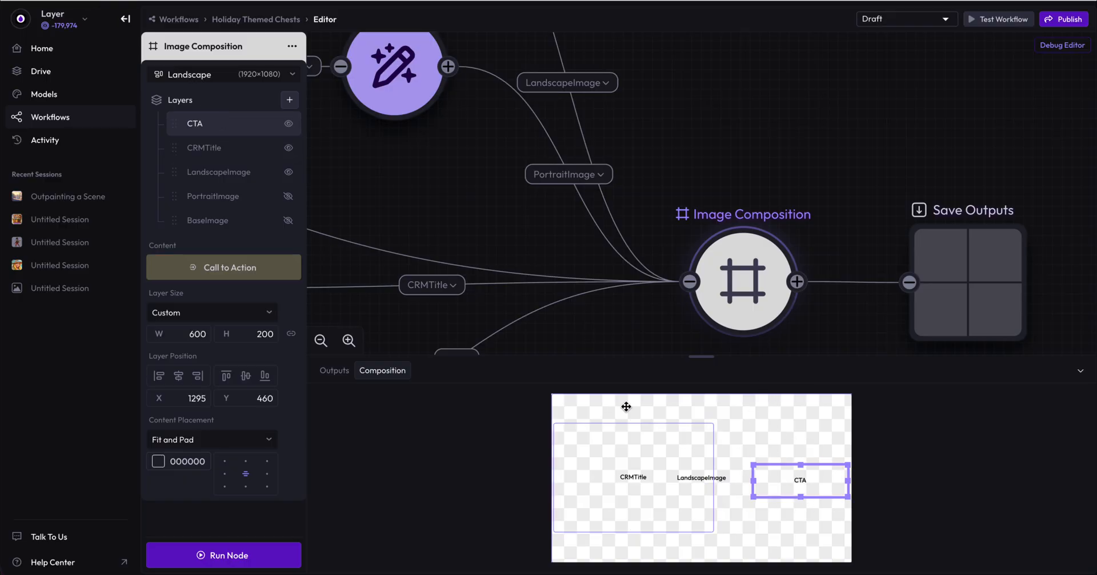
pyautogui.click(204, 148)
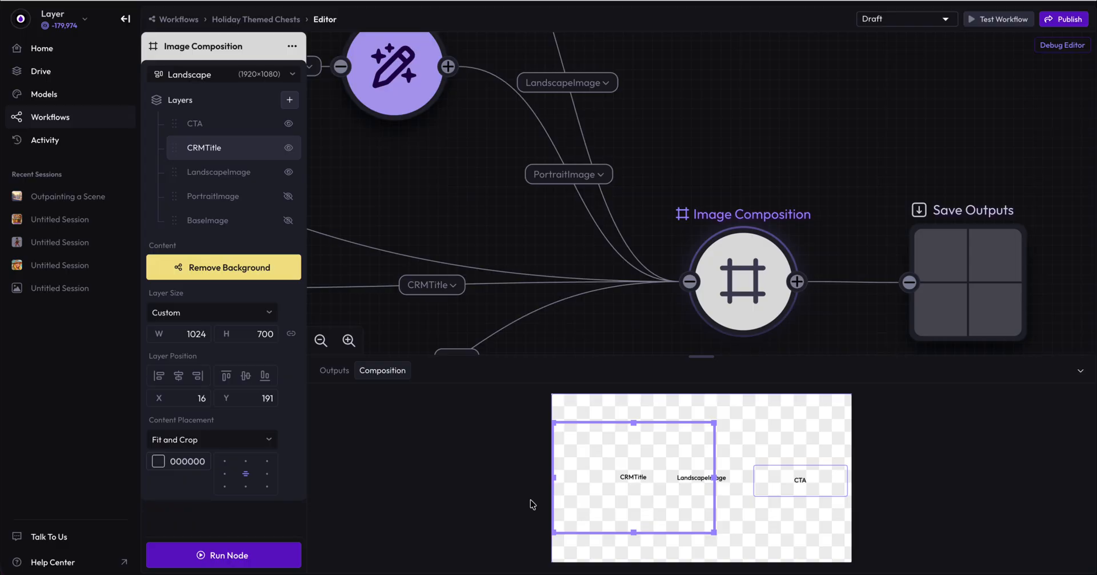
pyautogui.moveTo(643, 497)
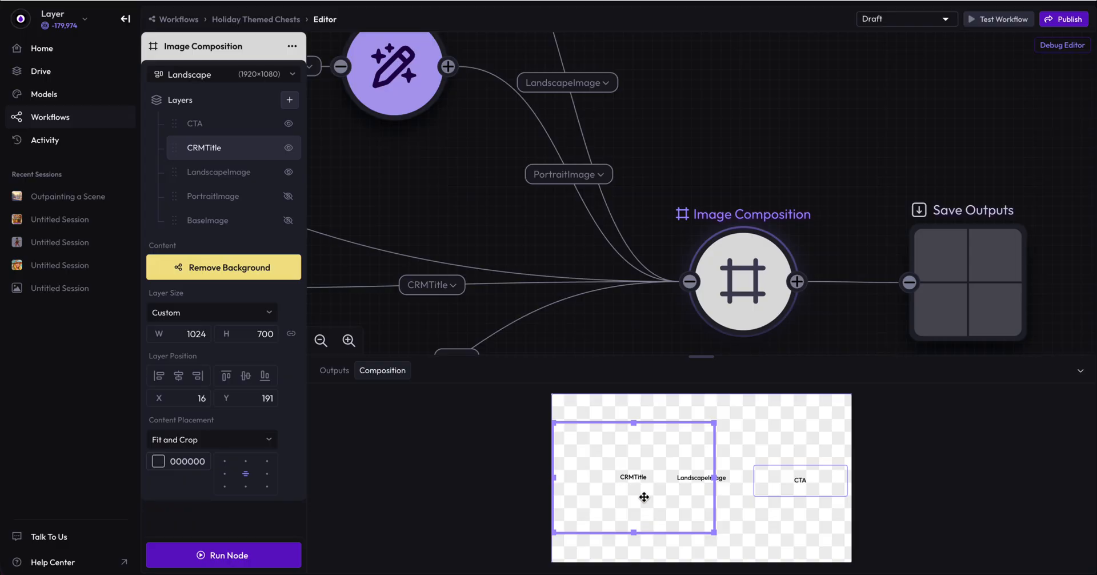
pyautogui.moveTo(630, 486)
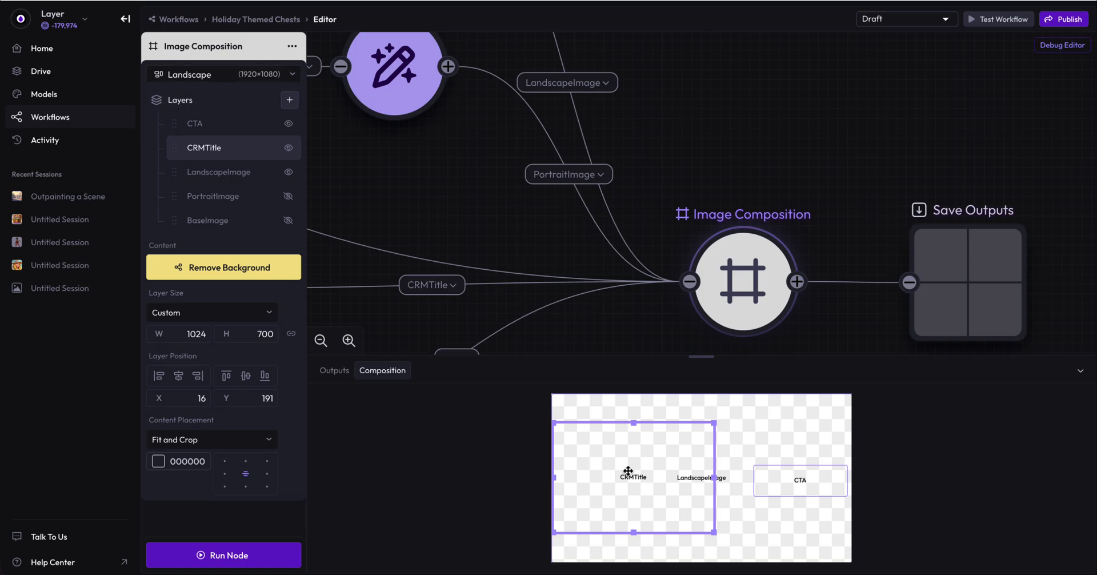
pyautogui.click(219, 171)
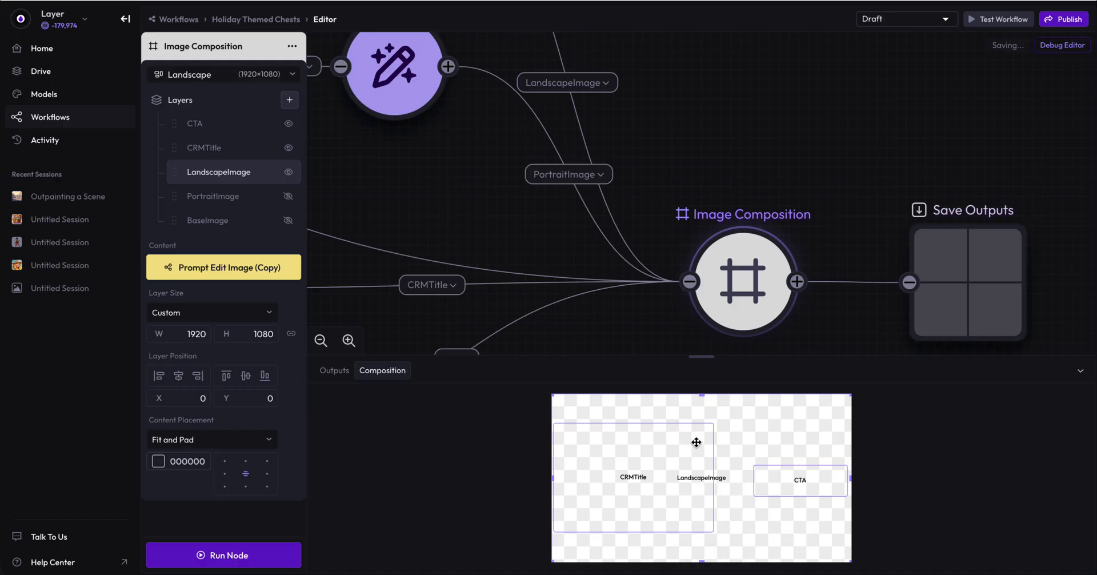
pyautogui.moveTo(821, 484)
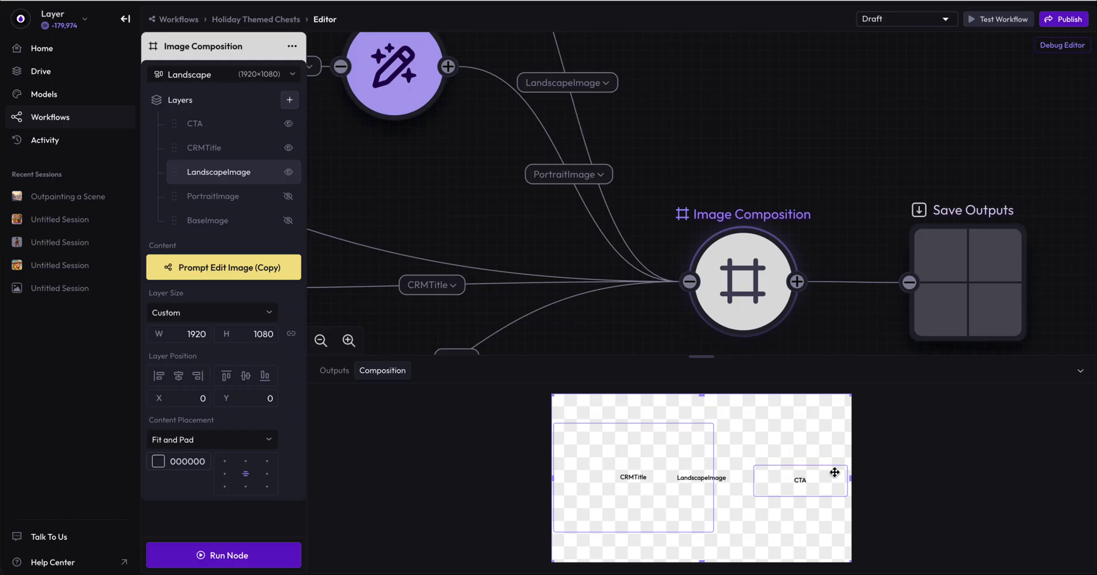
pyautogui.moveTo(472, 479)
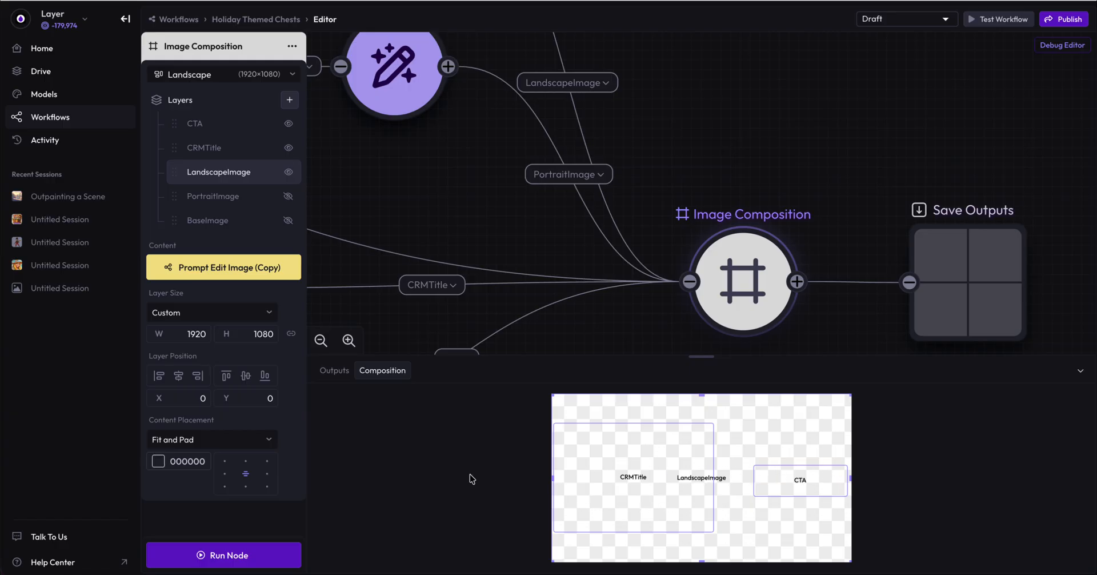
pyautogui.click(223, 75)
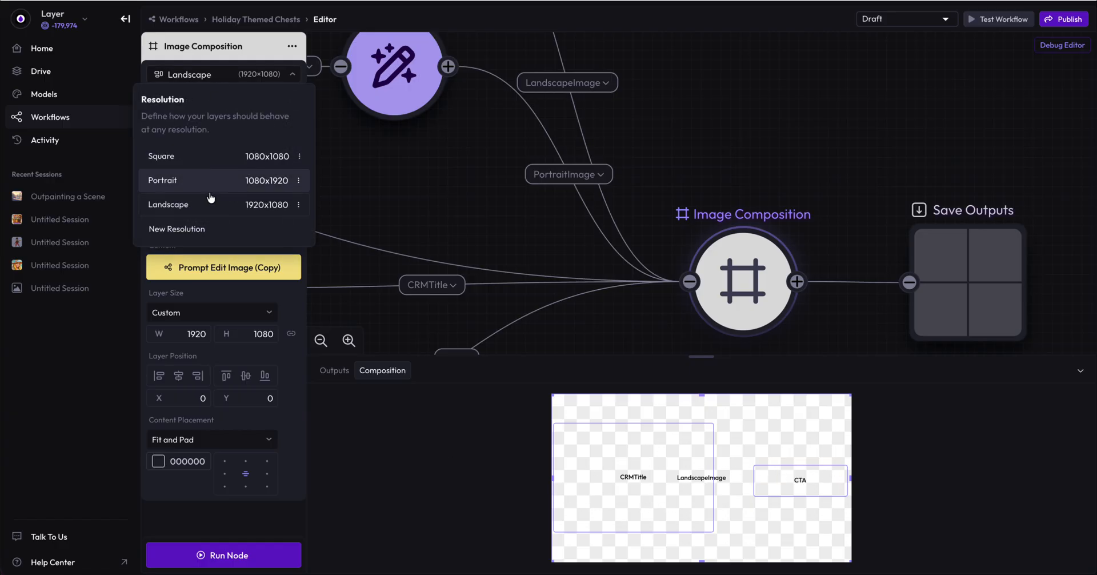
pyautogui.moveTo(216, 201)
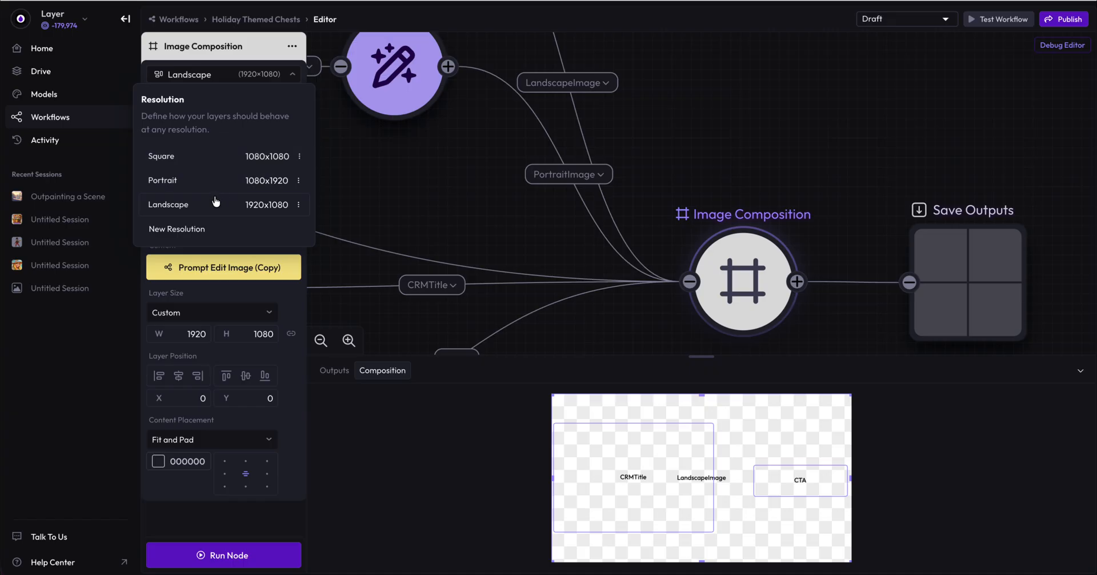
pyautogui.moveTo(86, 386)
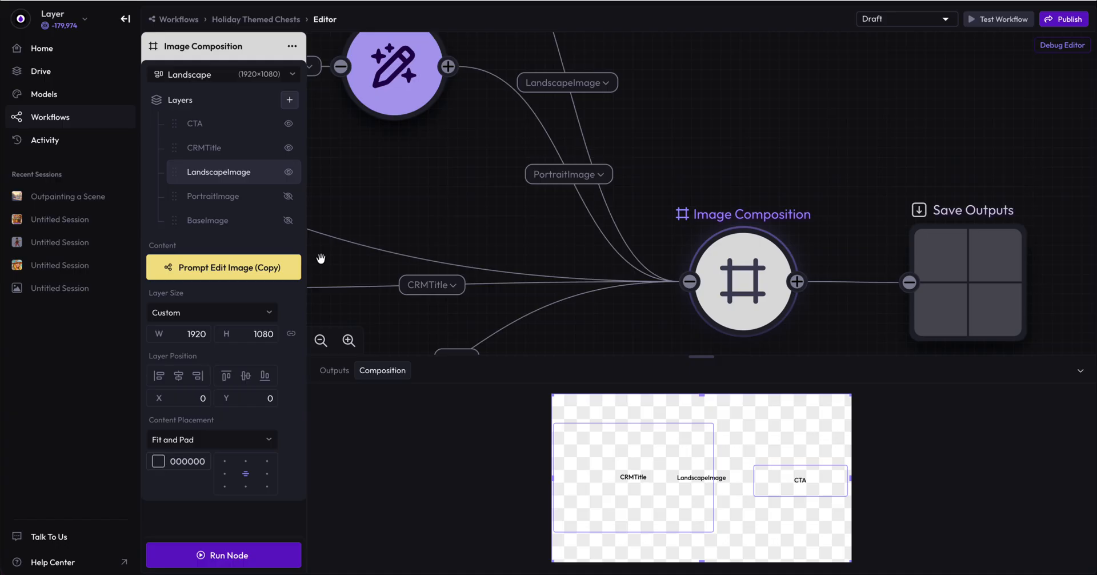
pyautogui.moveTo(301, 180)
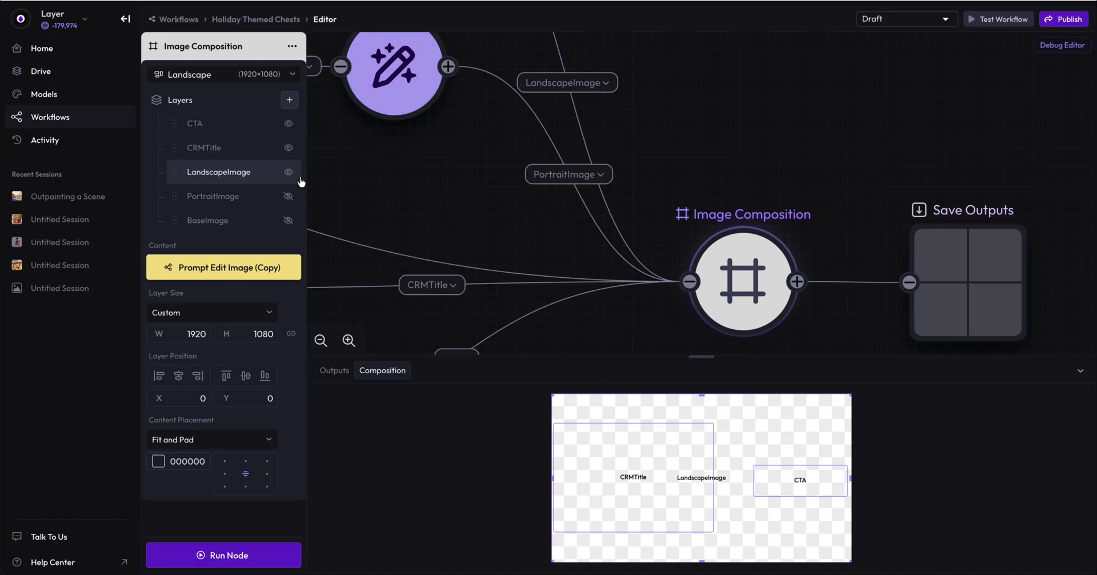
pyautogui.click(222, 74)
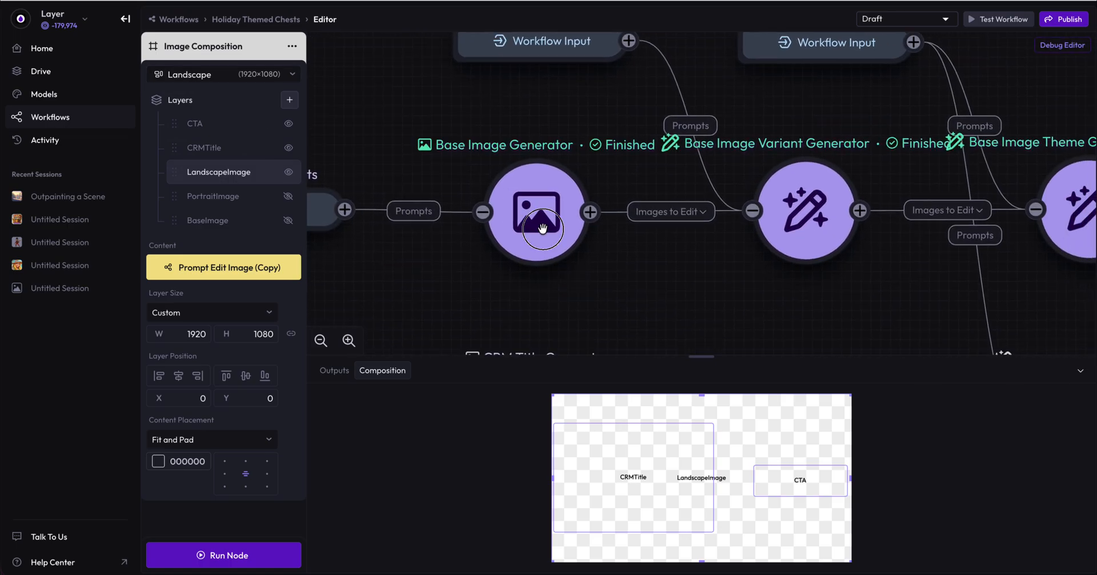
# Step: View the plain generated chests, the holiday-themed results, then the portrait composition node
pyautogui.click(538, 212)
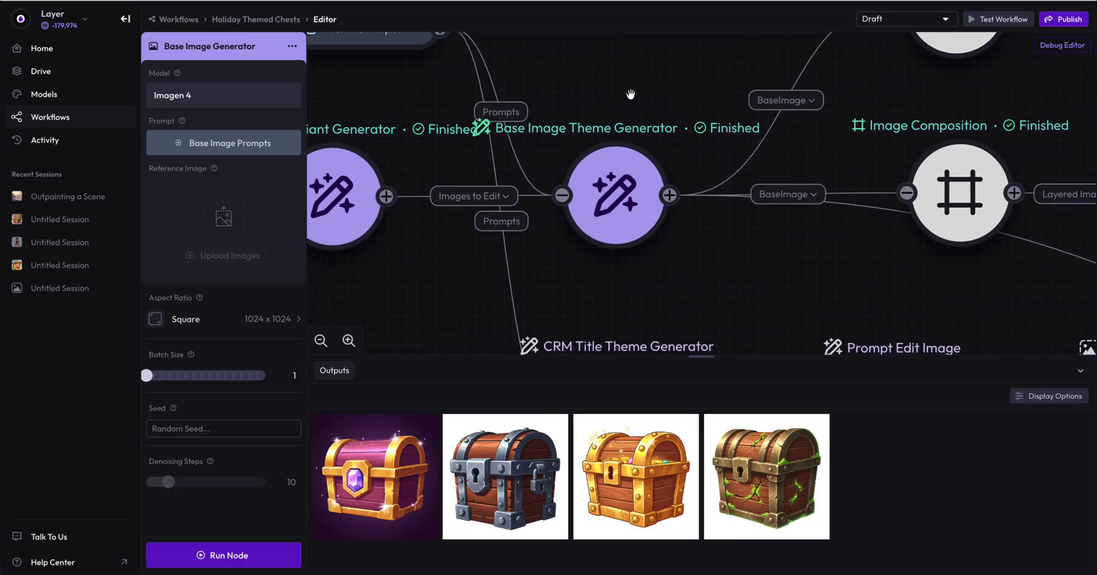
pyautogui.moveTo(638, 82)
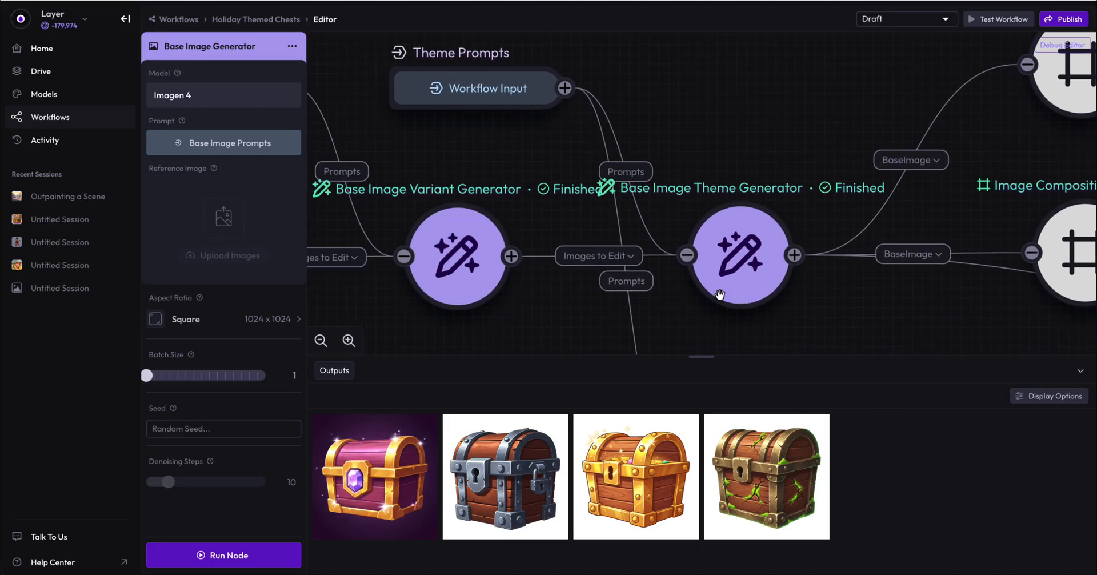
pyautogui.click(739, 255)
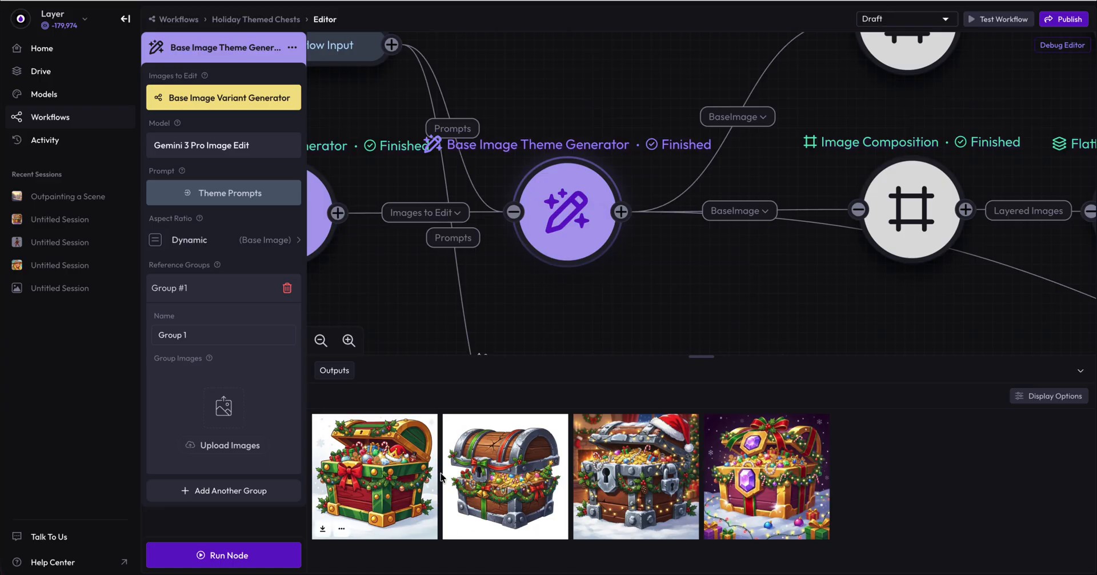
pyautogui.moveTo(768, 477)
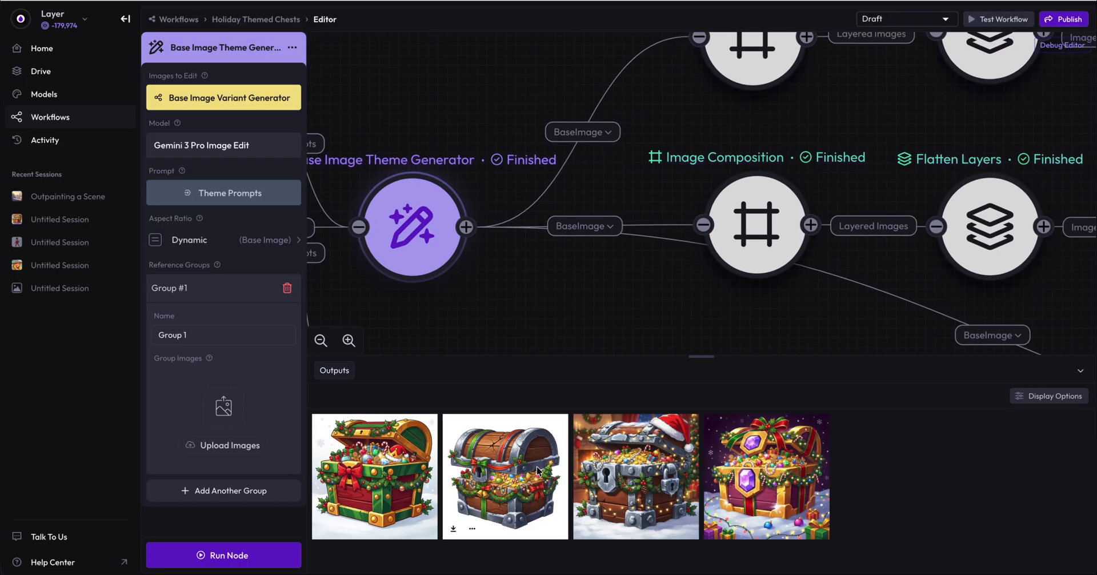
pyautogui.click(758, 224)
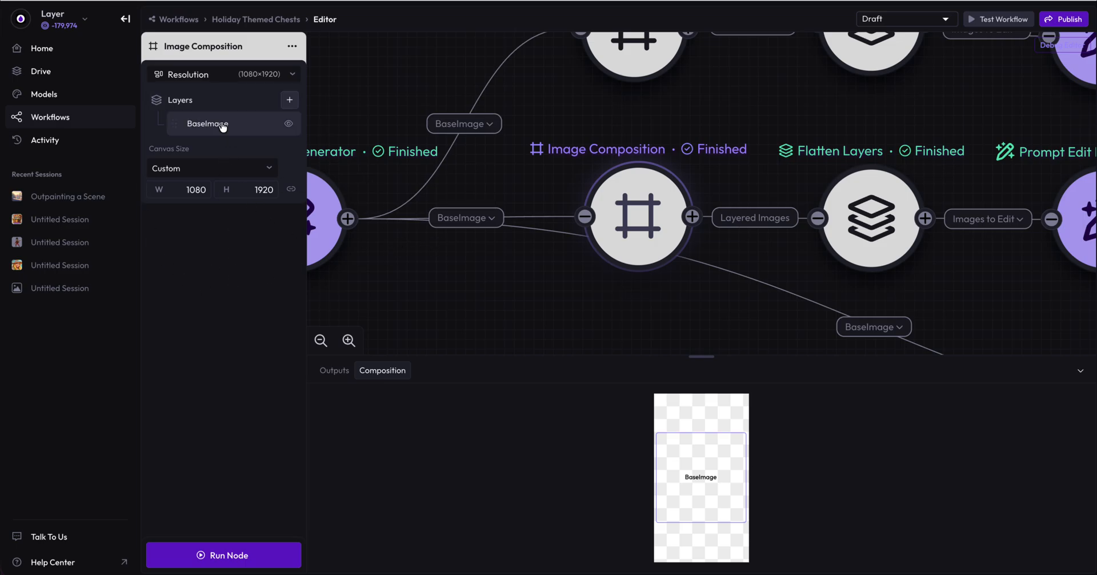
# Step: Inspect the BaseImage layer's 1024×1024 size and position in the portrait composition
pyautogui.click(208, 124)
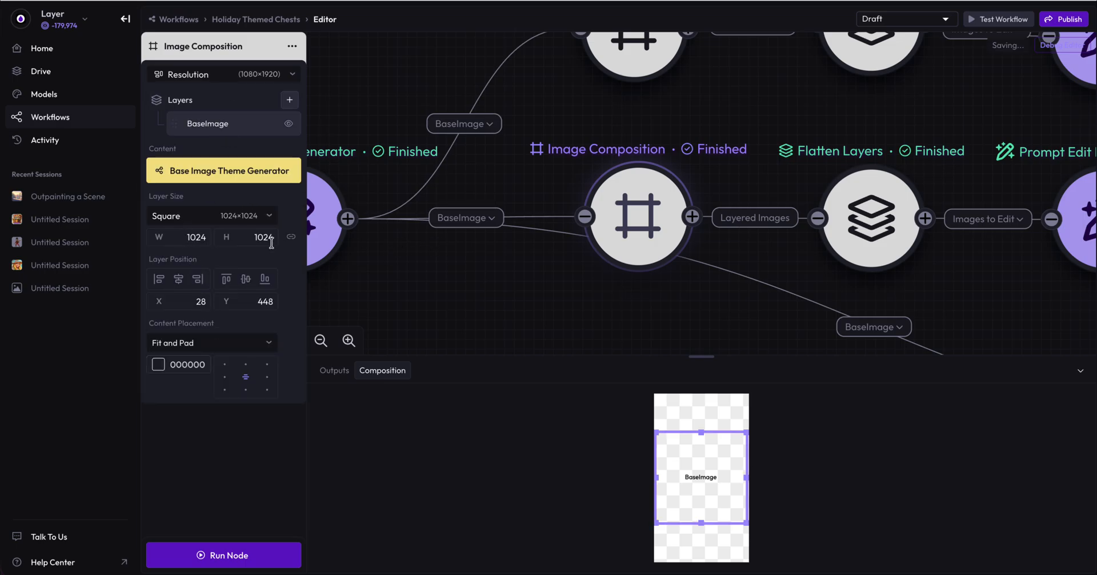
pyautogui.moveTo(179, 279)
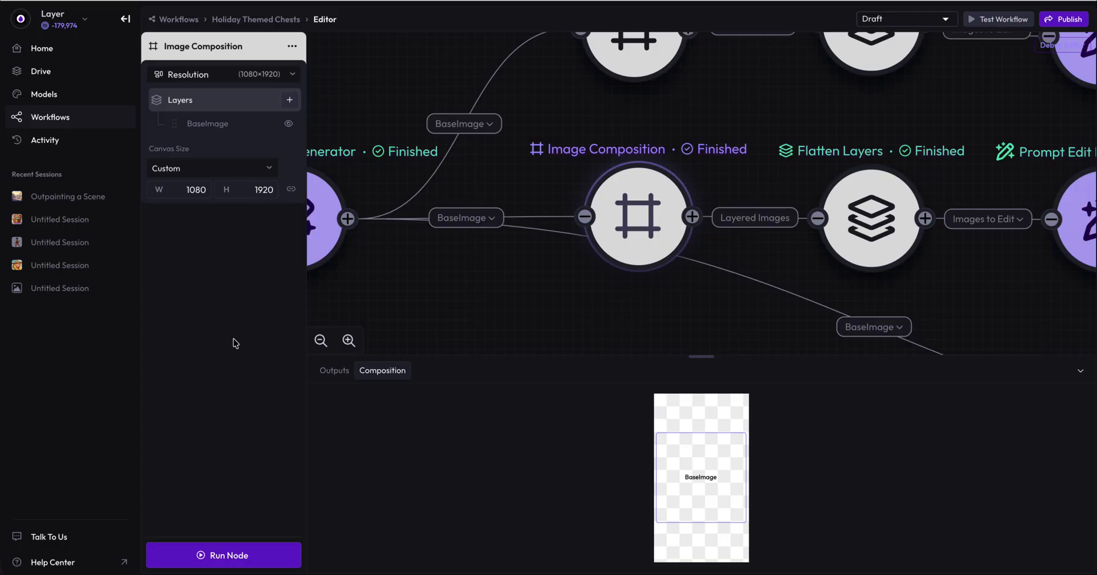
pyautogui.moveTo(664, 437)
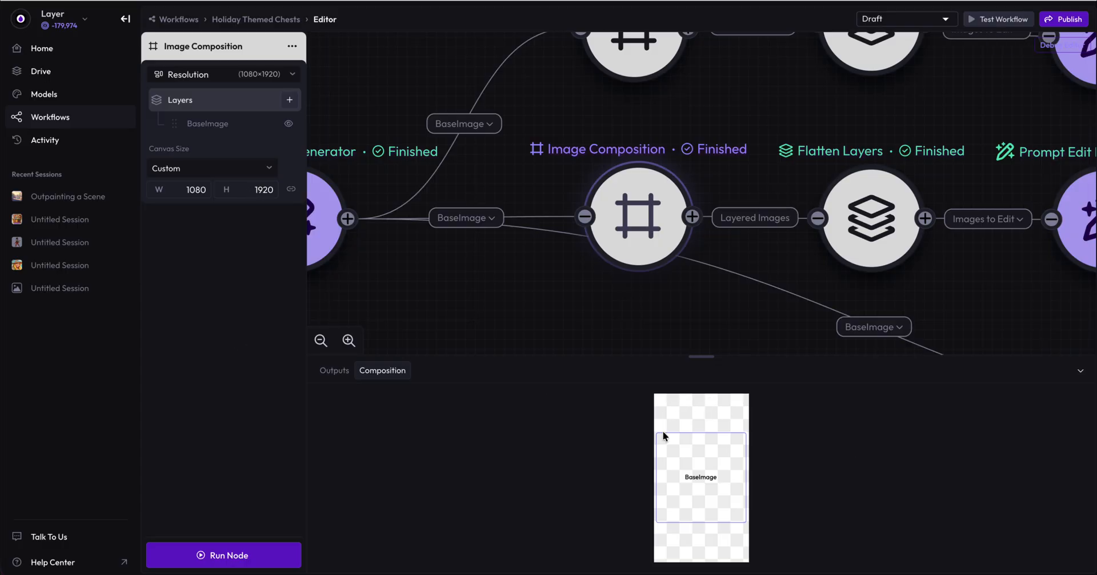
pyautogui.moveTo(312, 290)
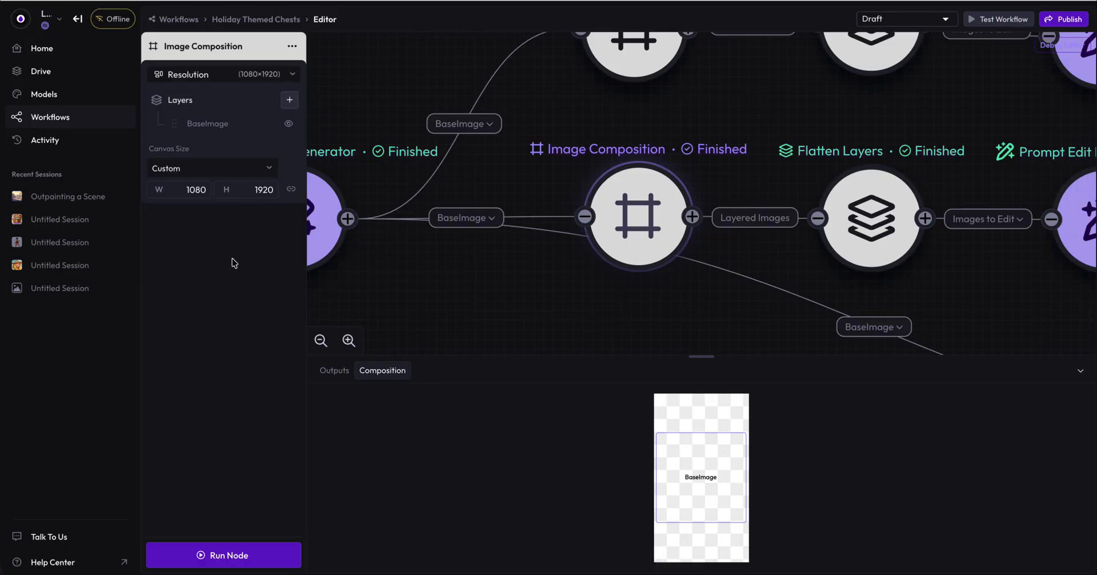
pyautogui.moveTo(688, 403)
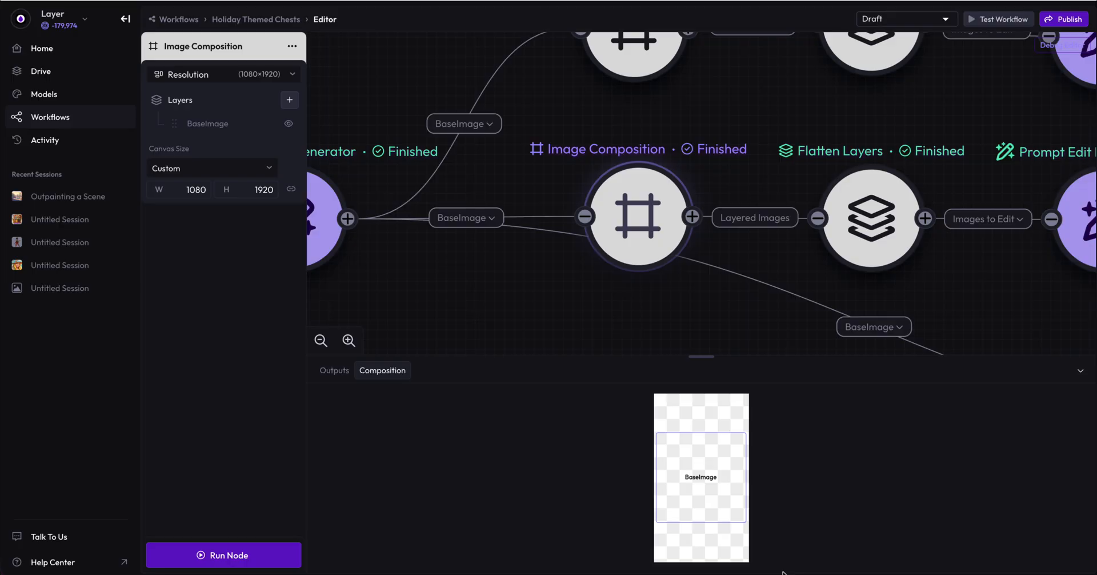
pyautogui.moveTo(778, 276)
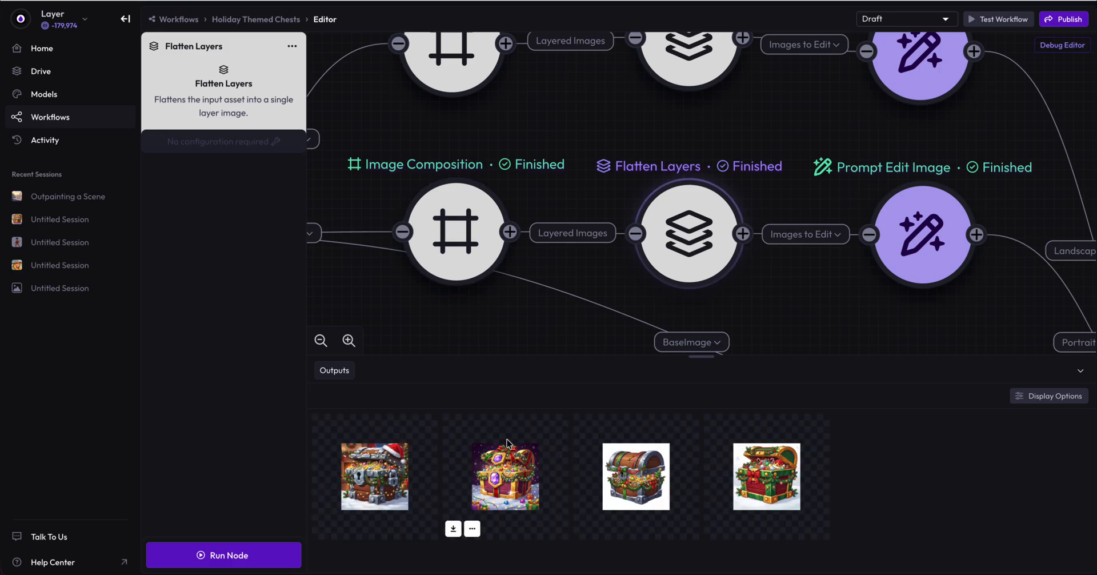
pyautogui.moveTo(450, 452)
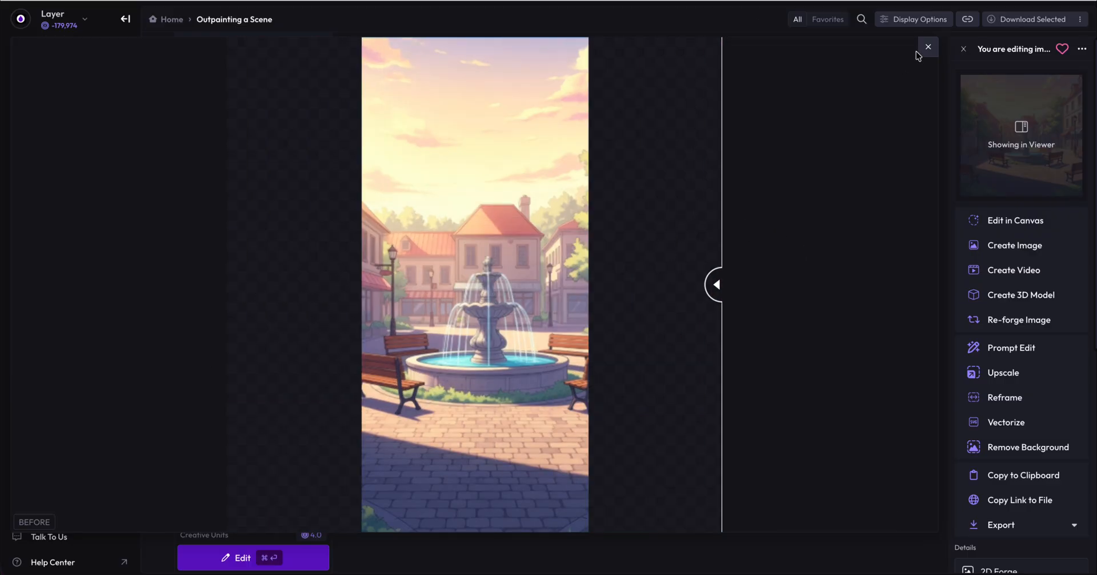
pyautogui.click(928, 46)
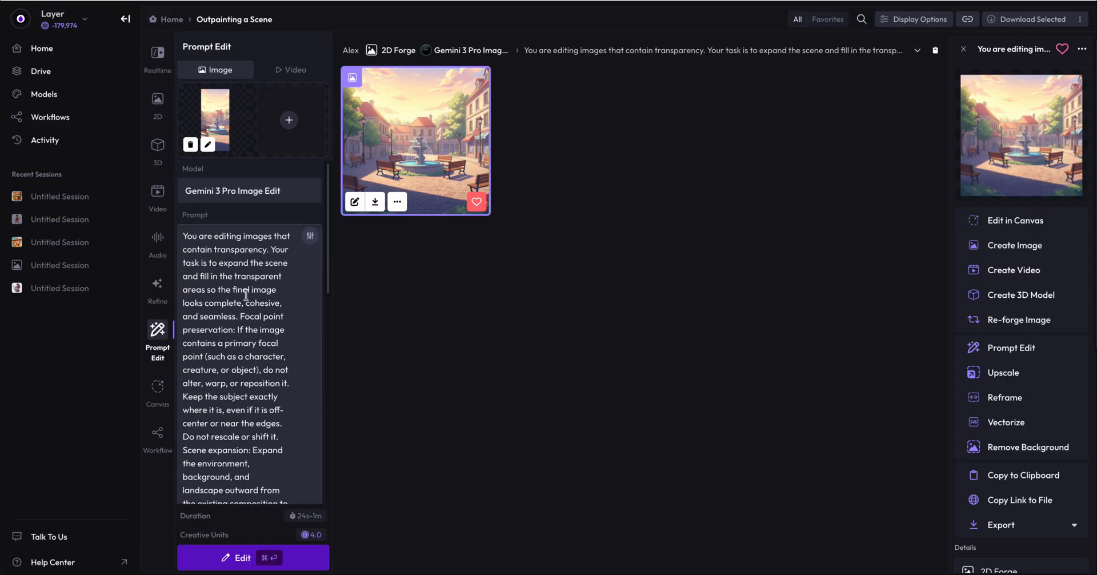
pyautogui.moveTo(255, 201)
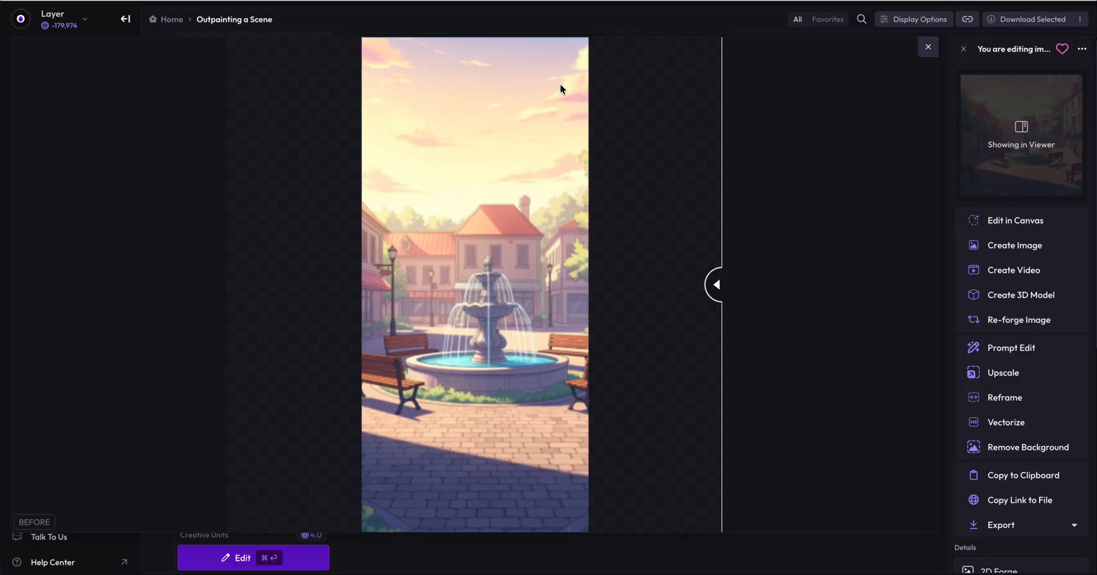
pyautogui.moveTo(299, 209)
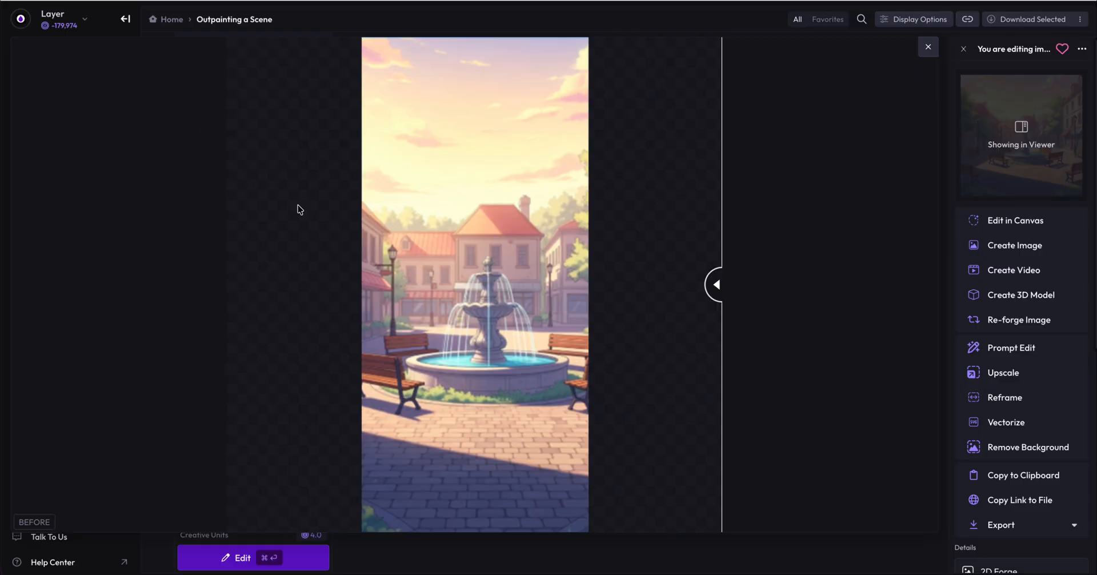
pyautogui.moveTo(717, 282)
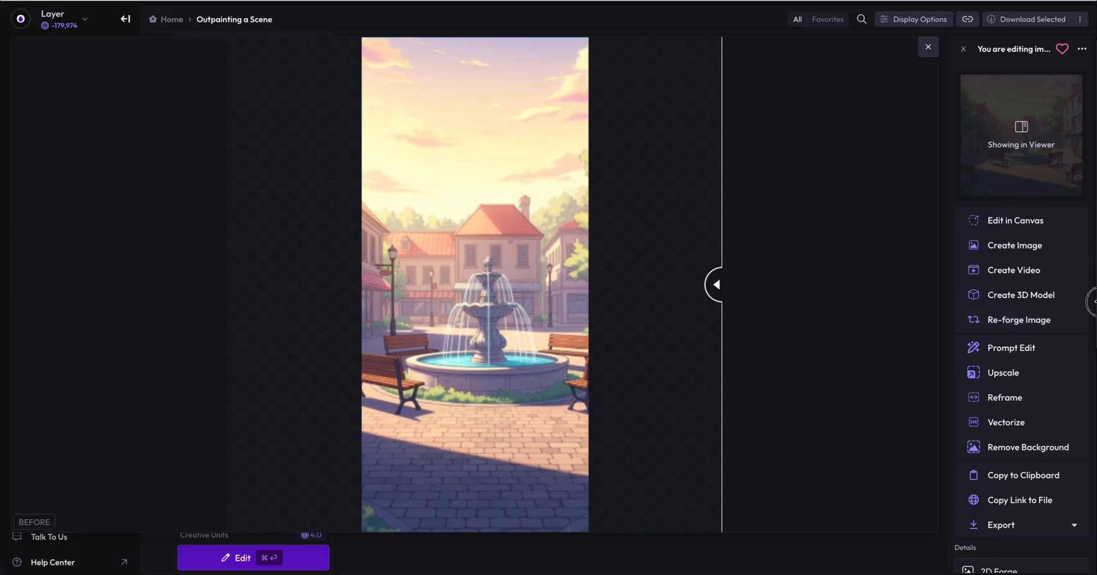
pyautogui.moveTo(725, 308)
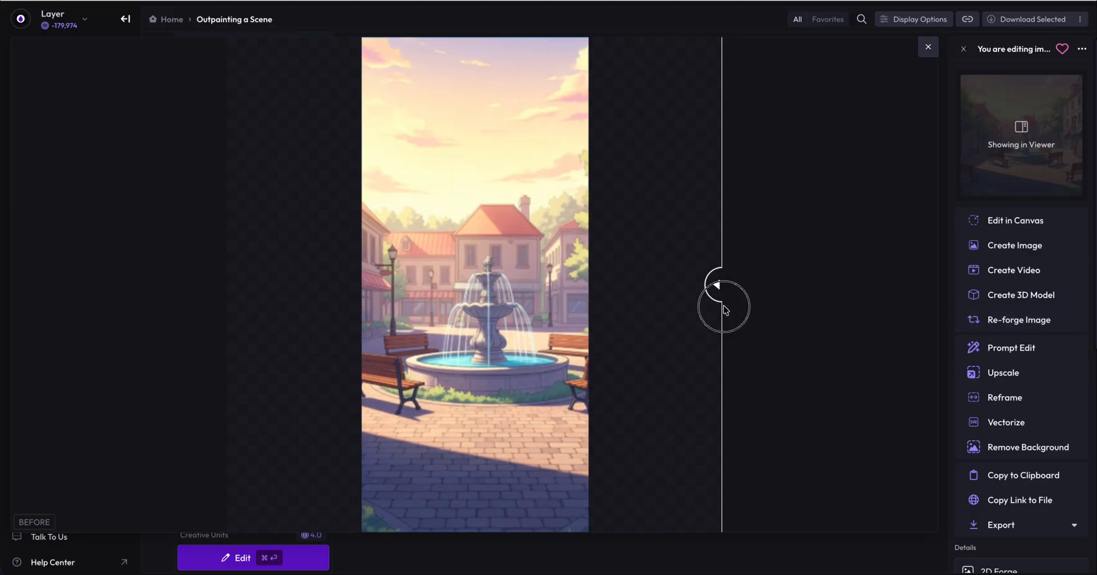
pyautogui.moveTo(723, 305); pyautogui.dragTo(560, 291)
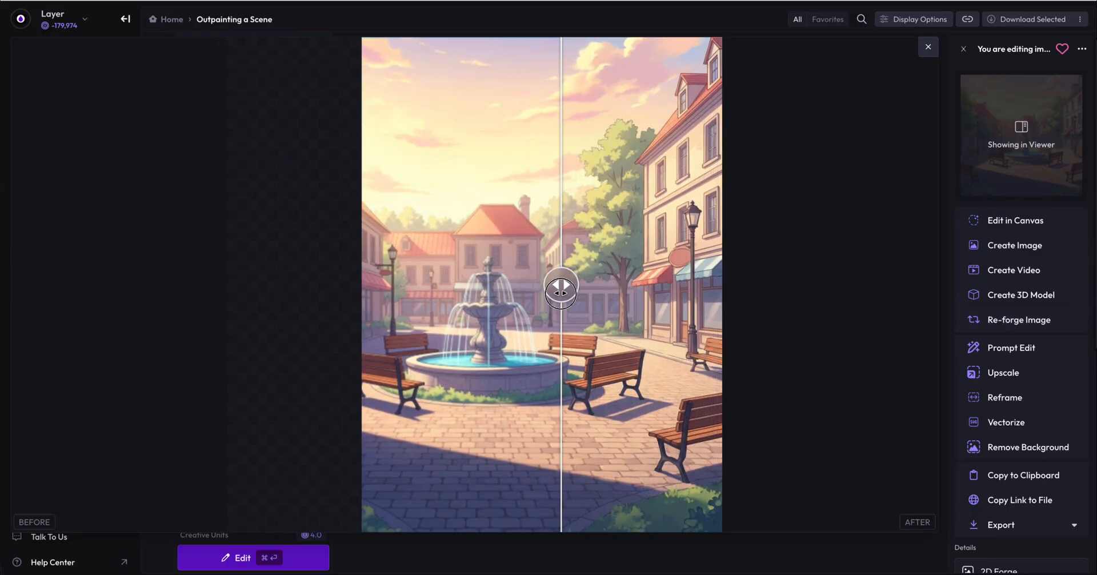
pyautogui.moveTo(560, 290); pyautogui.dragTo(234, 285)
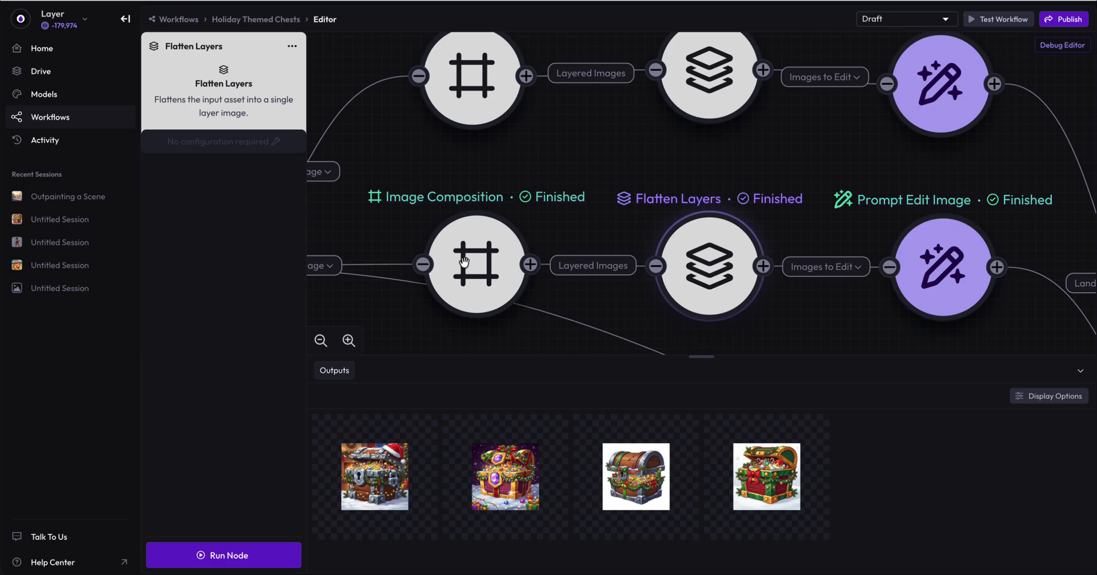
# Step: Preview the outpainted portrait chest scenes, then close the full-size scene view
pyautogui.click(476, 263)
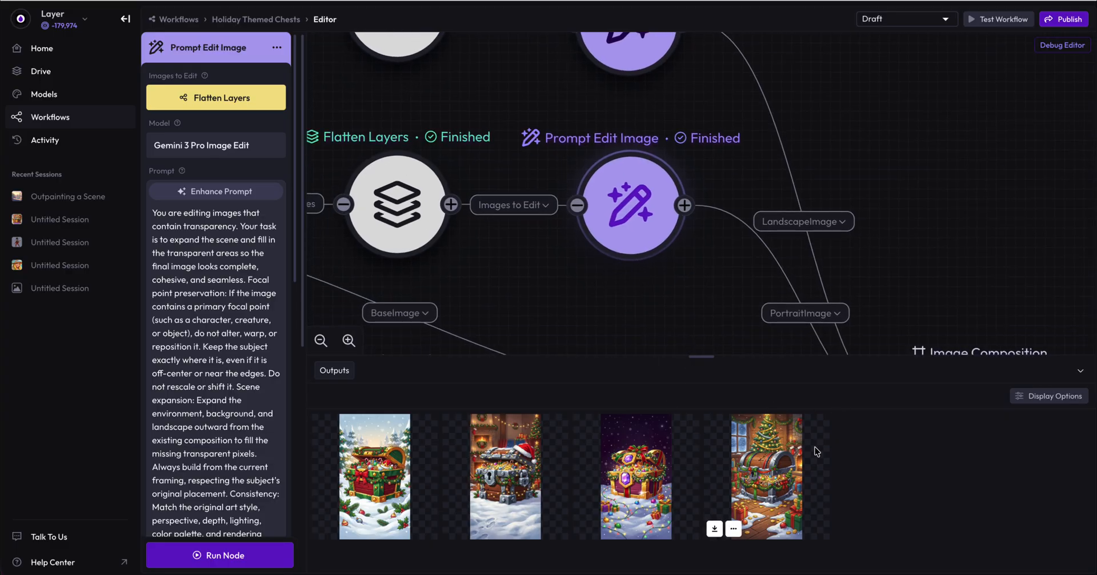
pyautogui.moveTo(750, 479)
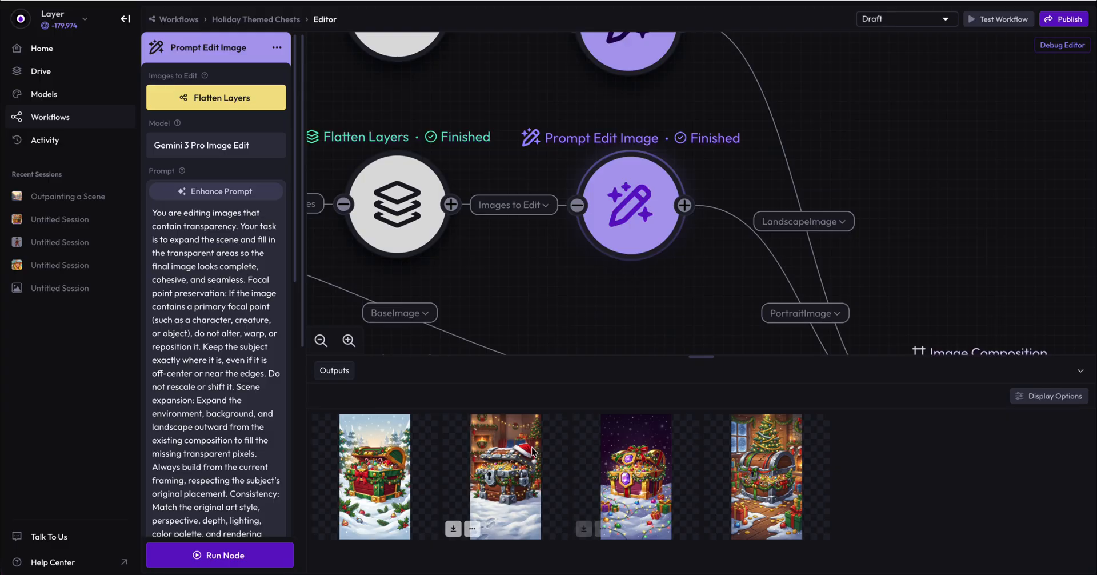
pyautogui.moveTo(594, 302)
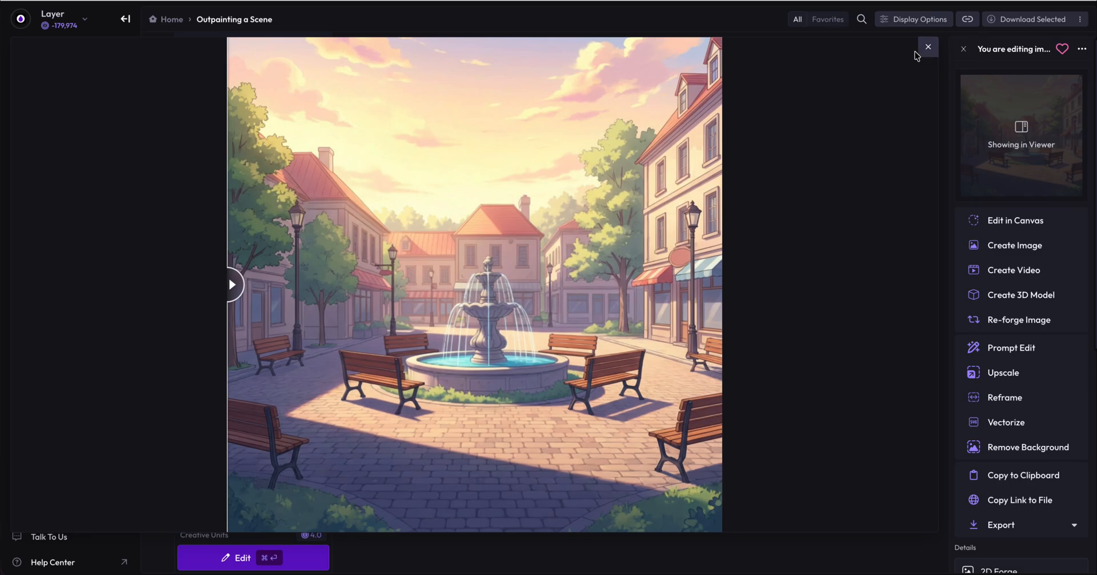
pyautogui.click(1012, 348)
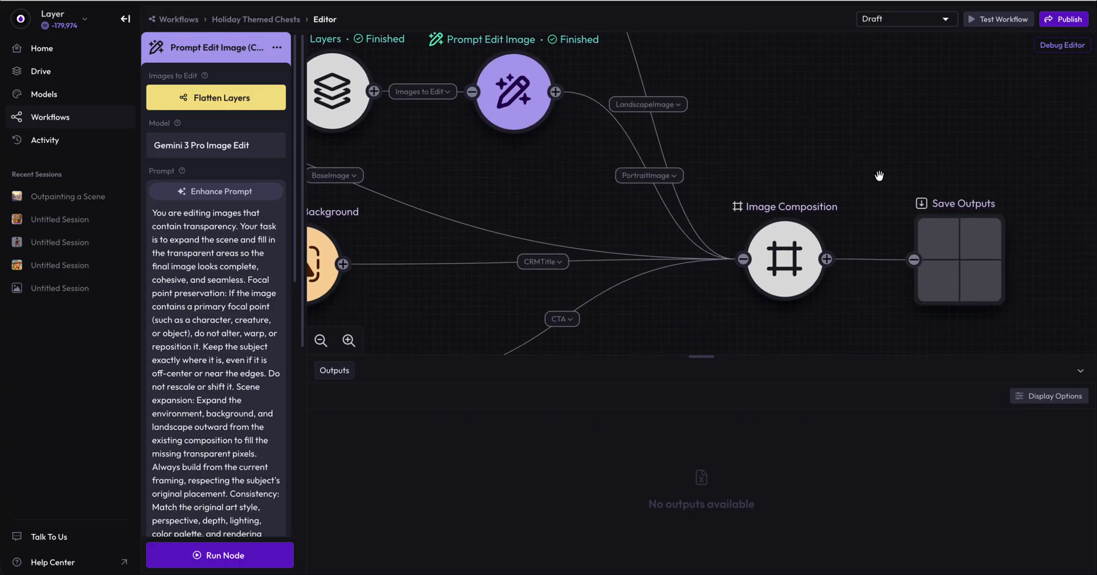
# Step: Check the square banner composition and the Call to Action's Sign Up Today image
pyautogui.click(785, 261)
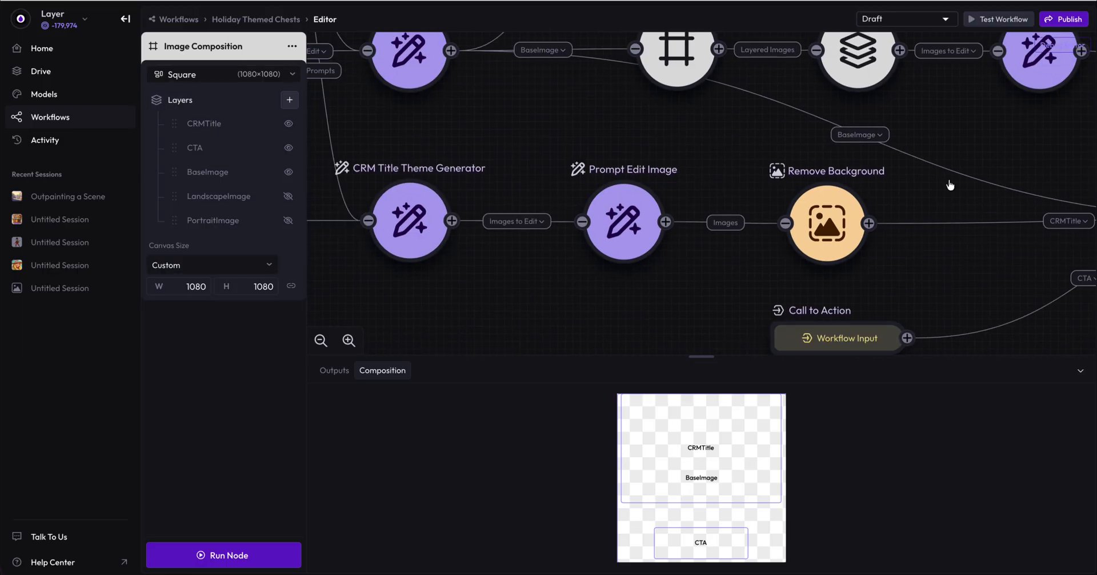
pyautogui.click(628, 165)
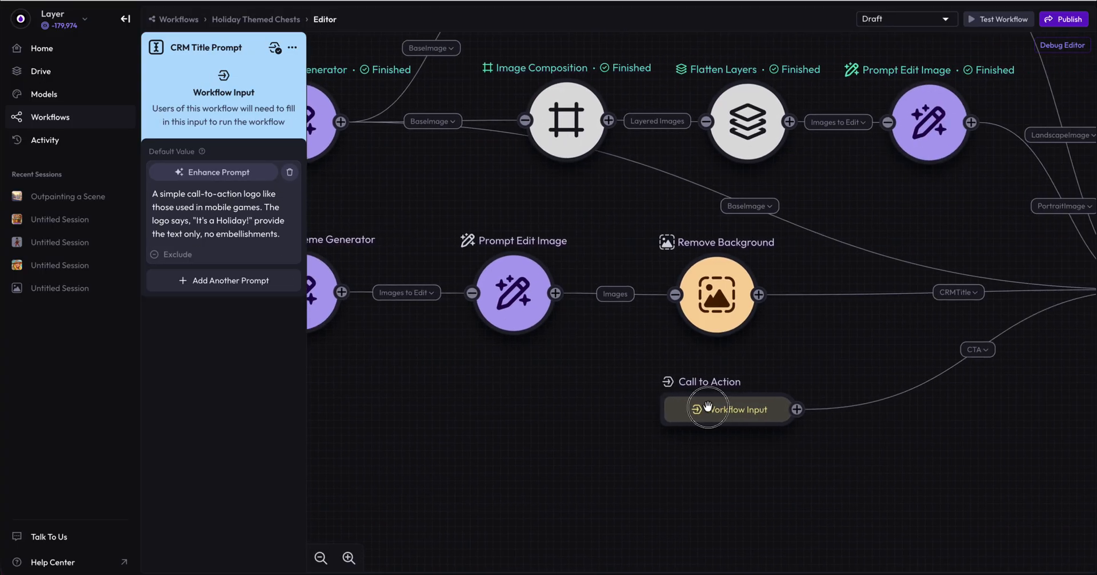
pyautogui.click(728, 410)
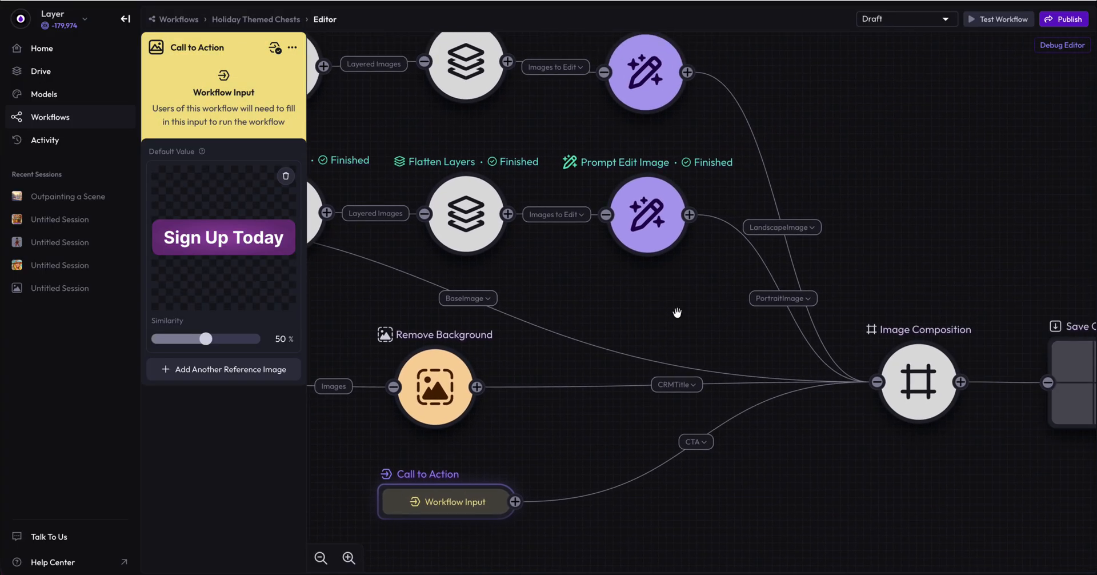
pyautogui.moveTo(476, 306)
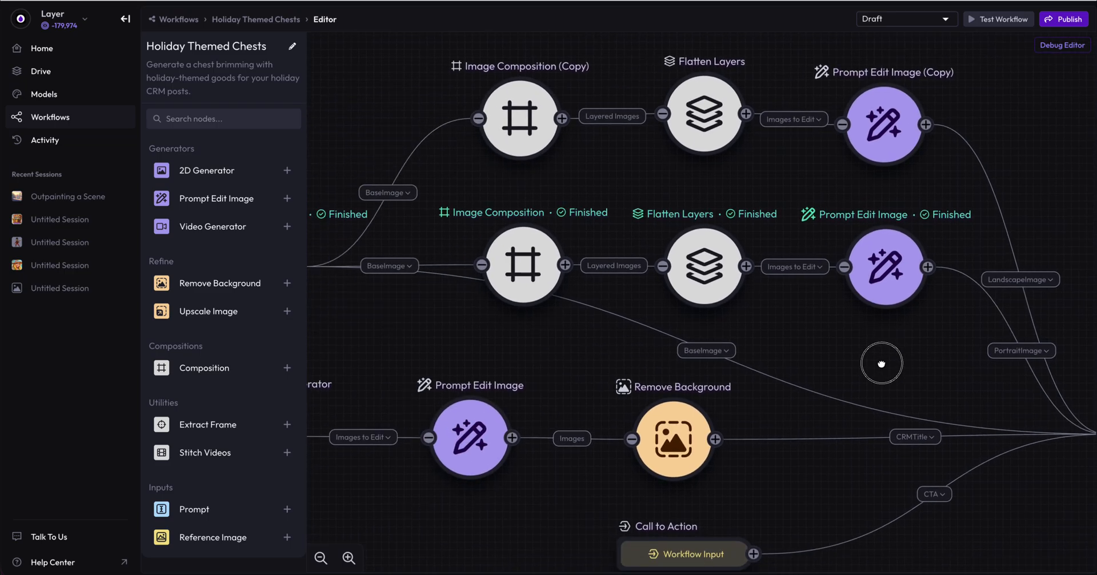
# Step: Pan to Save Outputs and list its 12 Image Composition results
pyautogui.moveTo(882, 363); pyautogui.dragTo(800, 277)
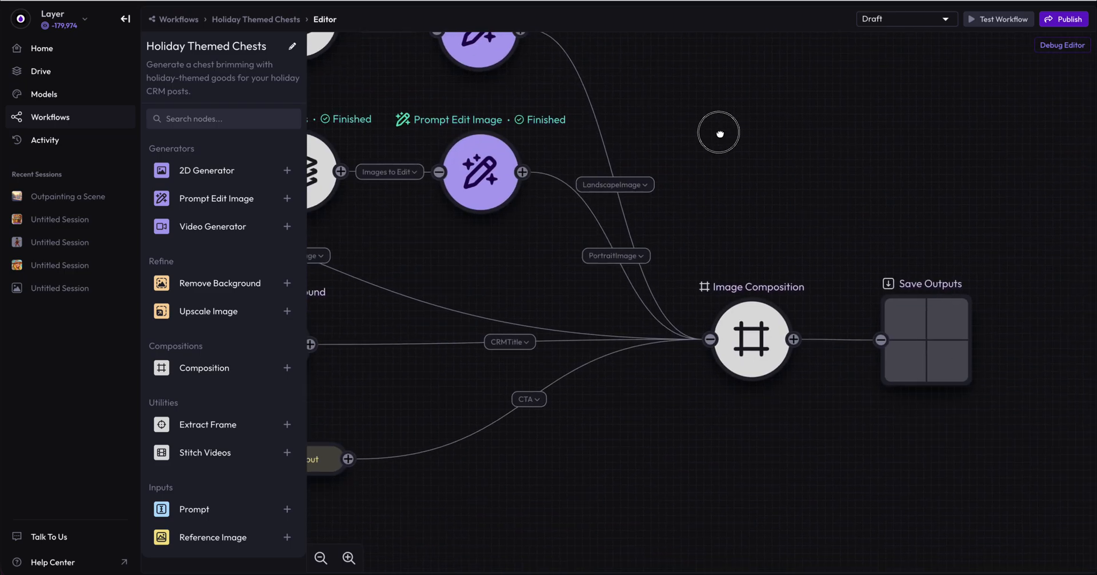
pyautogui.moveTo(718, 133); pyautogui.dragTo(886, 189)
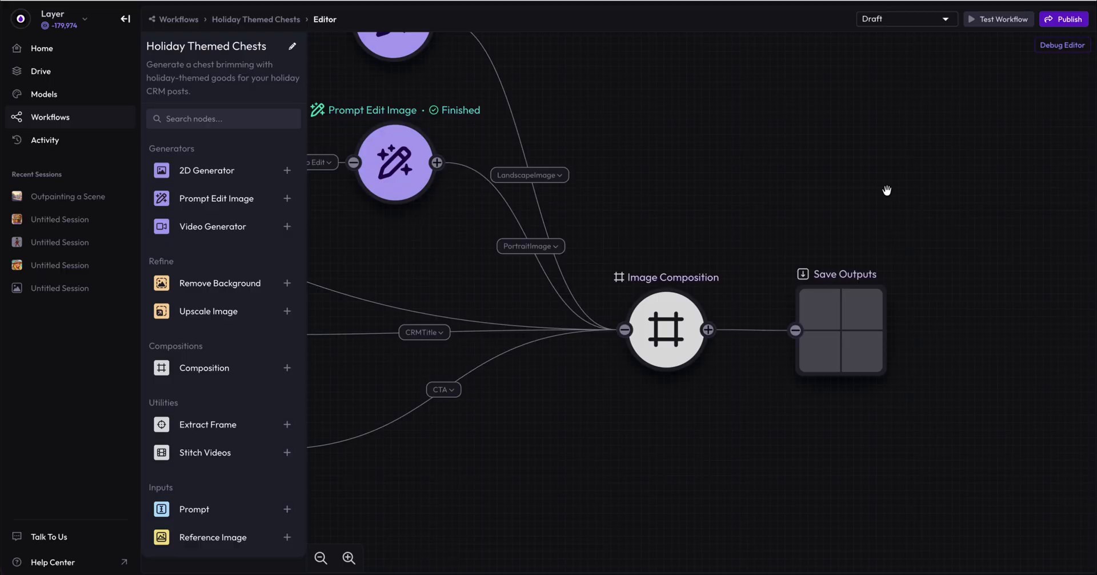
pyautogui.click(842, 331)
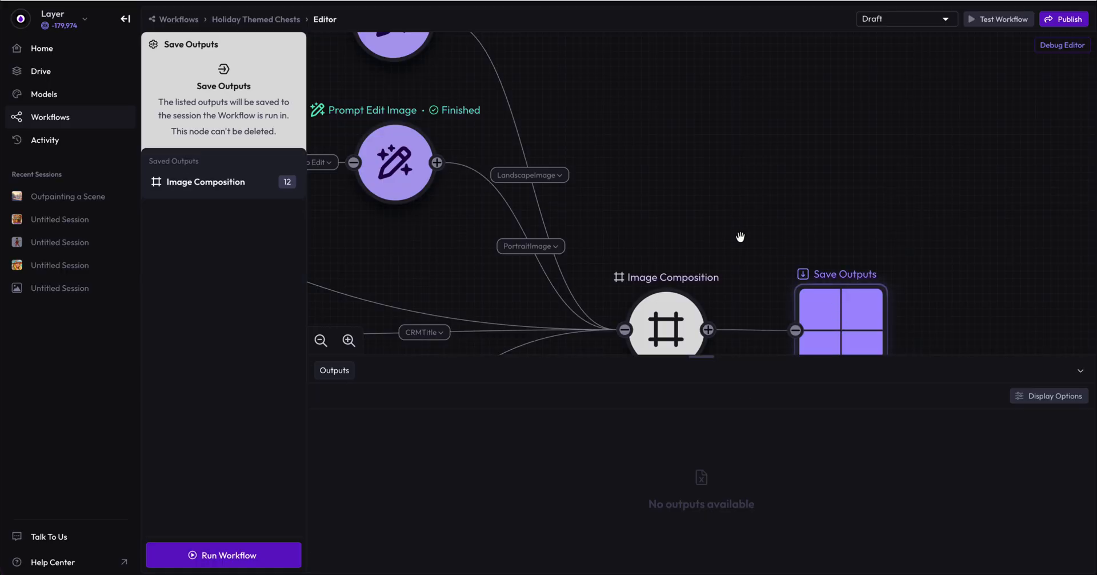
# Step: Review the run estimate: 12 outputs for 83.8 Creative Units, with per-node breakdown
pyautogui.click(223, 554)
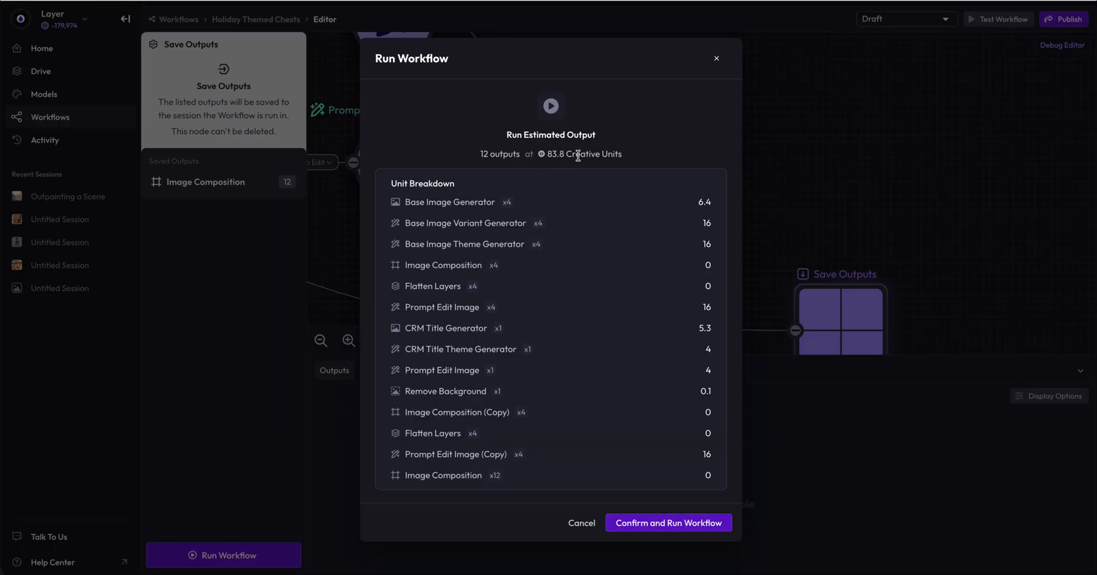
pyautogui.moveTo(604, 255)
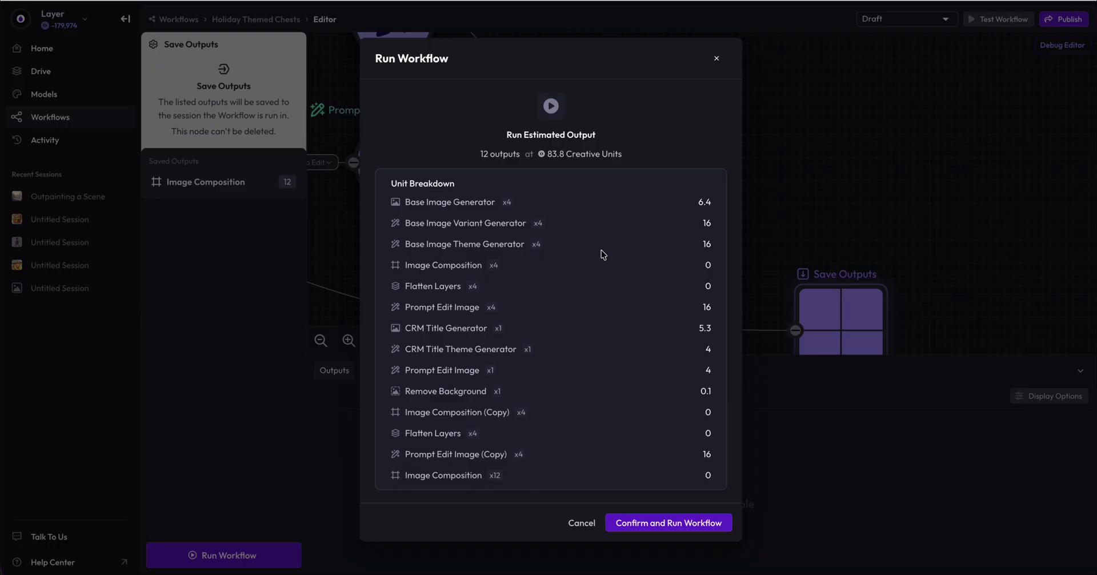
pyautogui.moveTo(555, 373)
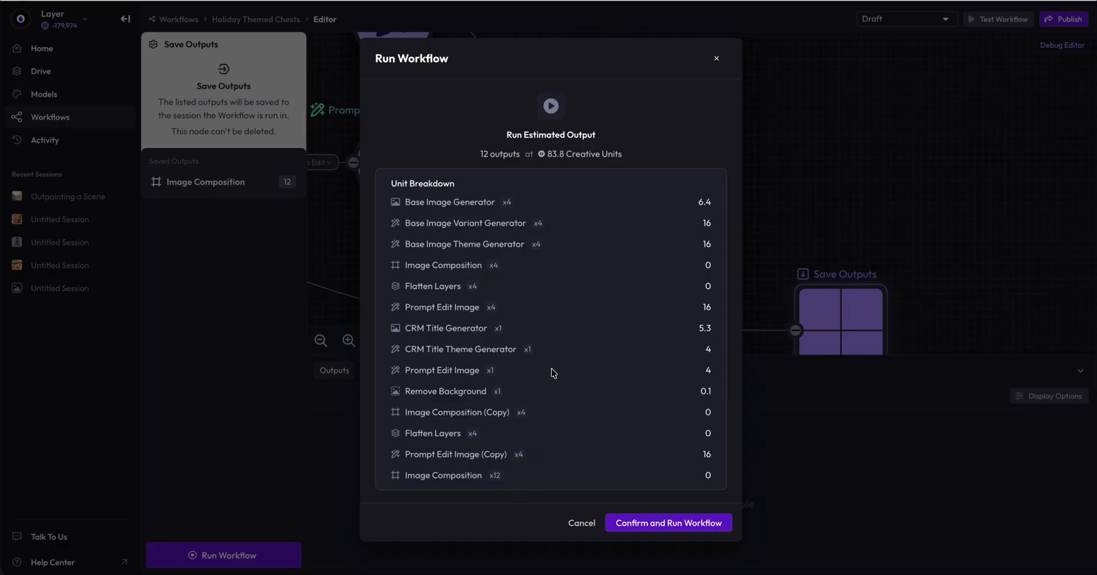
pyautogui.moveTo(693, 130)
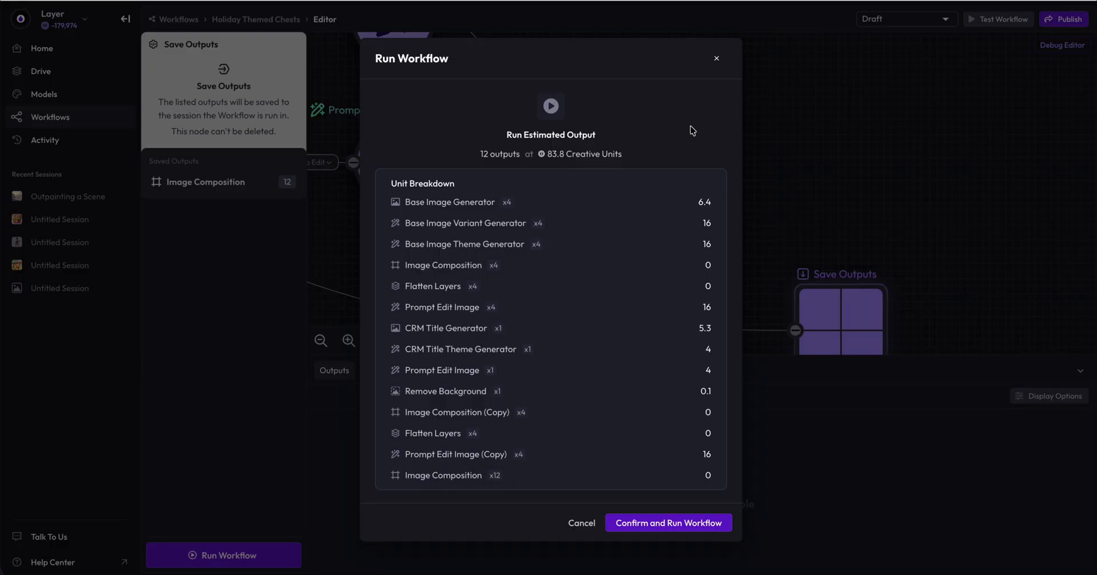
pyautogui.moveTo(594, 204)
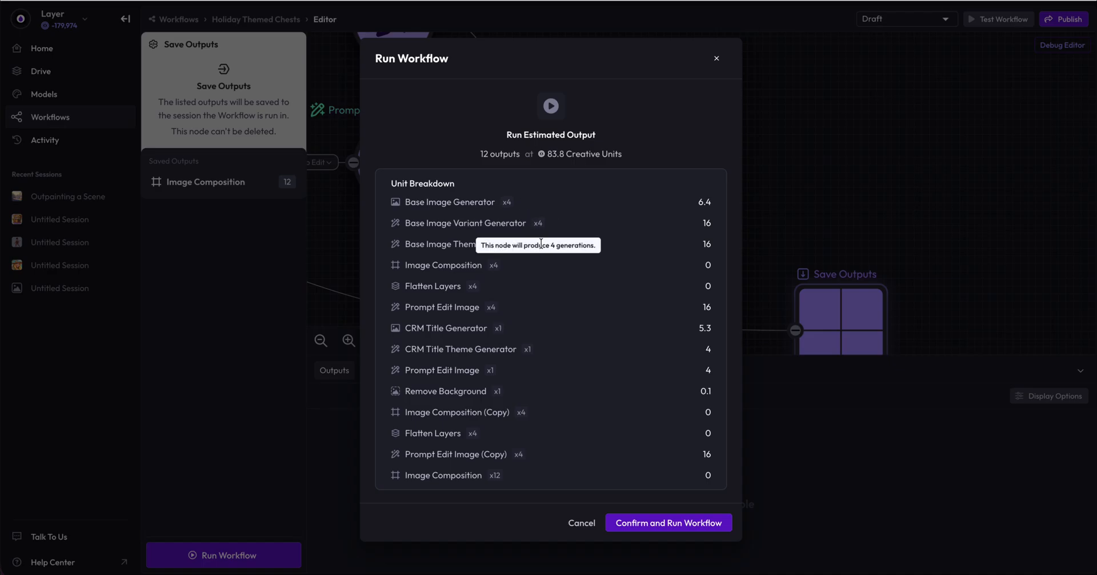
pyautogui.moveTo(533, 245)
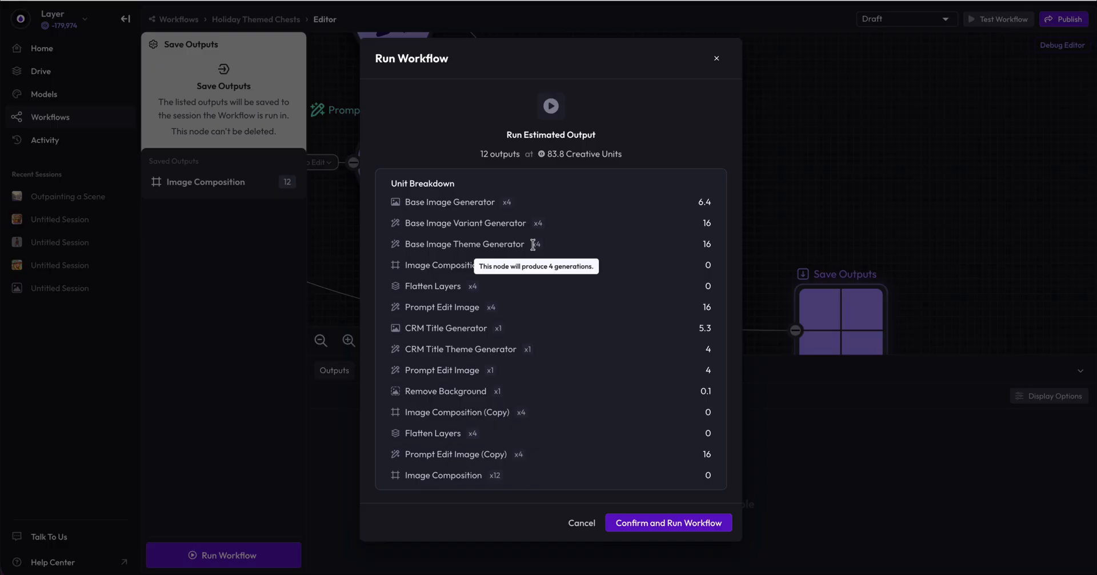
pyautogui.moveTo(491, 266)
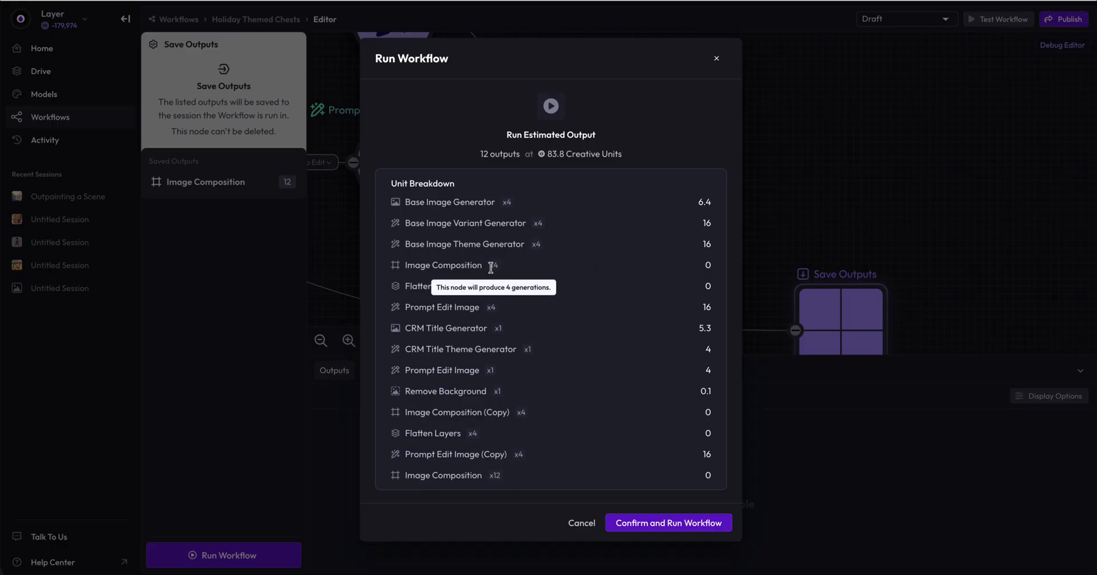
pyautogui.moveTo(524, 274)
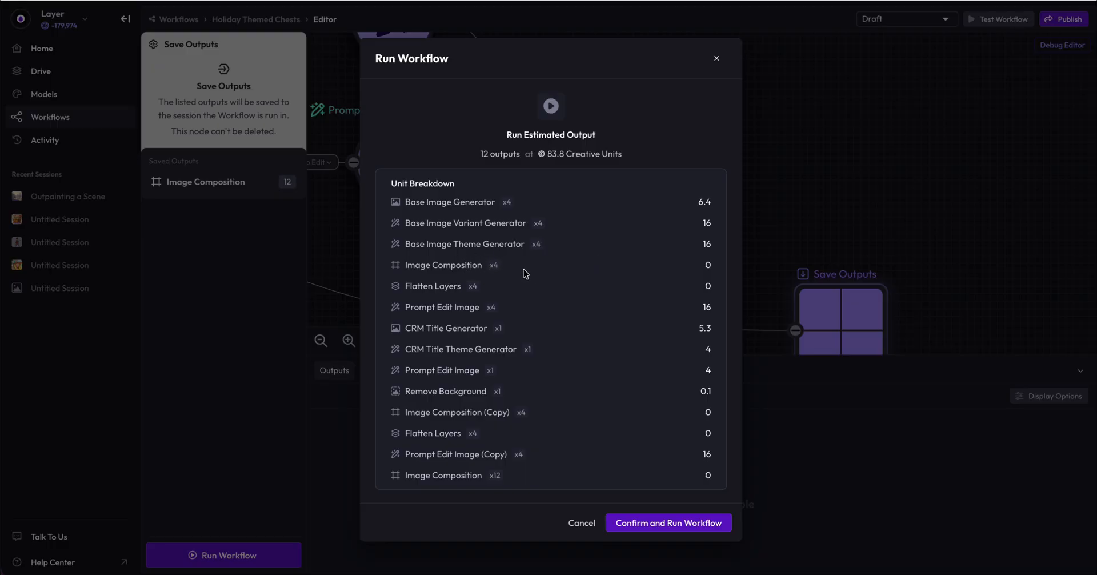
pyautogui.moveTo(502, 291)
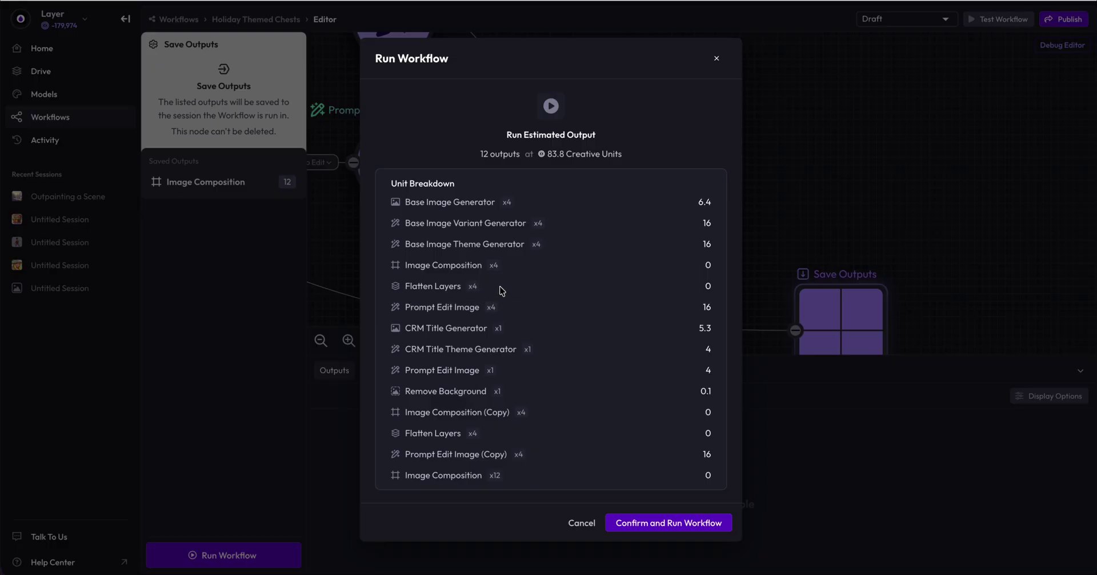
pyautogui.moveTo(500, 288)
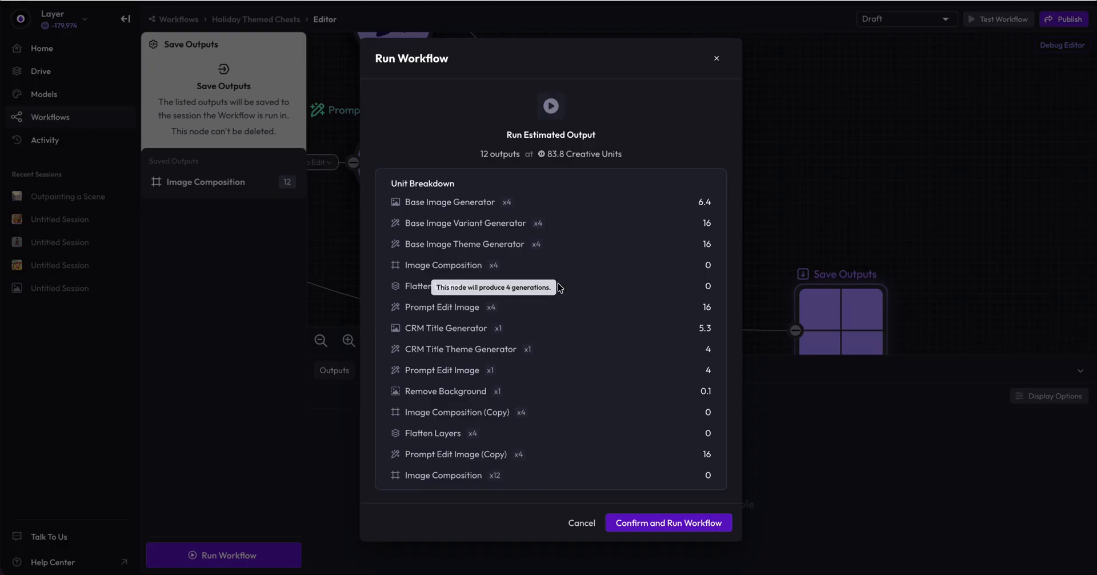
pyautogui.moveTo(559, 287)
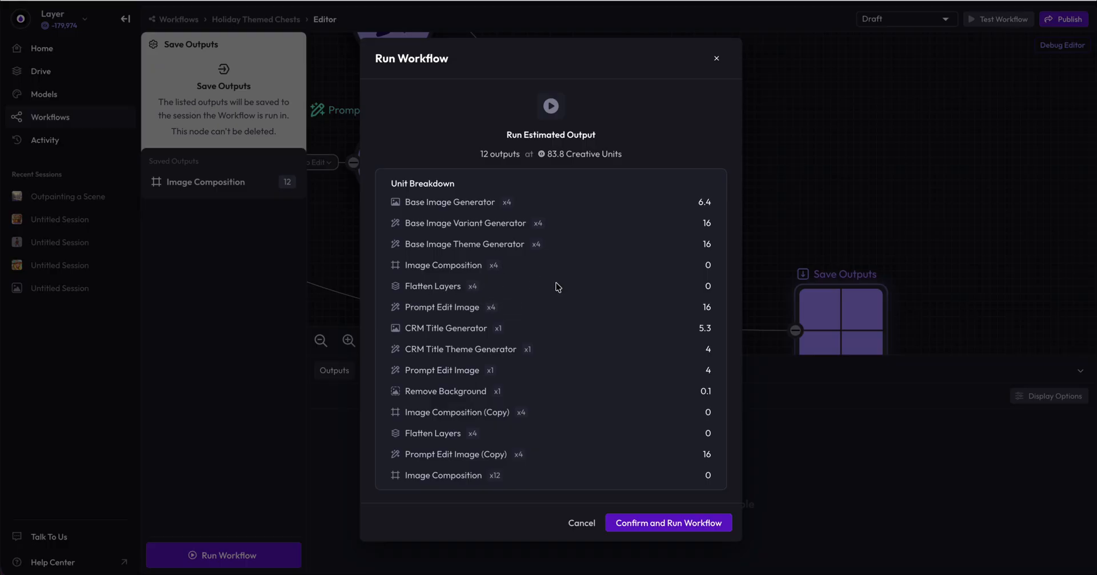
pyautogui.moveTo(511, 306)
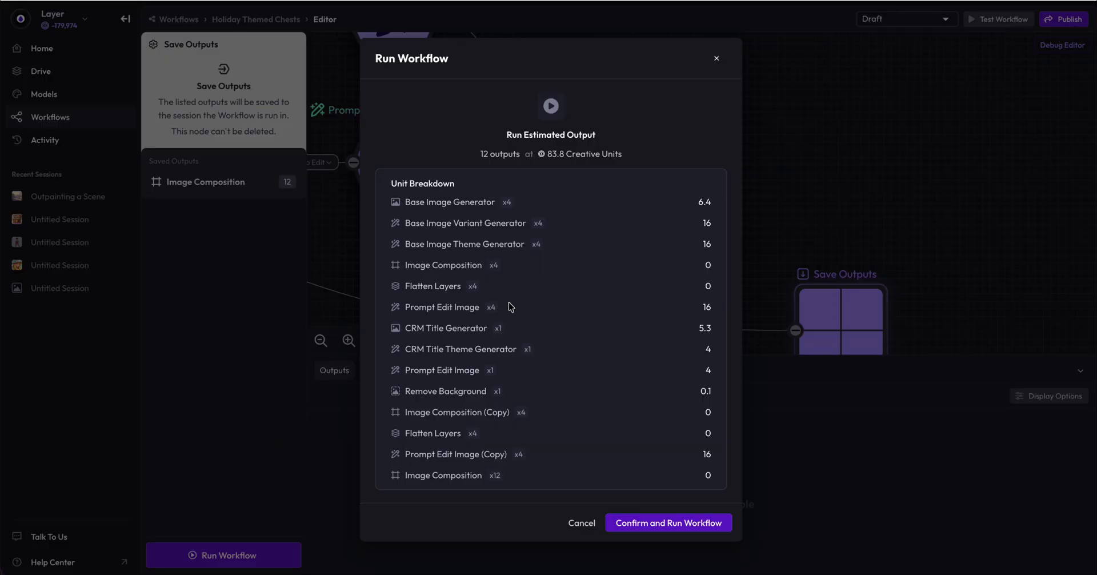
pyautogui.moveTo(542, 343)
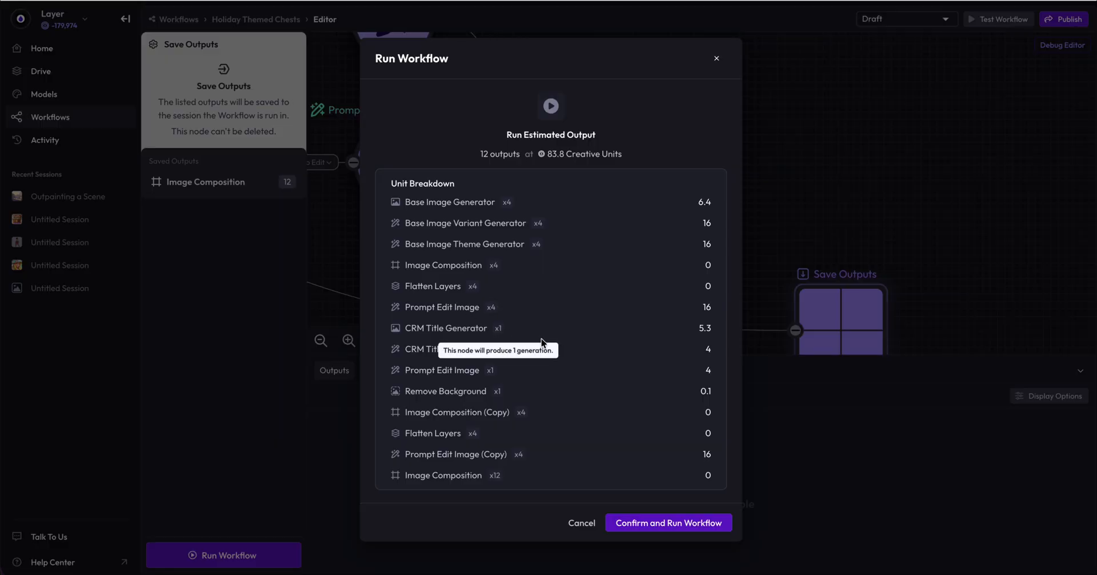
pyautogui.moveTo(568, 423)
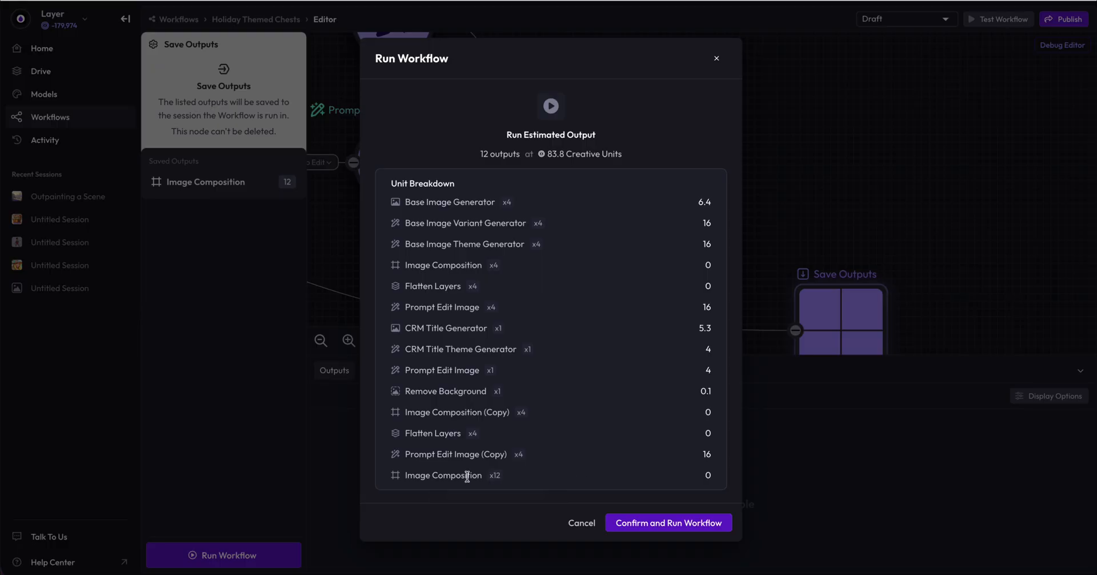
pyautogui.doubleClick(443, 476)
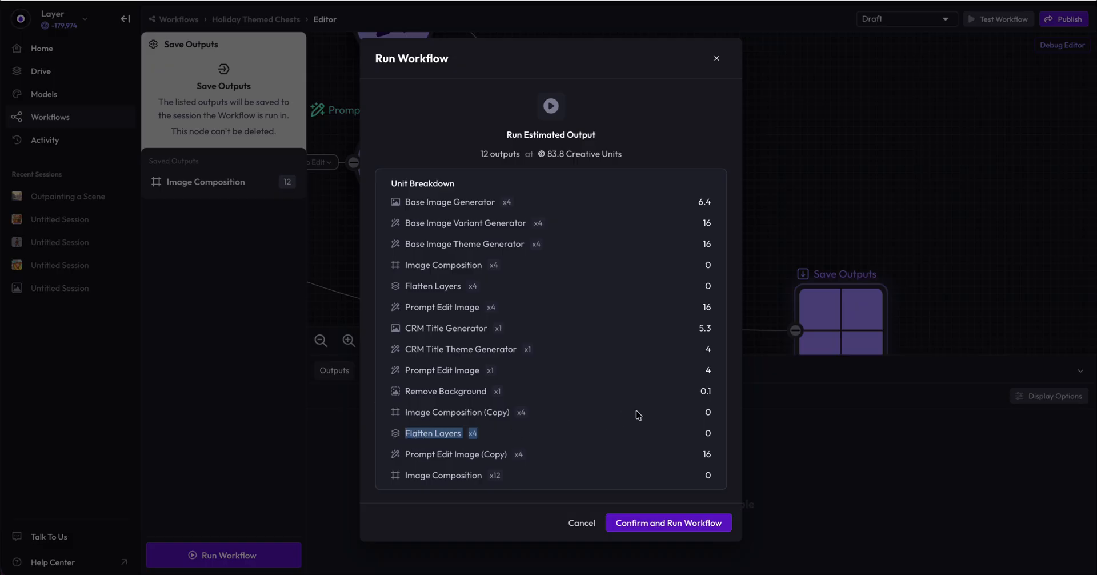
pyautogui.moveTo(564, 403)
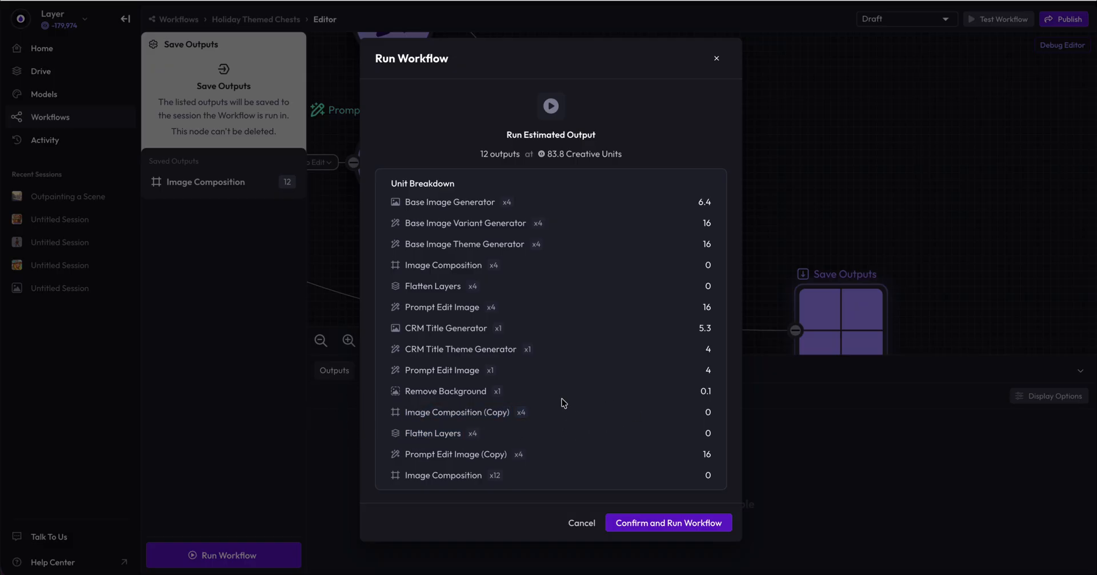
pyautogui.moveTo(522, 308)
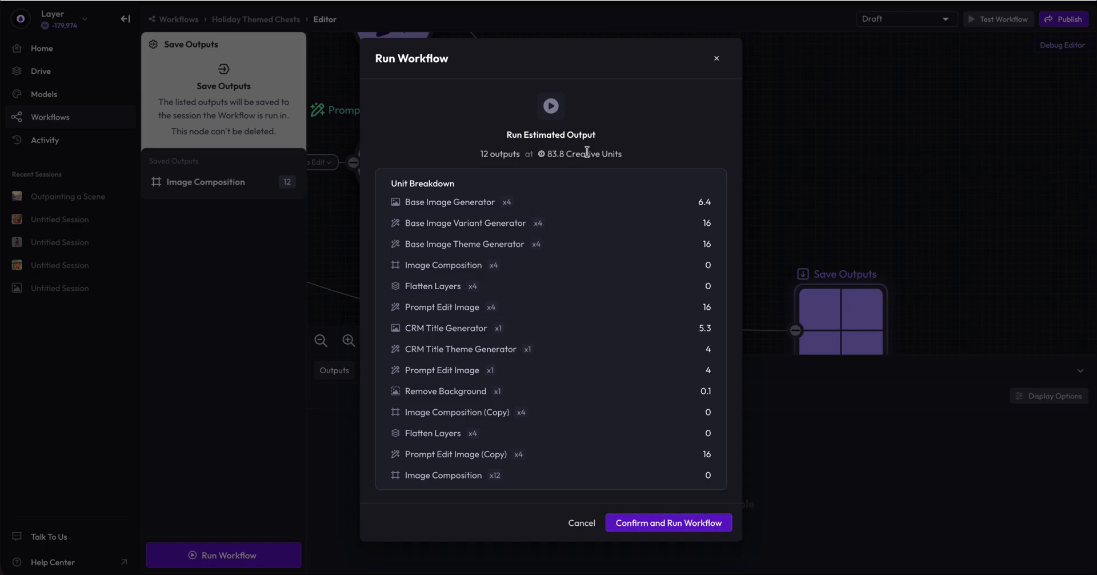
# Step: Confirm the Holiday Themed Chests run and watch the first four chest images appear
pyautogui.click(669, 522)
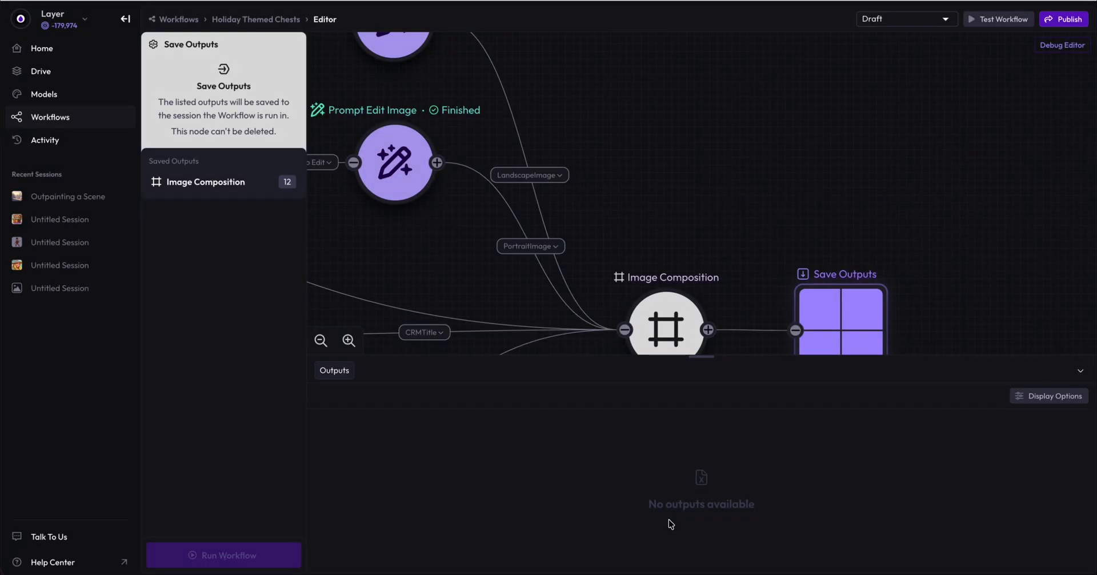
pyautogui.click(223, 554)
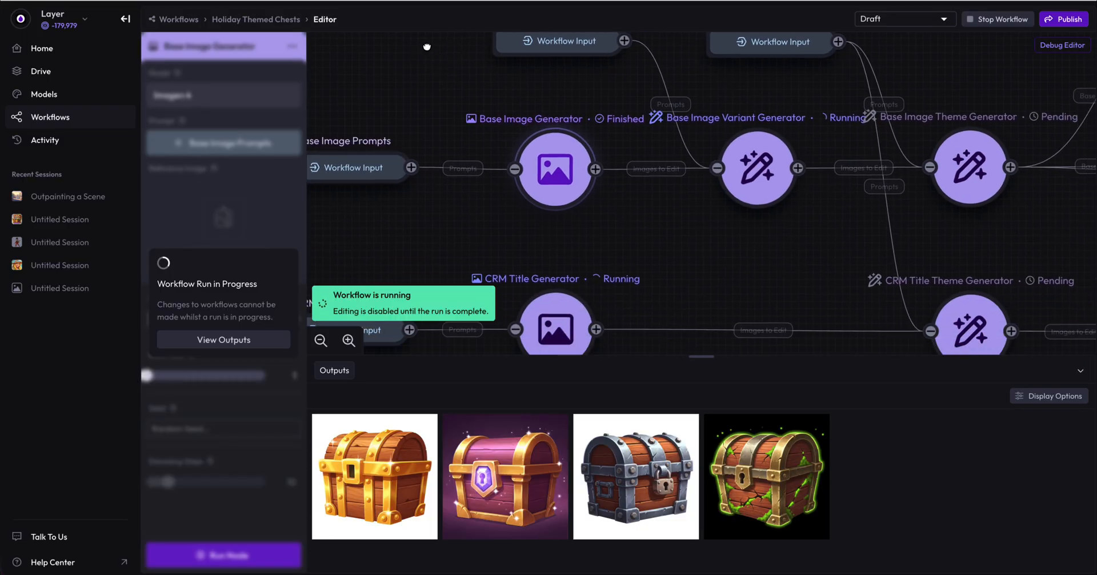
pyautogui.moveTo(659, 243)
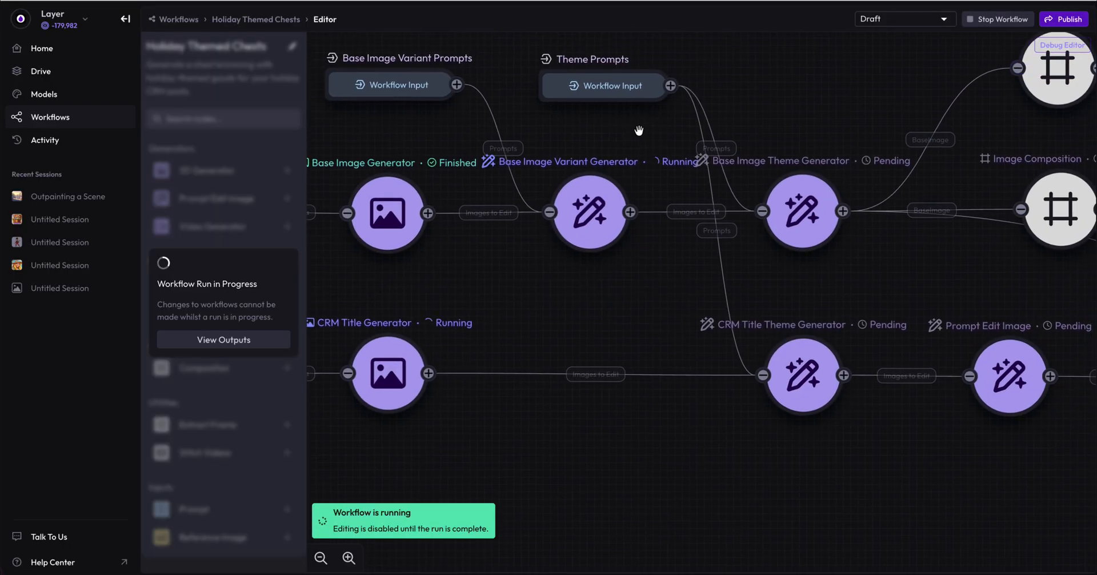
pyautogui.moveTo(805, 111)
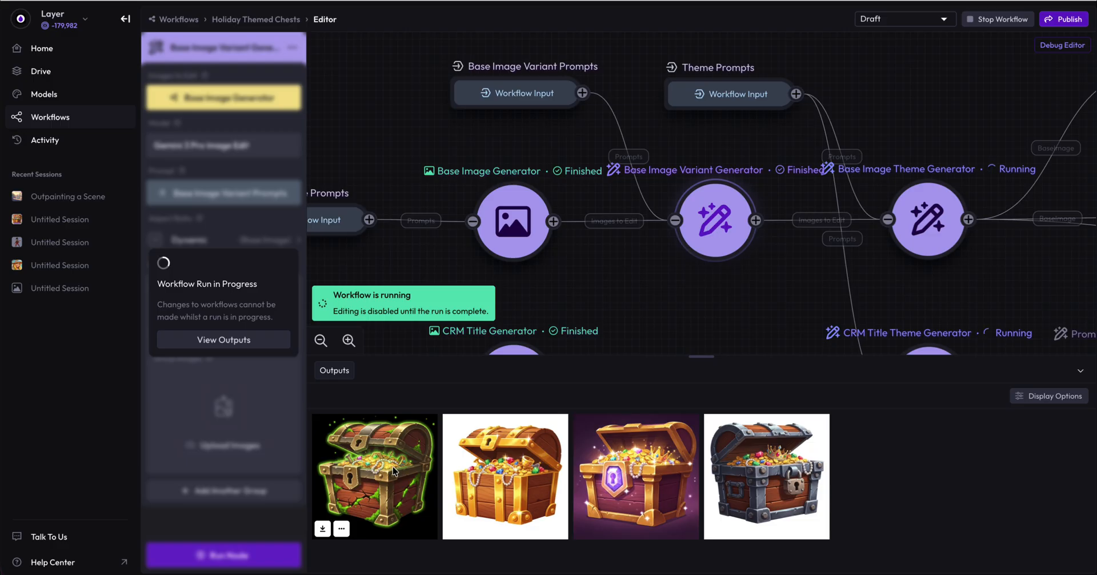
pyautogui.moveTo(607, 451)
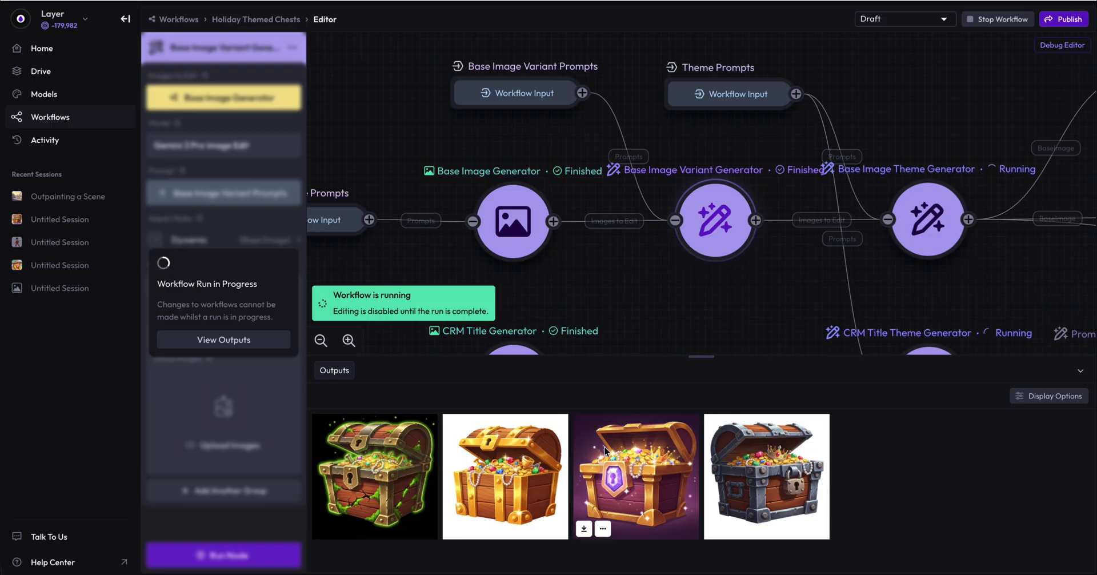
pyautogui.moveTo(522, 462)
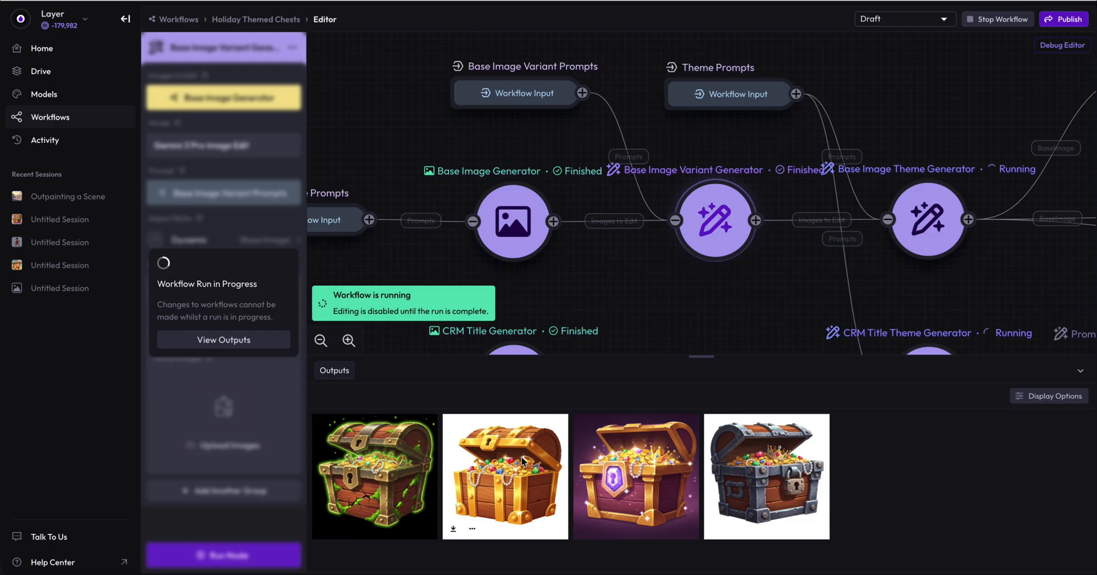
pyautogui.moveTo(707, 490)
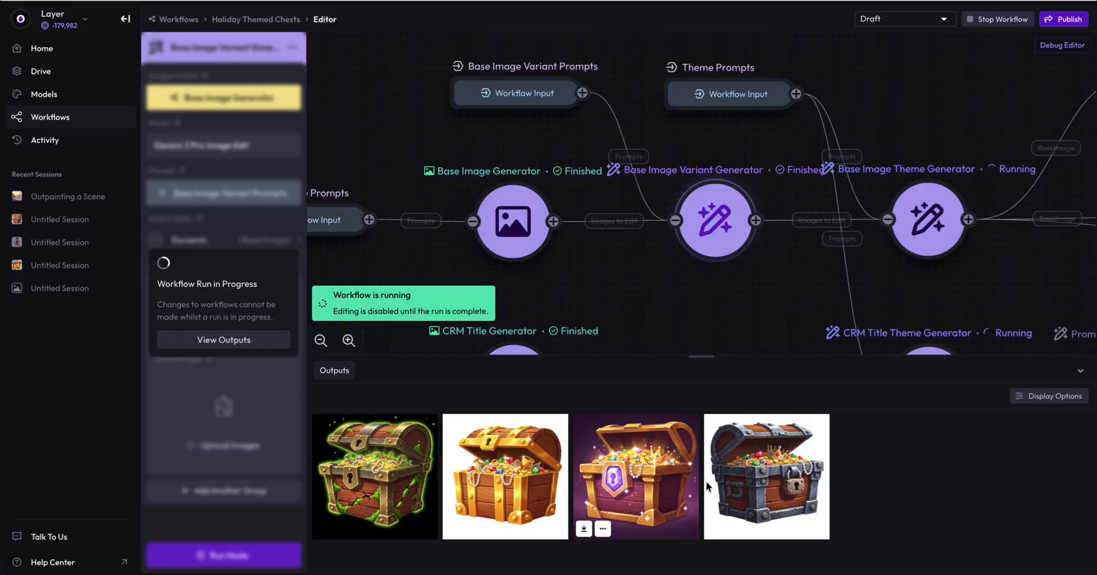
pyautogui.moveTo(623, 275)
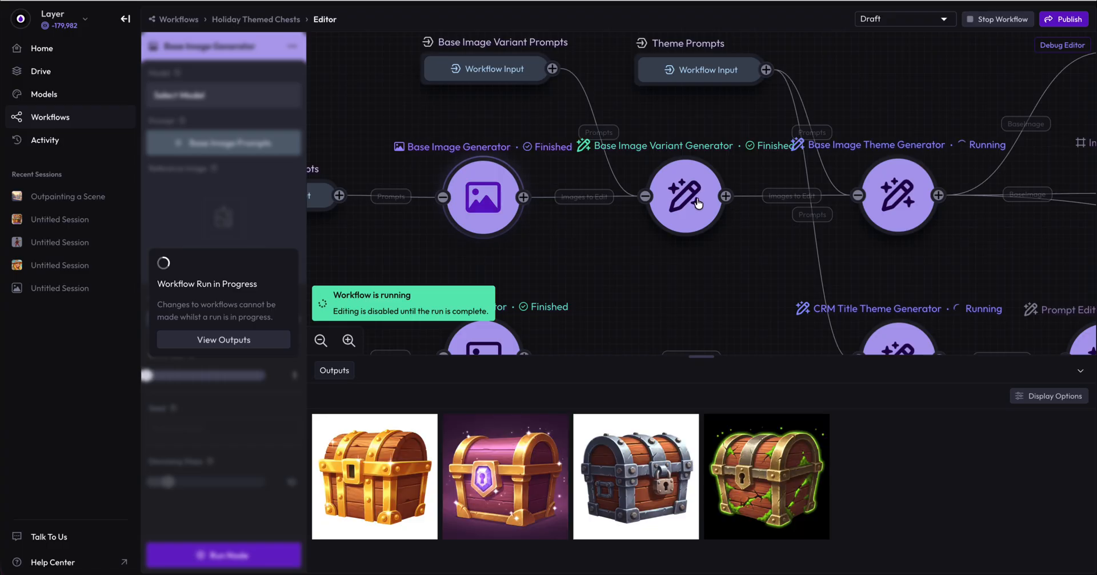
# Step: Preview the four open treasure-filled chests from the Base Image Variant Generator
pyautogui.click(687, 198)
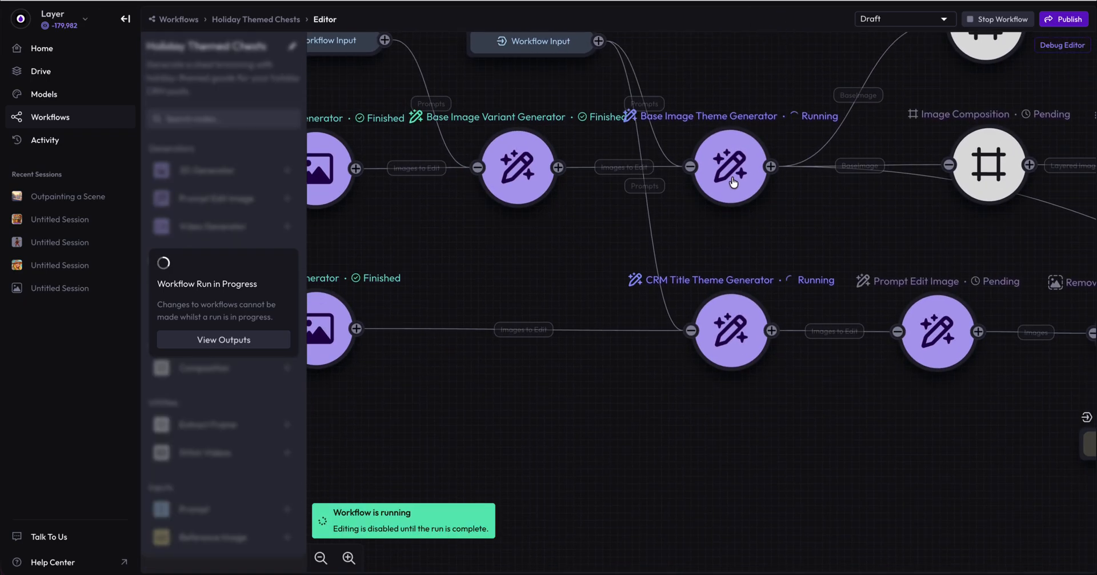
# Step: Preview the four Christmas-decorated chests from the Base Image Theme Generator
pyautogui.click(732, 167)
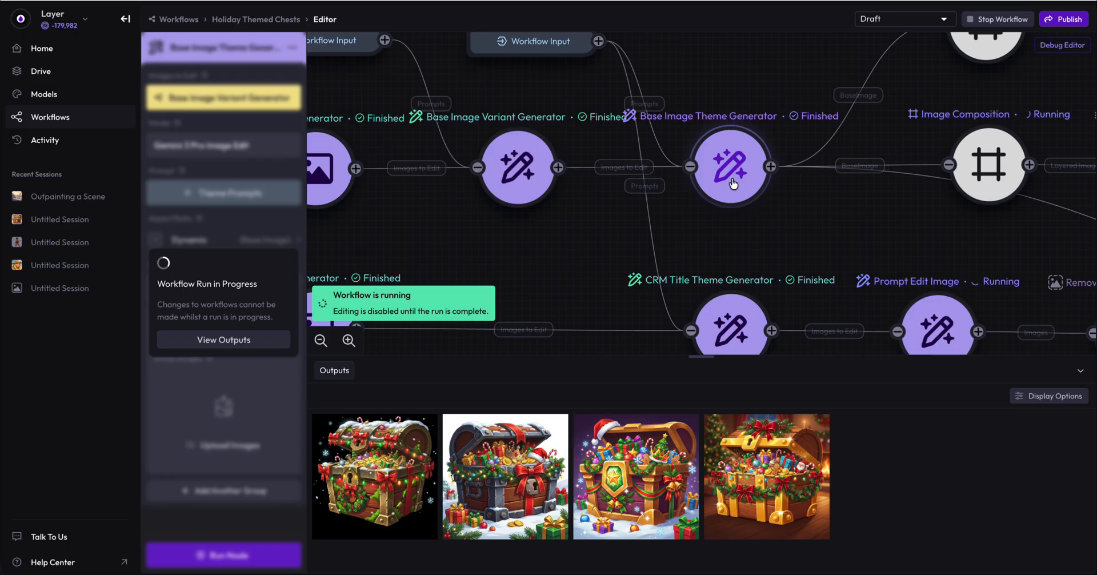
pyautogui.moveTo(346, 513)
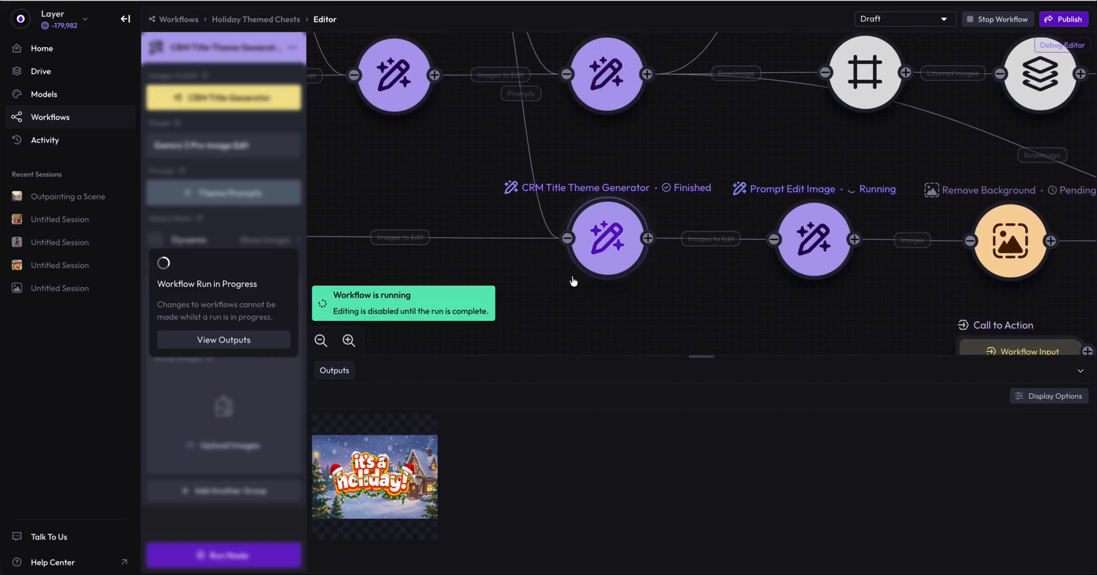
pyautogui.moveTo(419, 477)
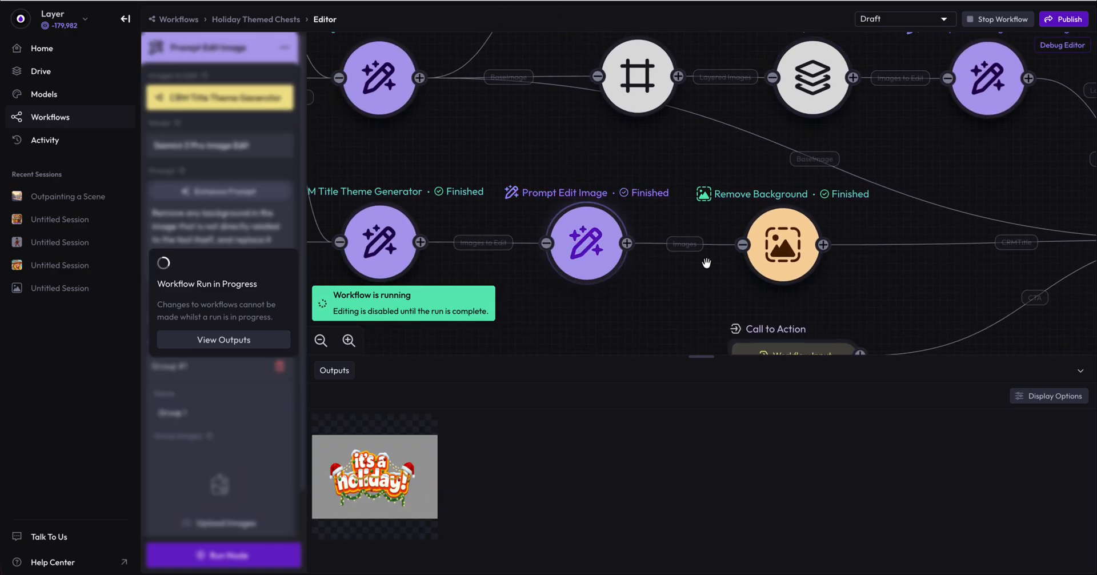
# Step: Preview the background-removed title, then pan toward the final composition steps
pyautogui.click(783, 245)
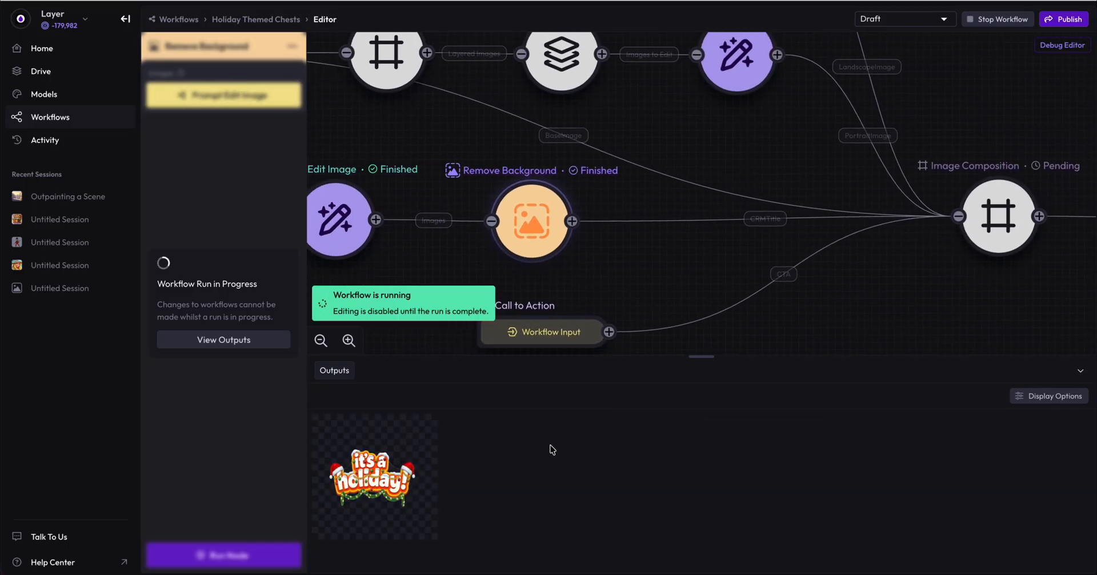
pyautogui.moveTo(362, 492)
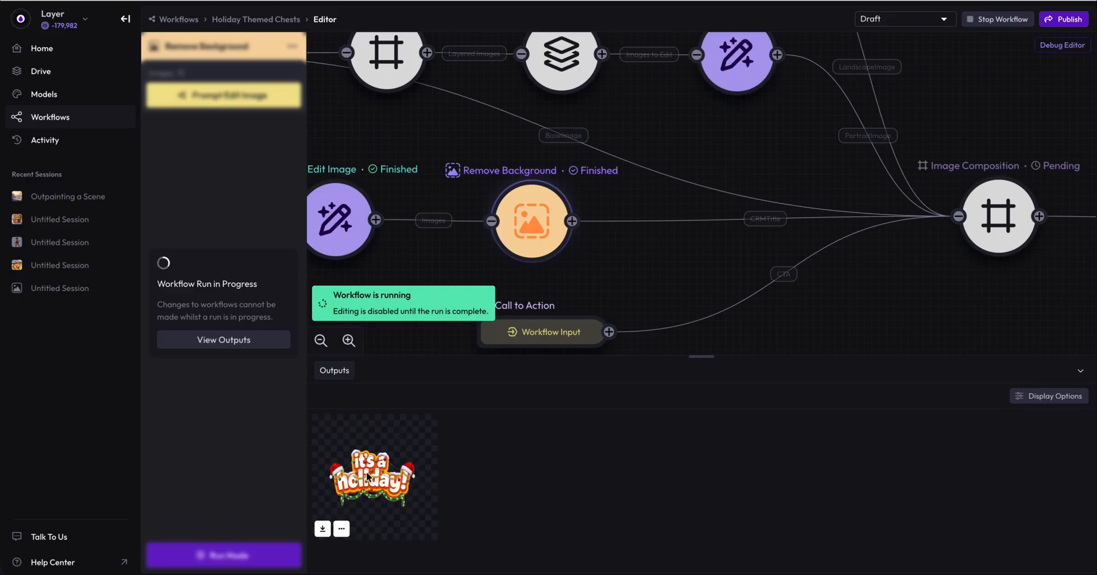
pyautogui.moveTo(573, 334)
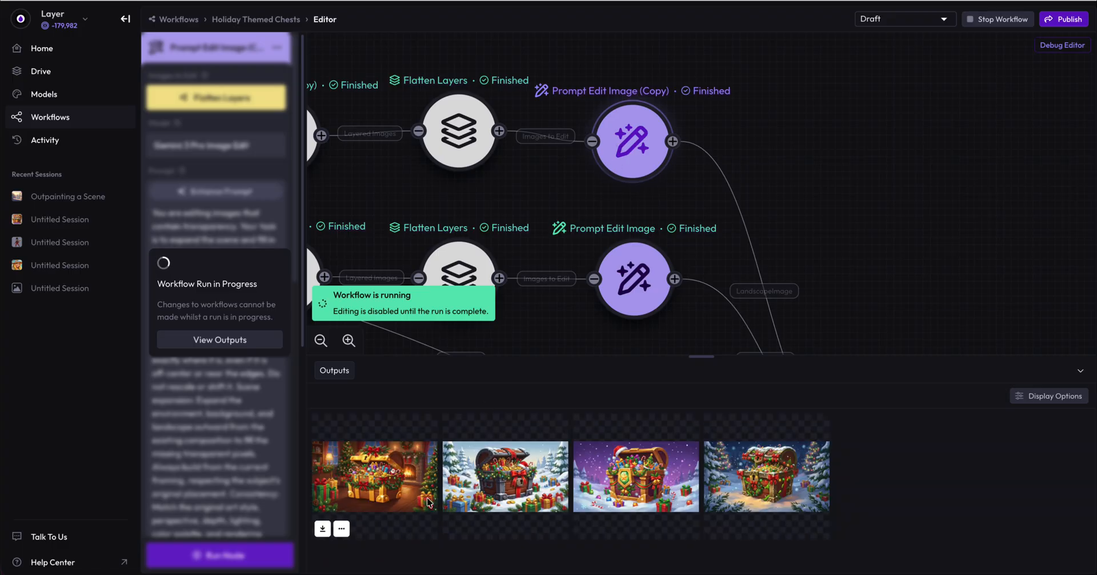
pyautogui.moveTo(894, 282)
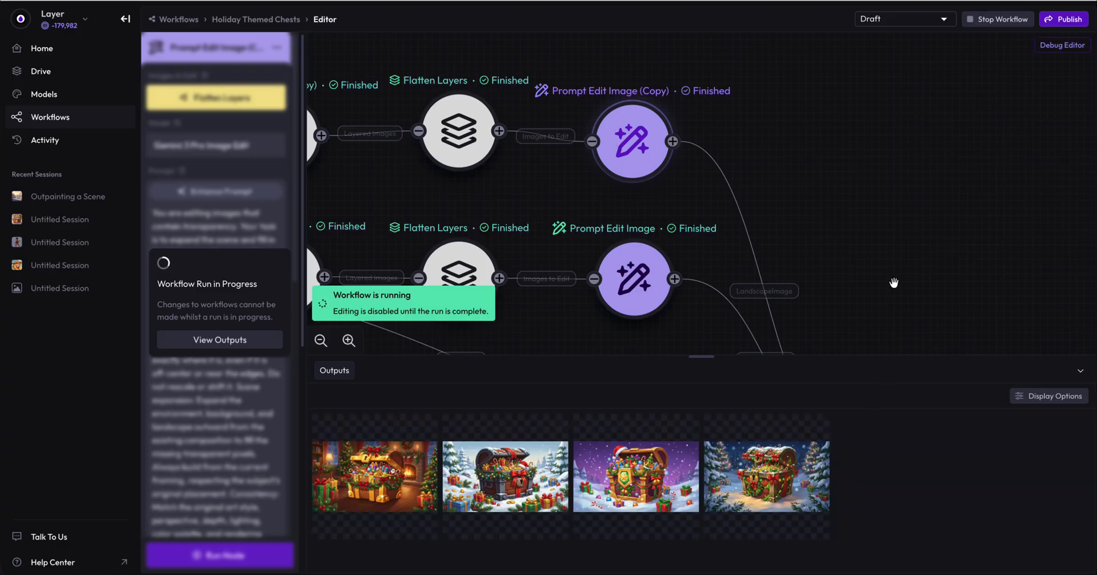
pyautogui.moveTo(894, 282); pyautogui.dragTo(718, 98)
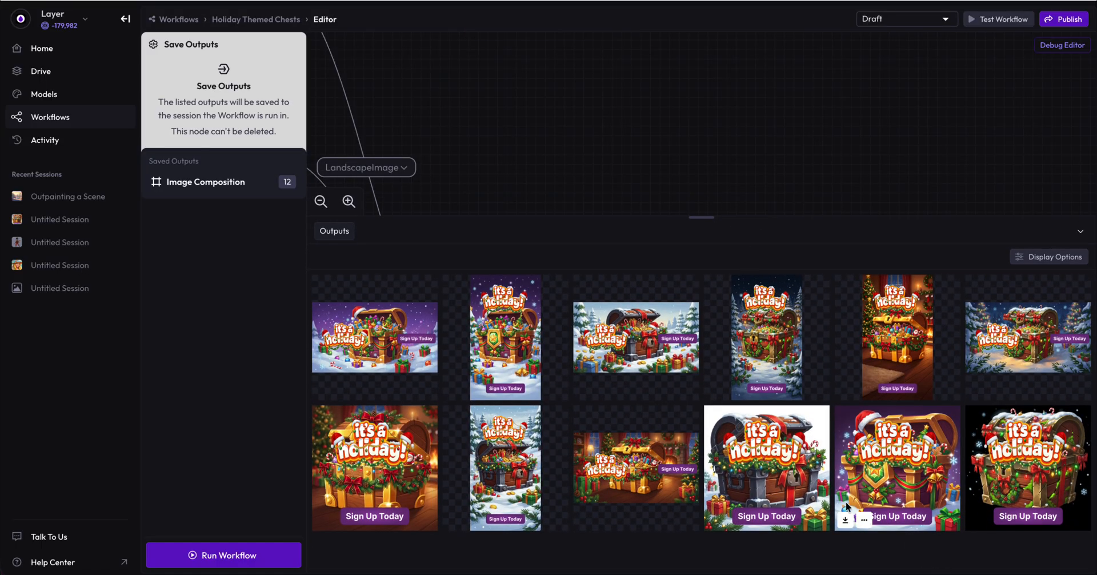
pyautogui.moveTo(453, 391)
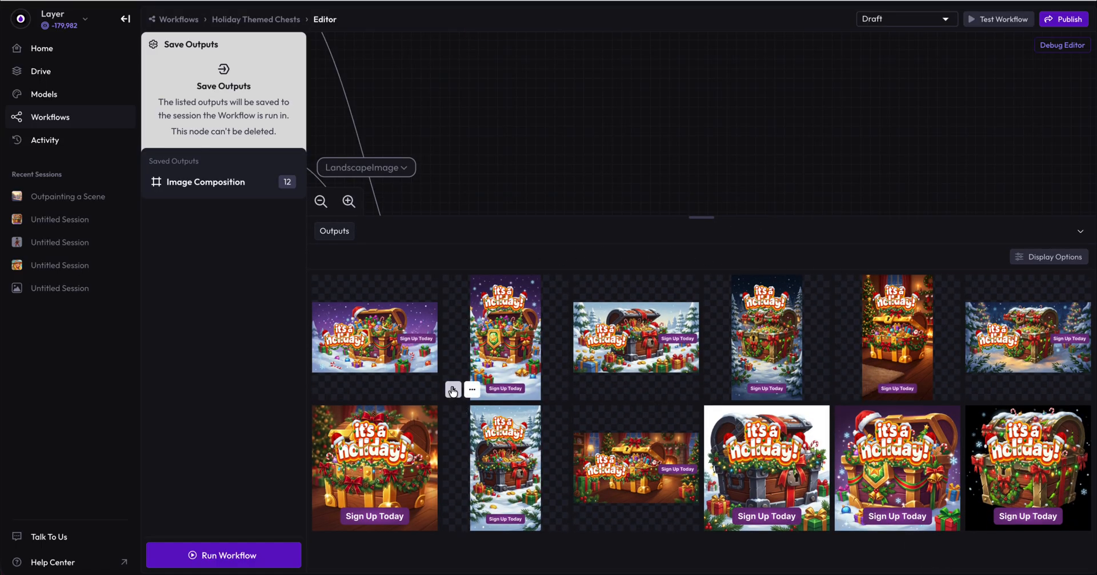
pyautogui.moveTo(944, 4)
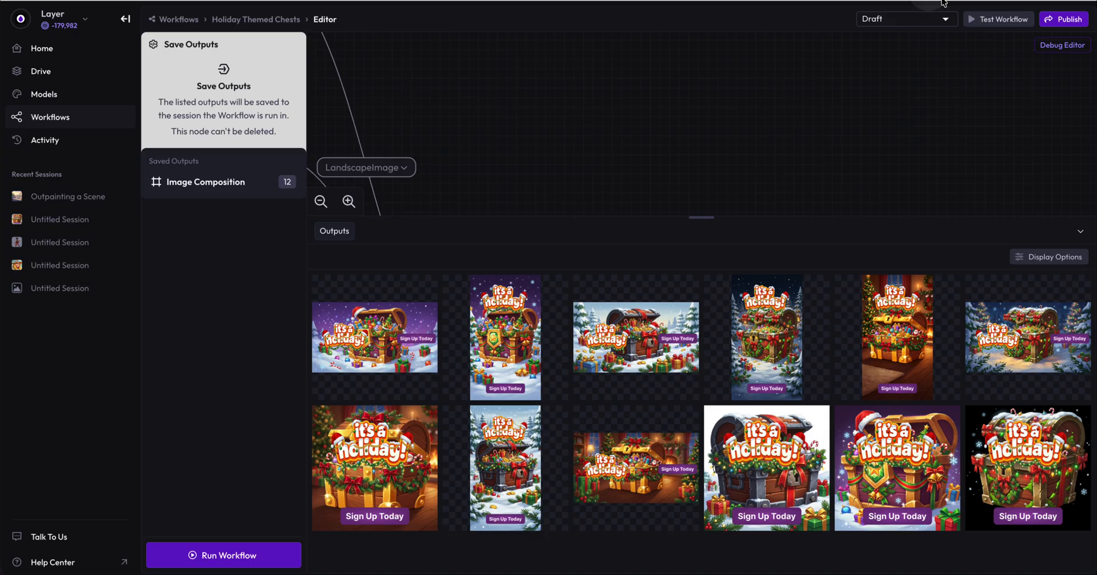
pyautogui.click(374, 338)
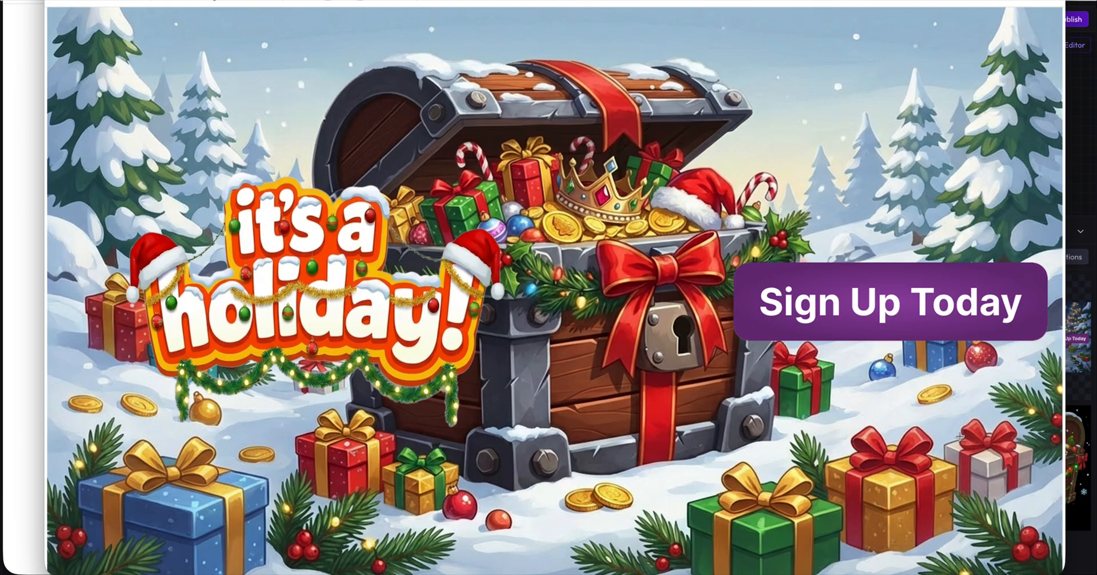
pyautogui.moveTo(789, 414)
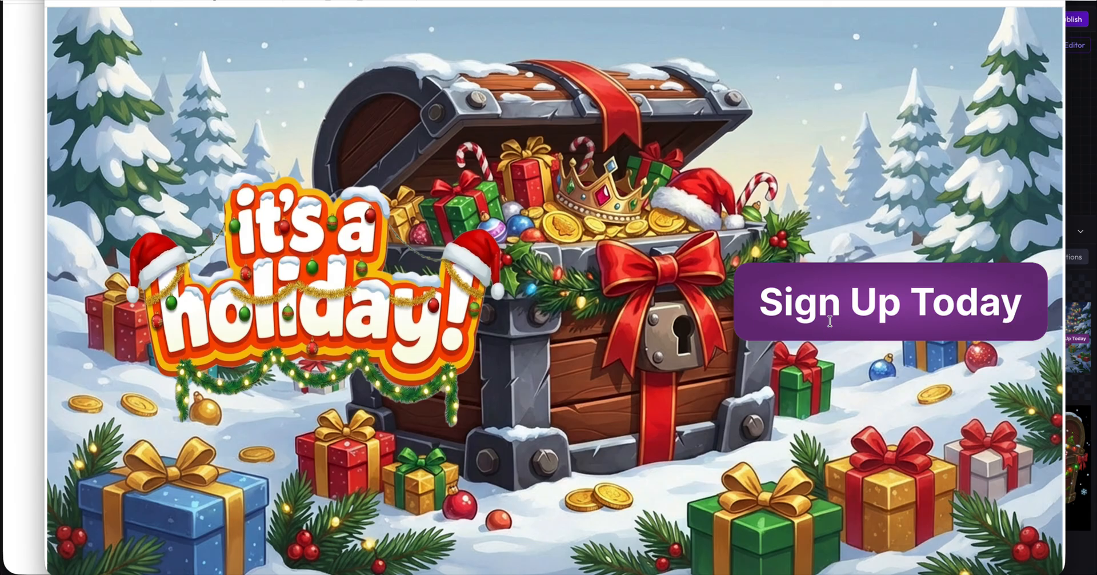
pyautogui.moveTo(1051, 302)
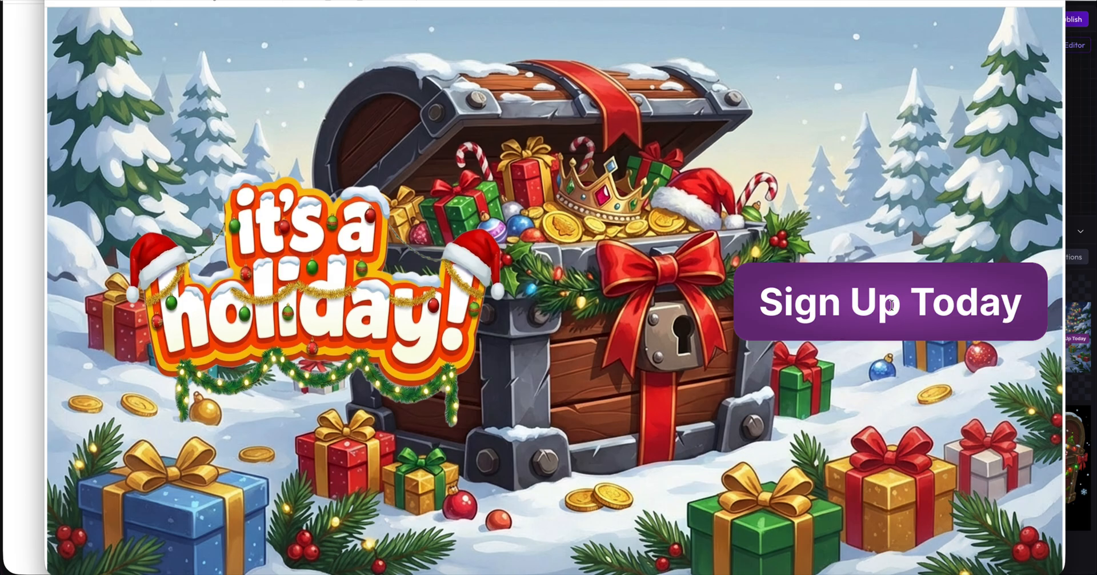
pyautogui.moveTo(262, 277)
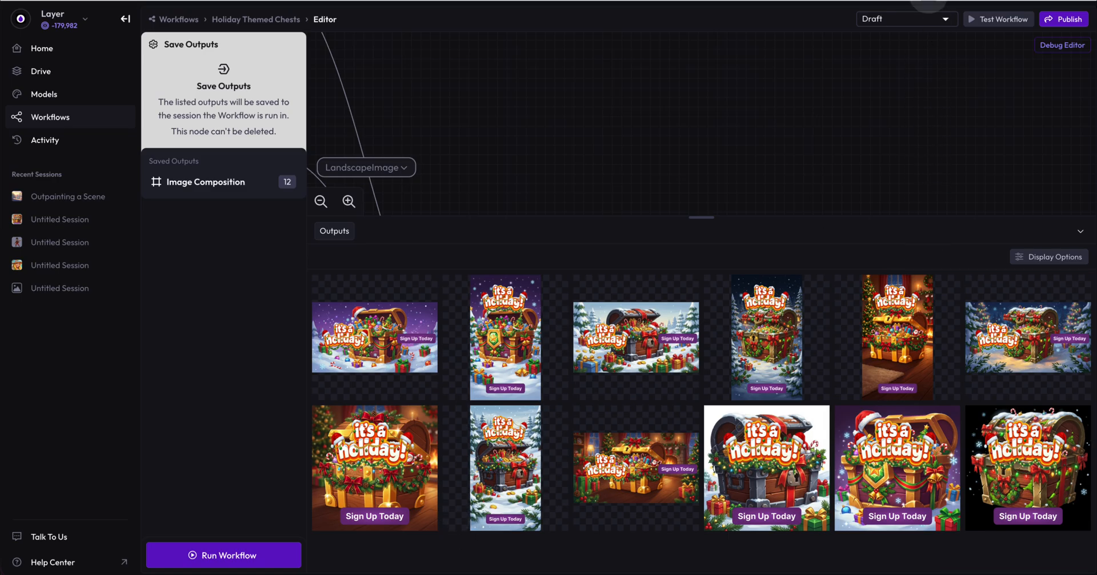
# Step: View two portrait holiday chest banners full size side by side
pyautogui.click(374, 337)
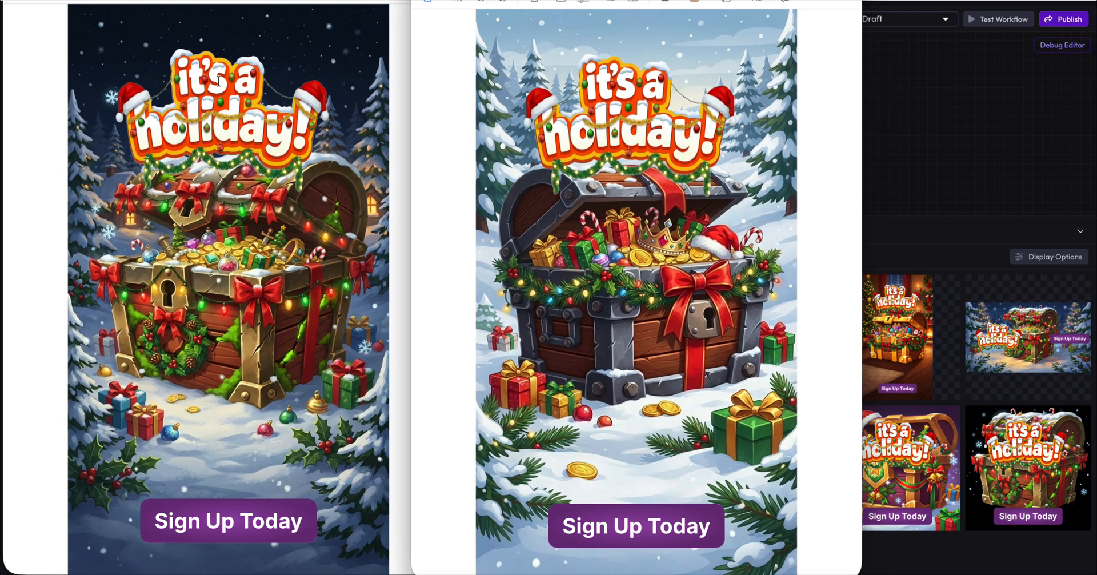
pyautogui.moveTo(247, 573)
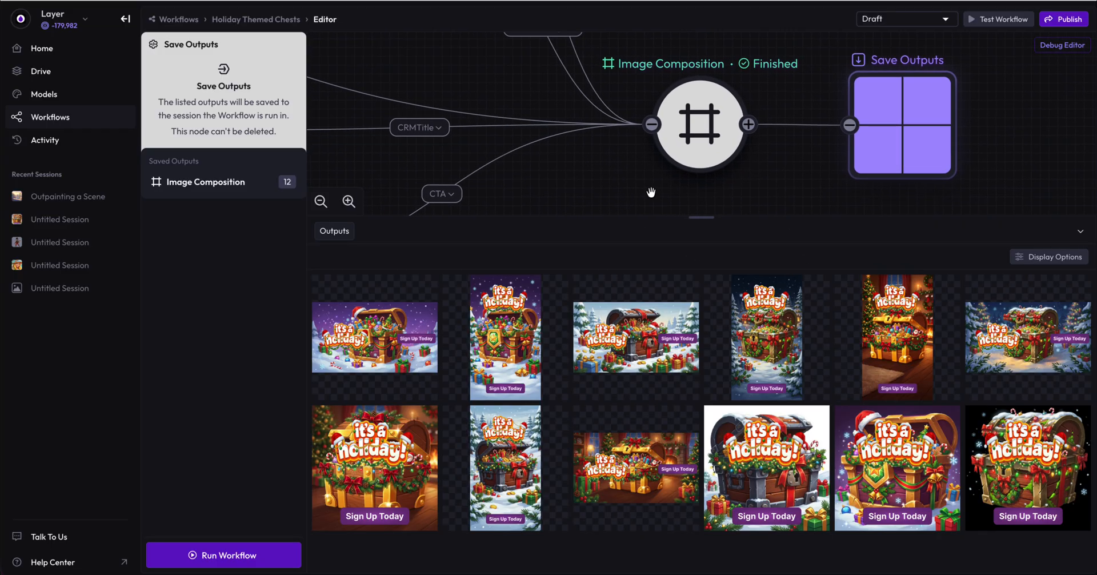
pyautogui.click(701, 124)
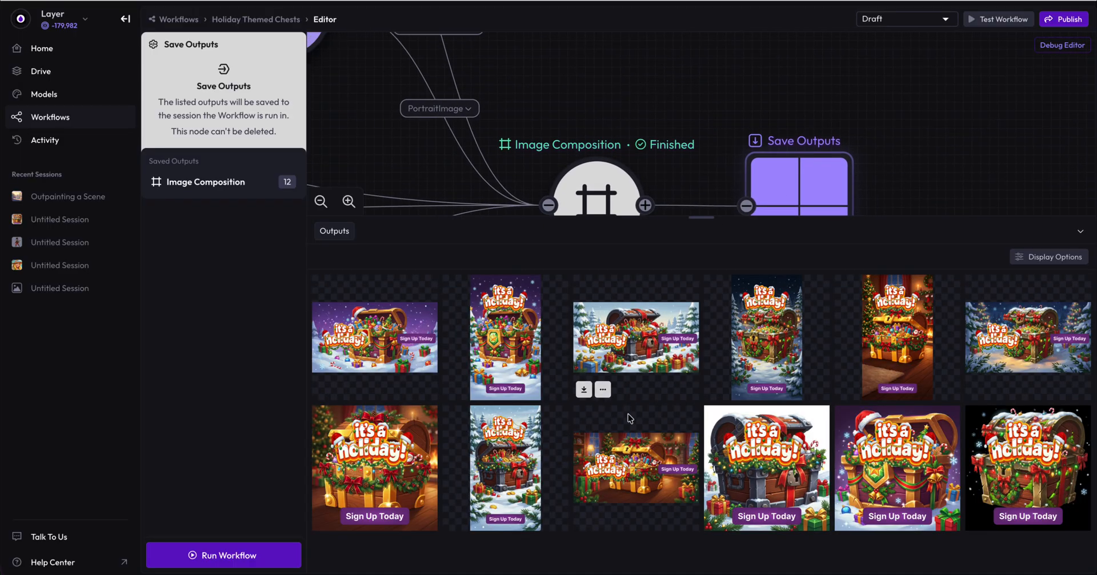
pyautogui.moveTo(496, 372)
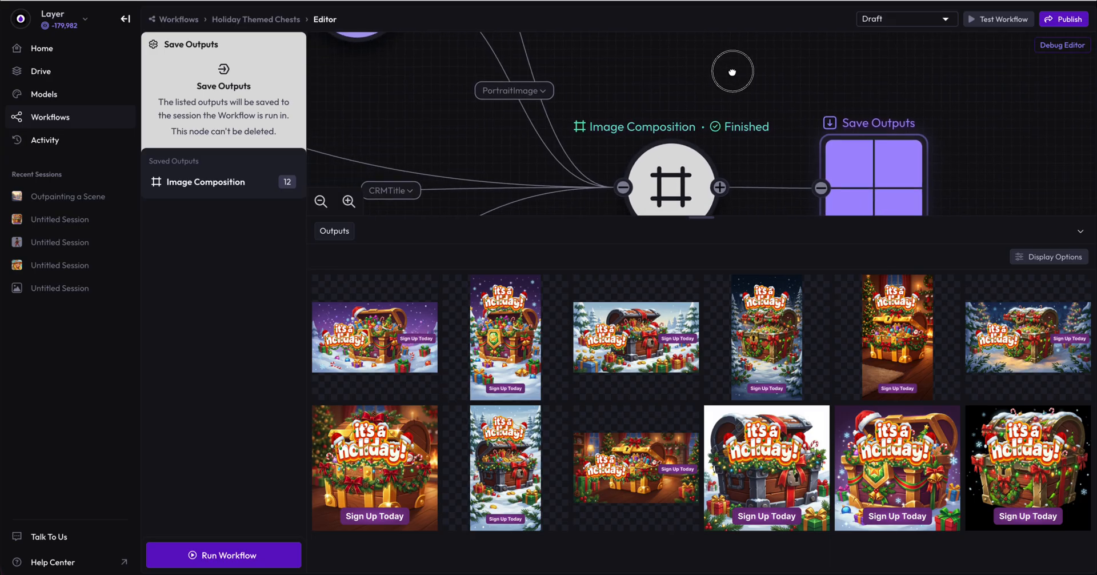
pyautogui.moveTo(733, 72); pyautogui.dragTo(714, 57)
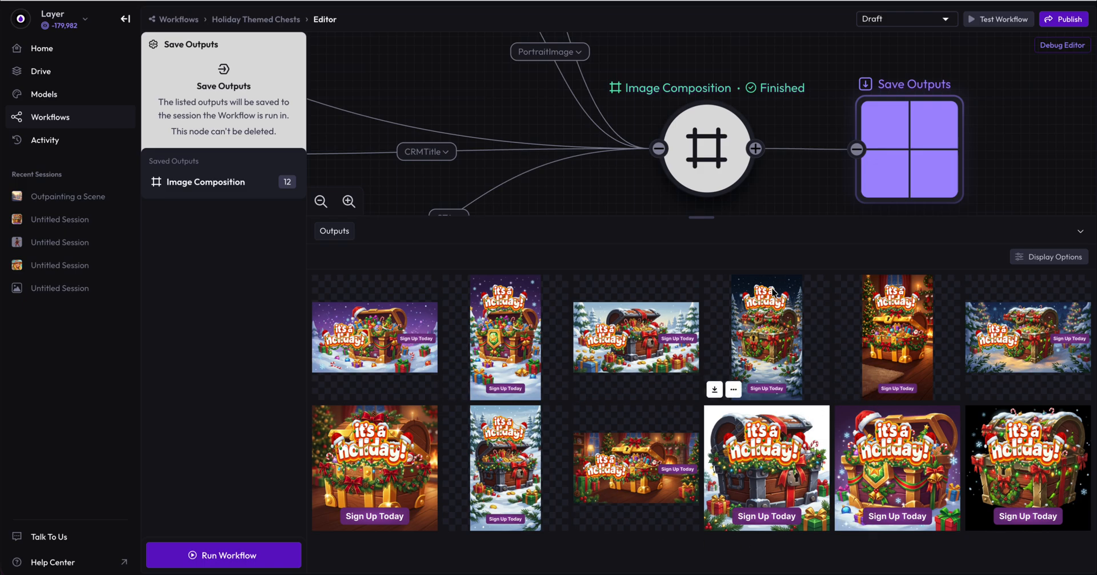
pyautogui.moveTo(534, 153)
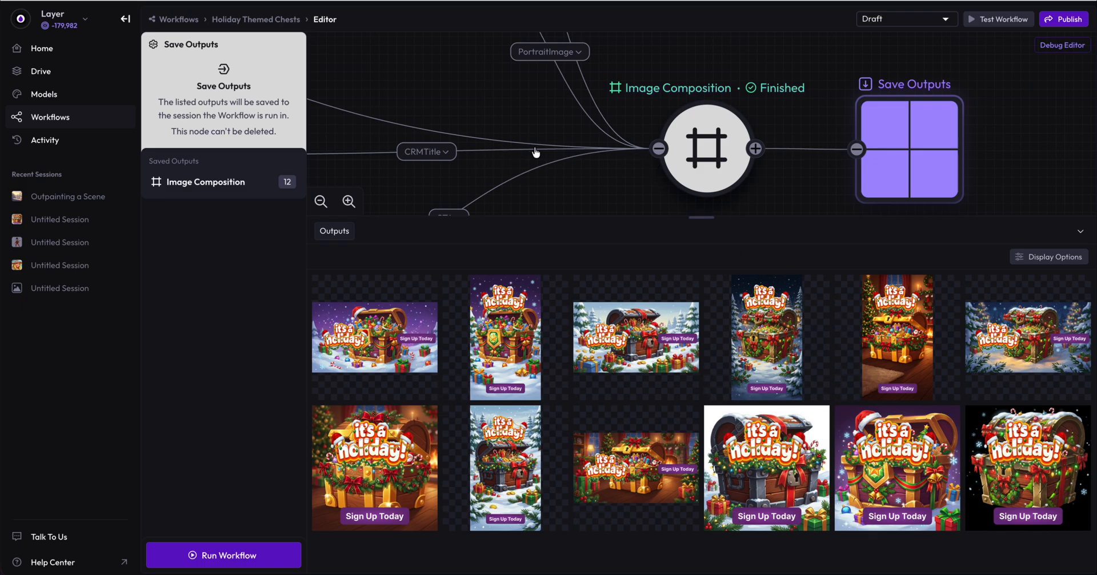
pyautogui.moveTo(523, 112)
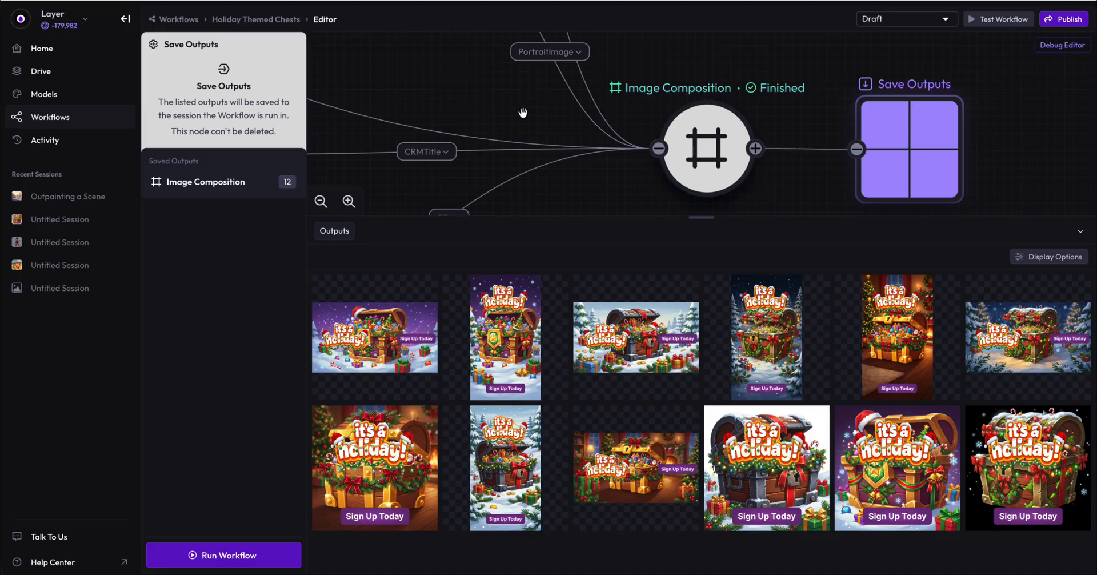
pyautogui.moveTo(704, 235)
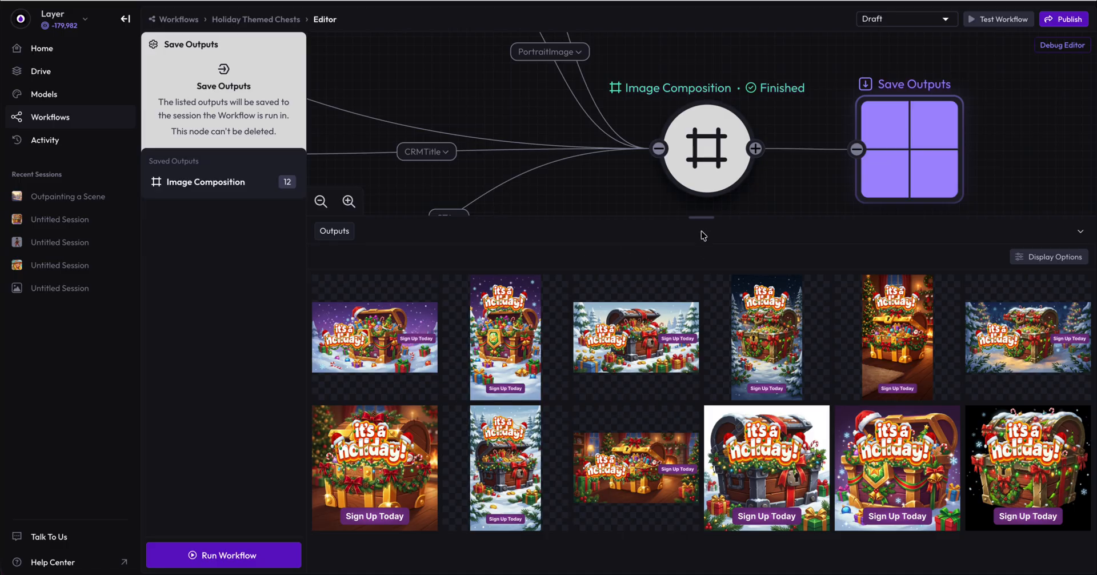
pyautogui.moveTo(701, 217); pyautogui.dragTo(690, 385)
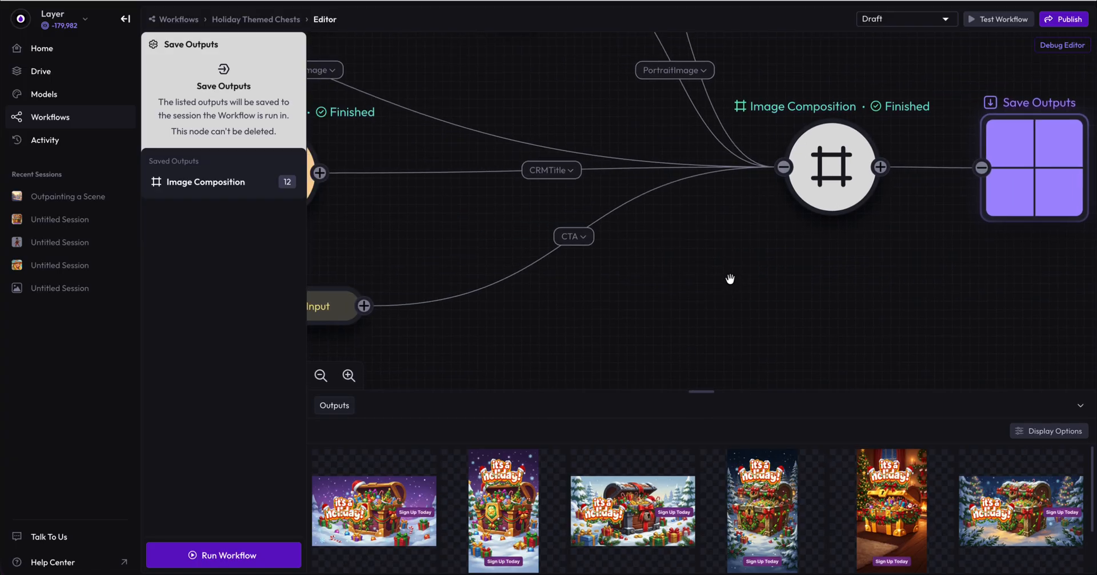
pyautogui.moveTo(730, 278); pyautogui.dragTo(574, 194)
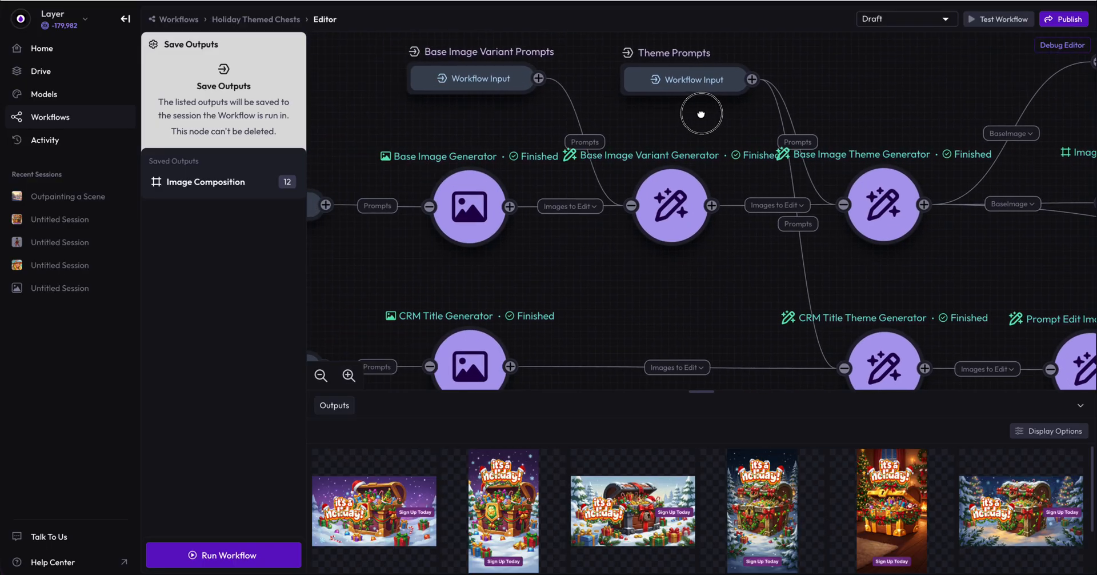
pyautogui.moveTo(701, 113); pyautogui.dragTo(575, 228)
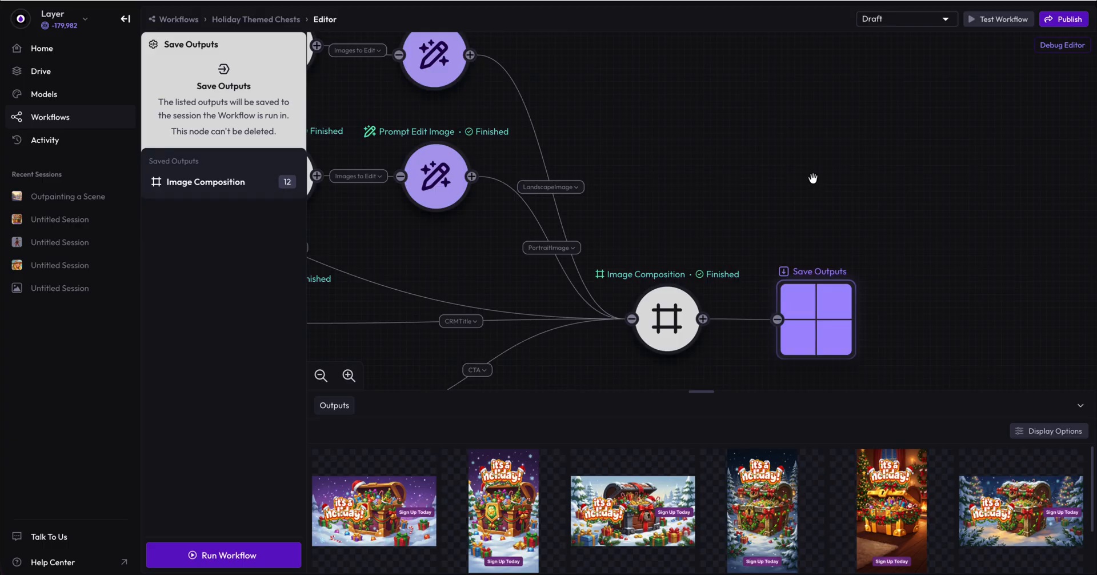
pyautogui.moveTo(807, 174)
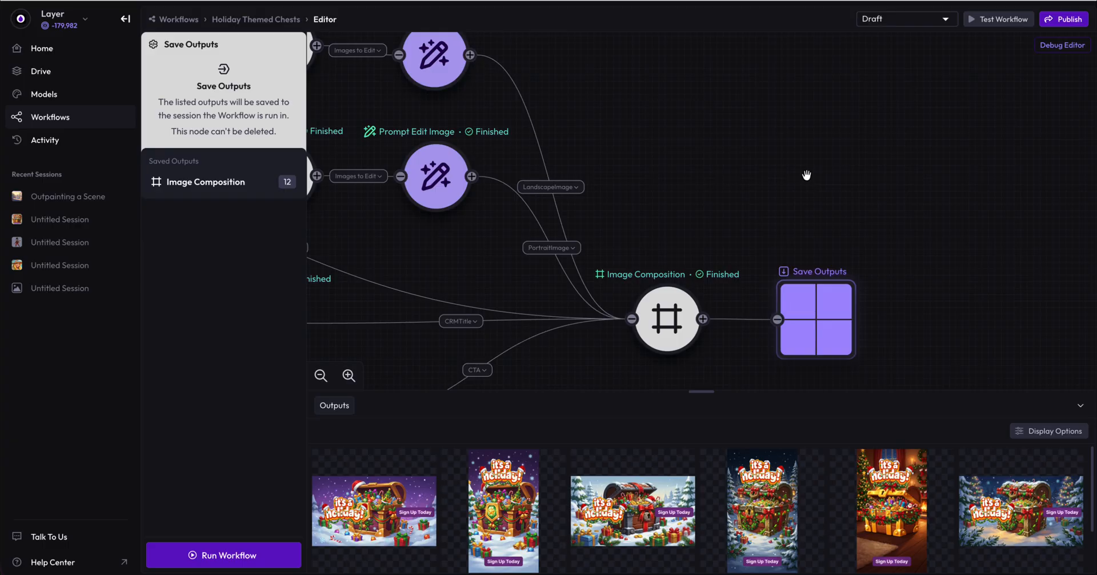